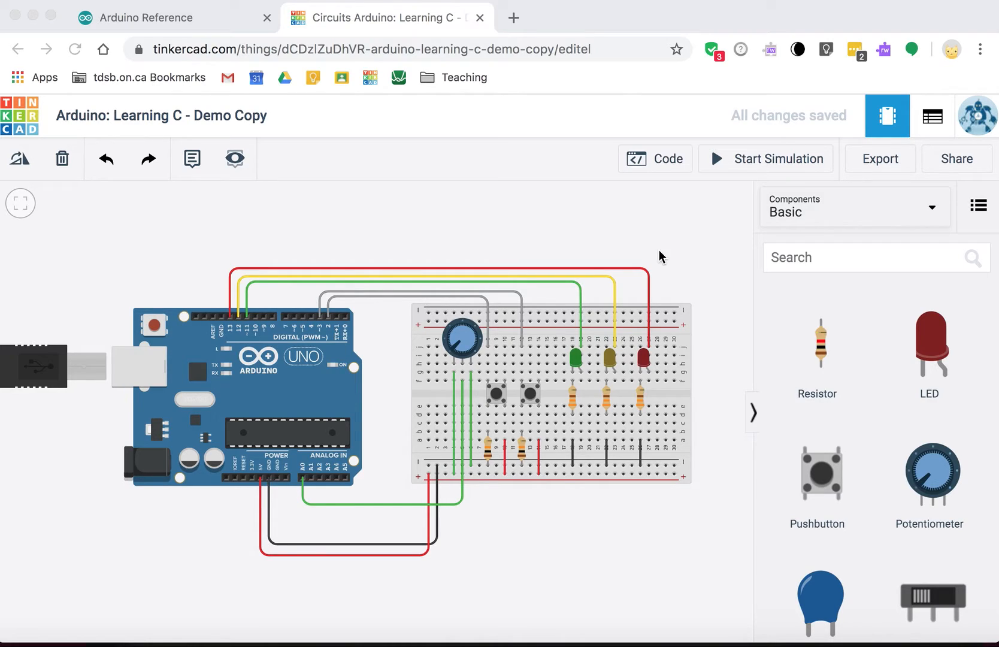
mouse_move(718, 261)
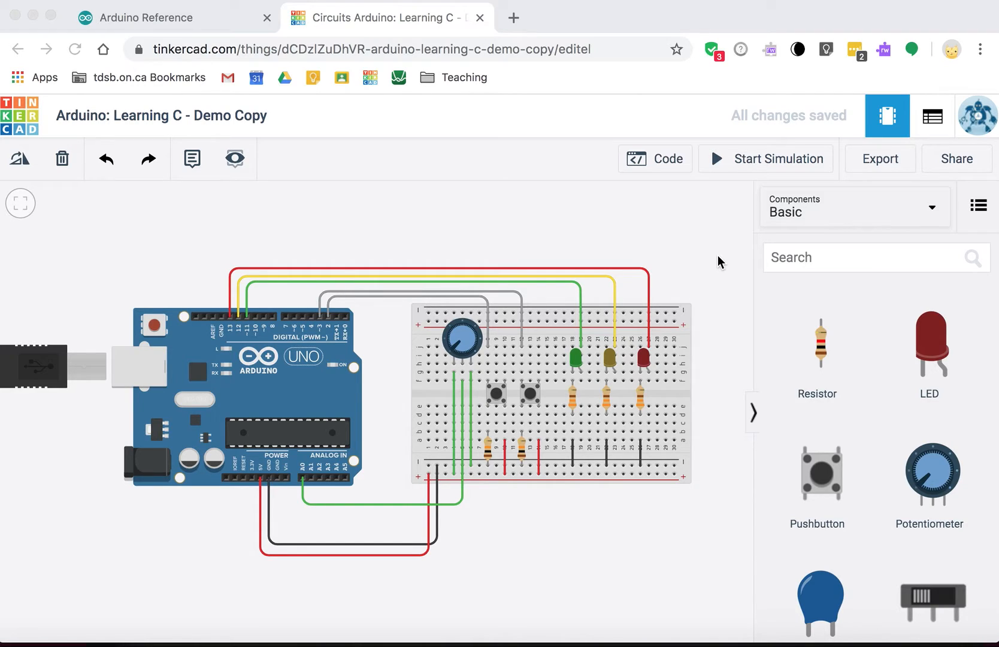
mouse_move(392, 261)
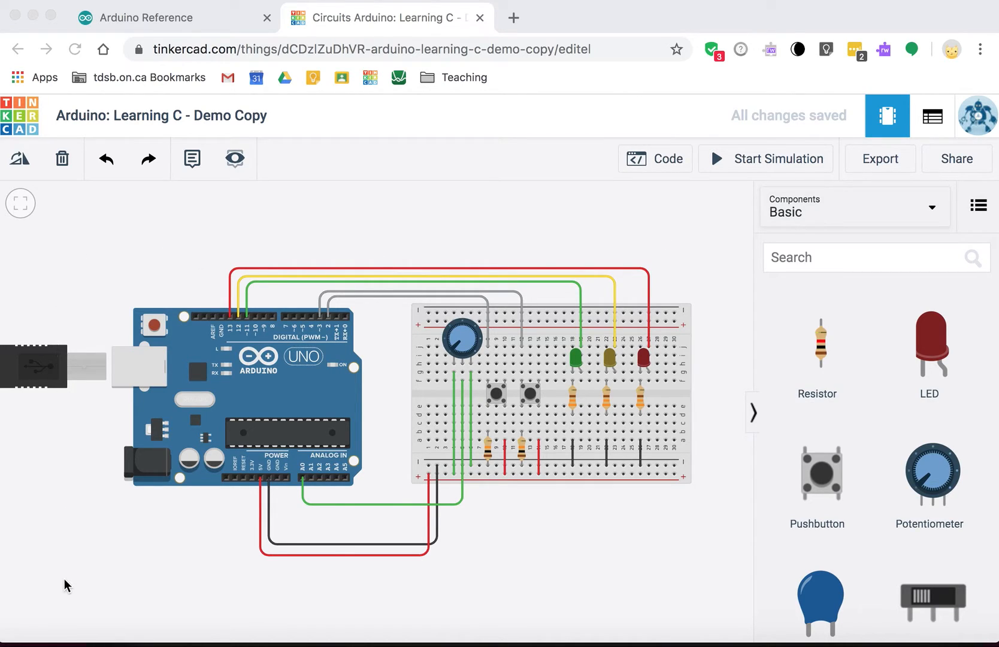
mouse_move(731, 527)
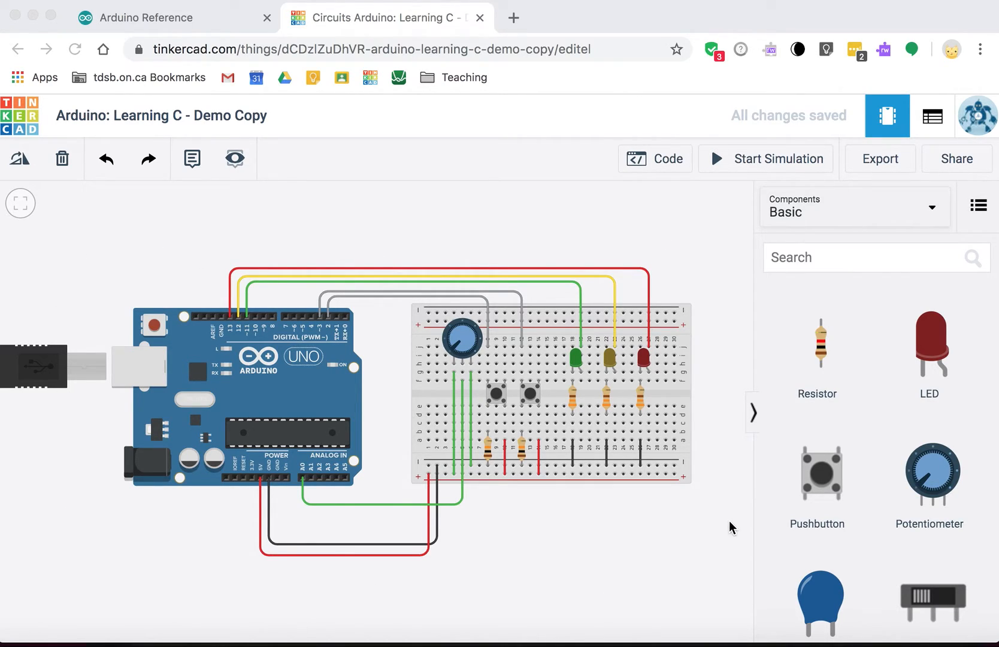
mouse_move(677, 242)
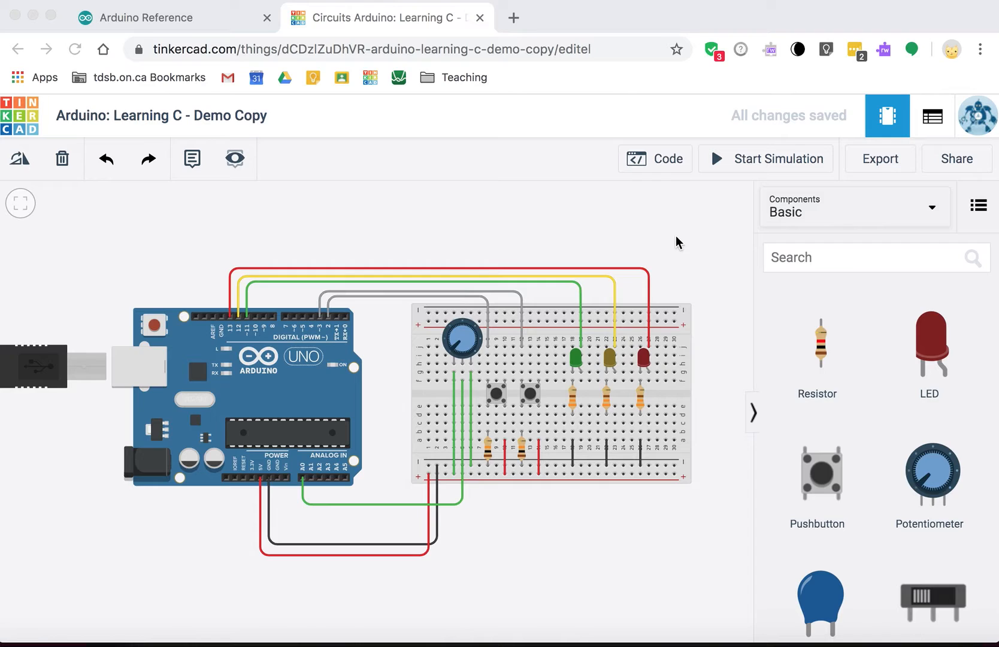
mouse_move(677, 355)
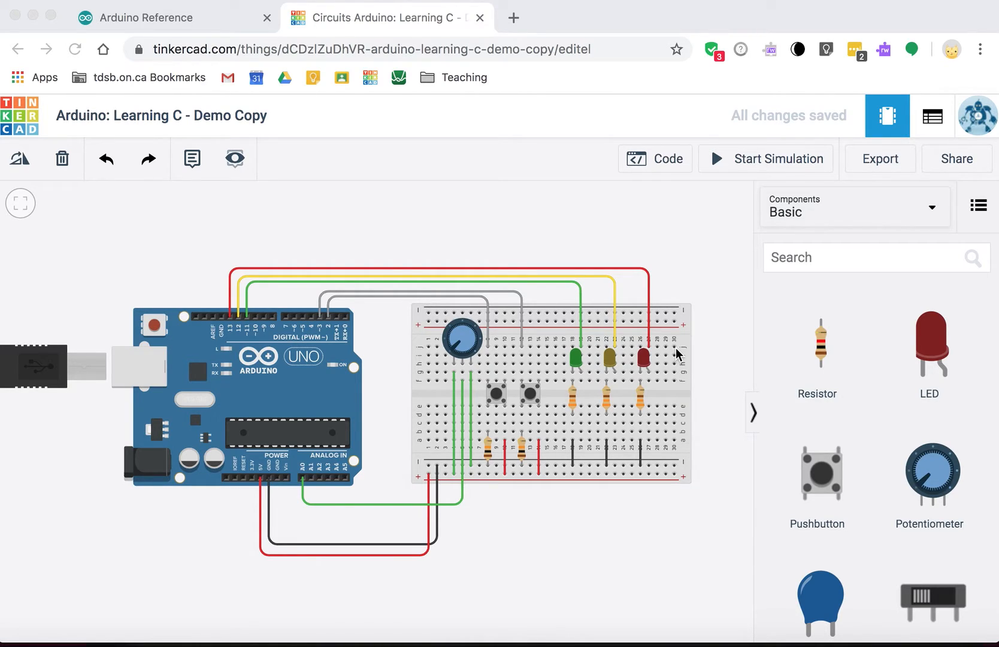
mouse_move(627, 400)
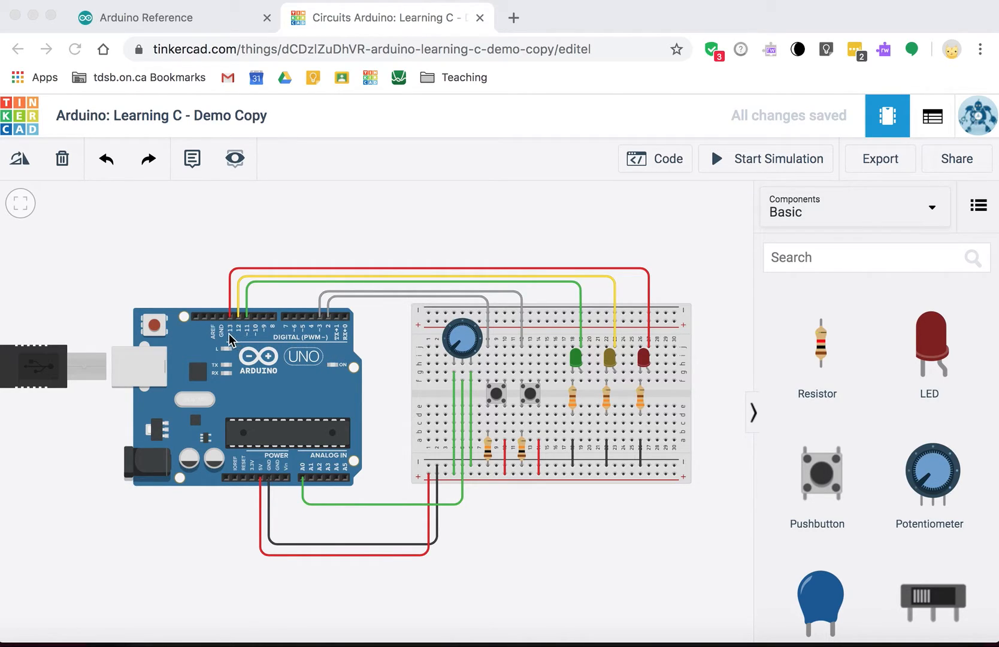
mouse_move(613, 373)
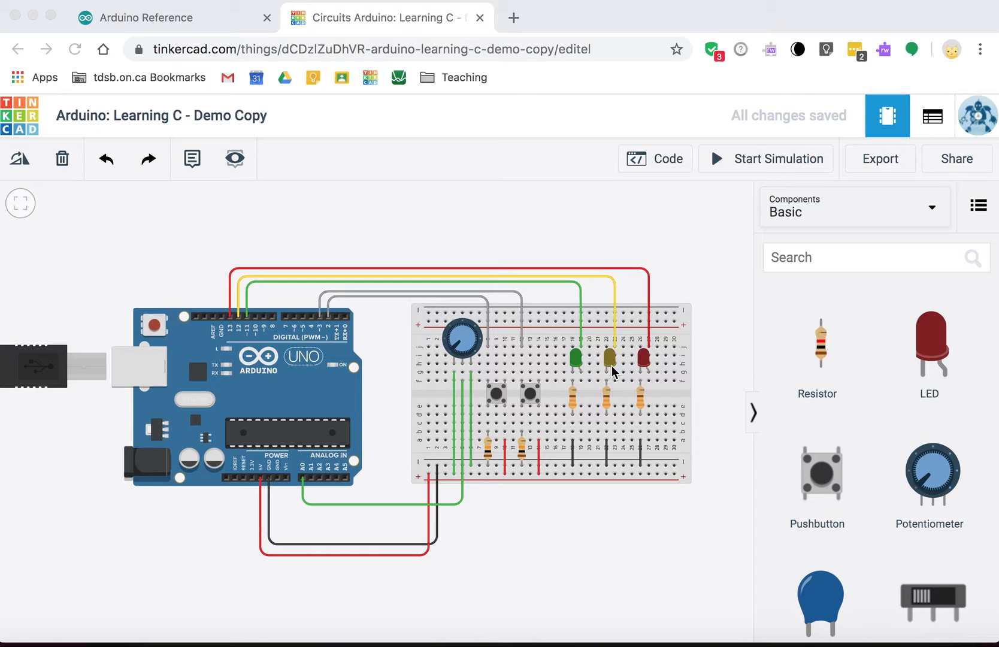
mouse_move(224, 361)
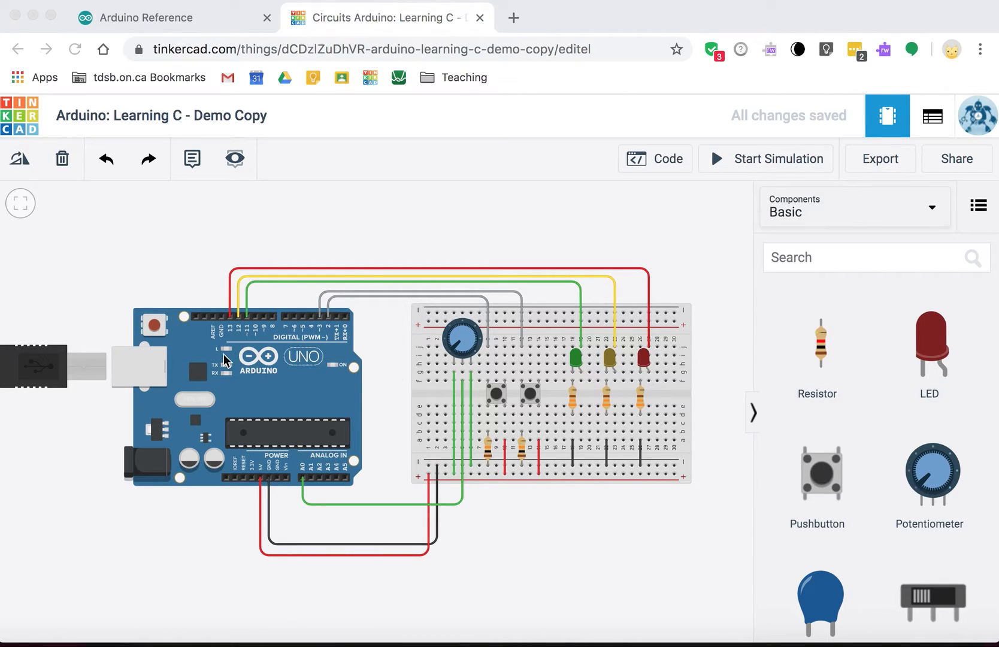
mouse_move(242, 344)
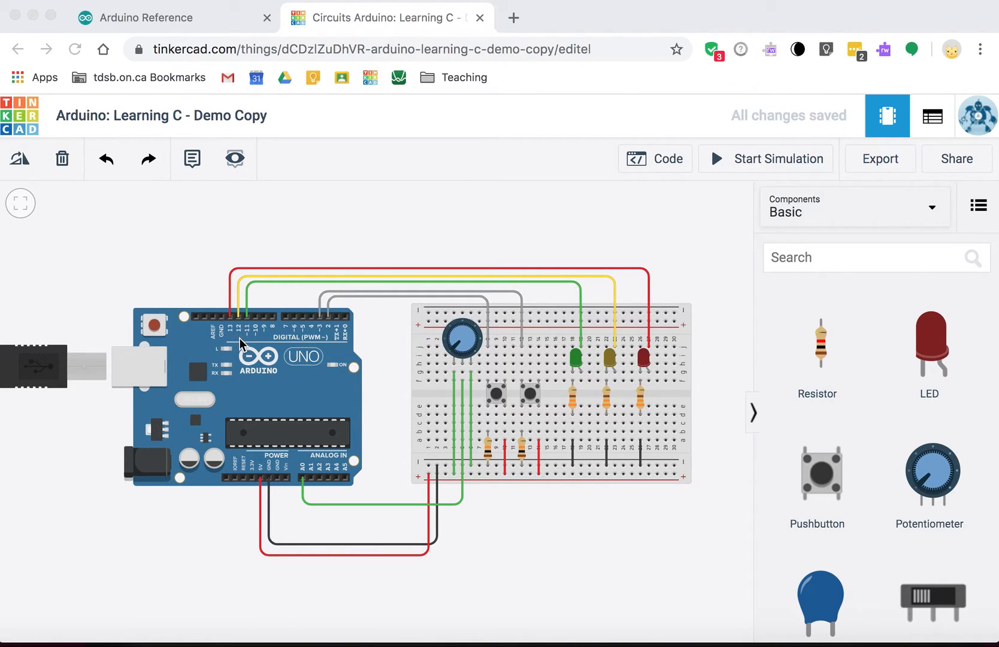
mouse_move(522, 333)
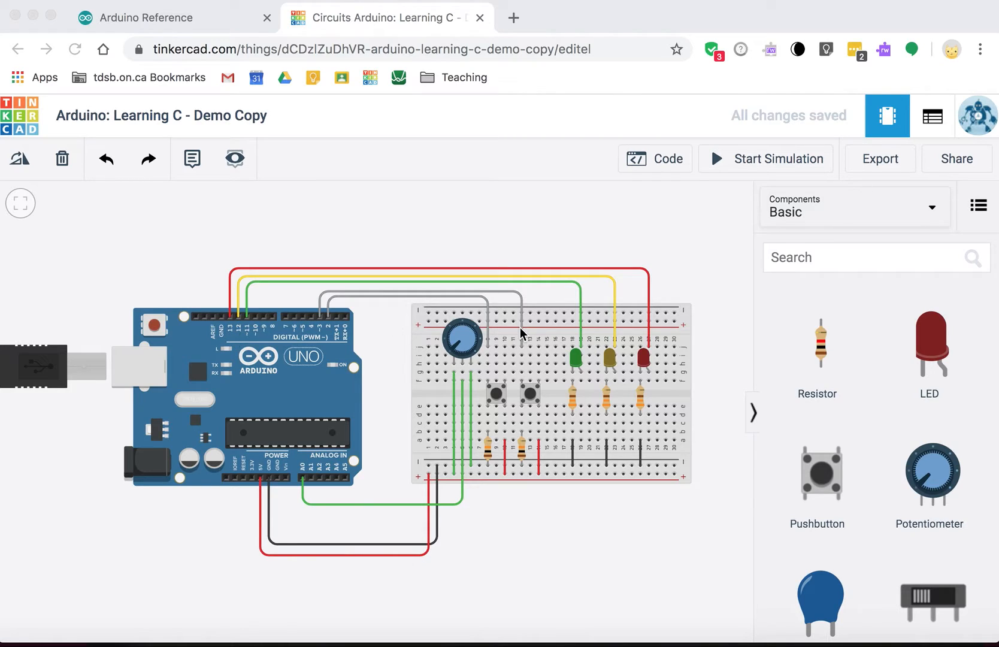
mouse_move(676, 335)
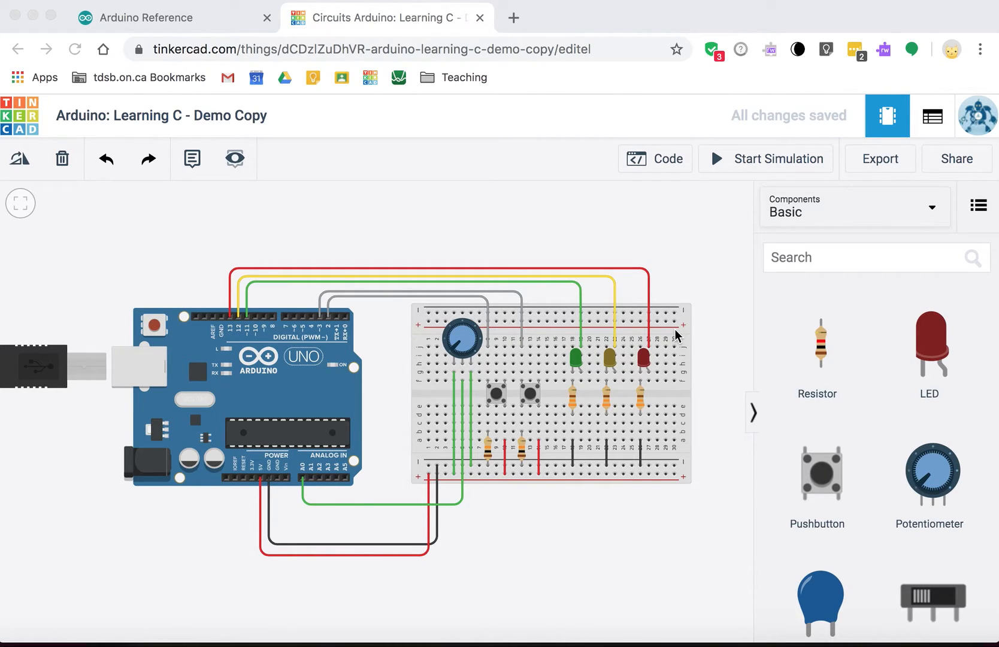
mouse_move(580, 381)
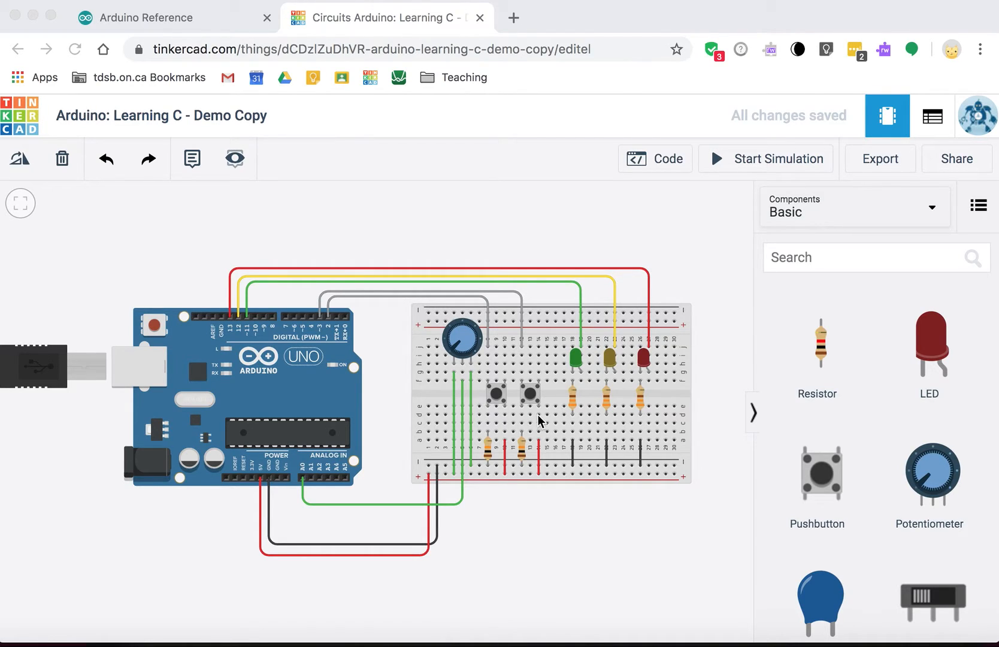
mouse_move(517, 432)
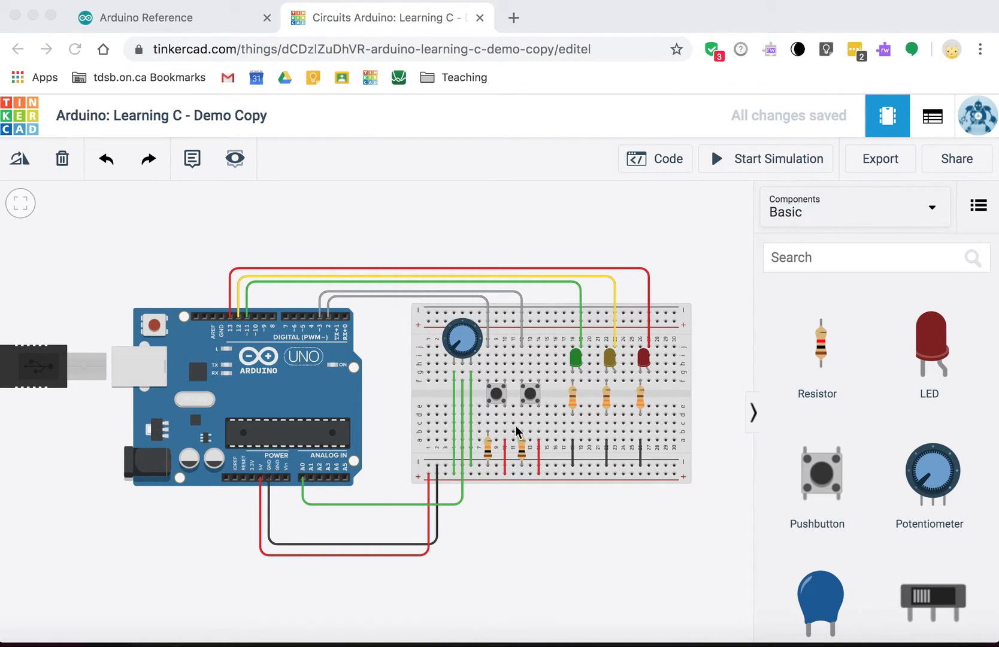
mouse_move(491, 429)
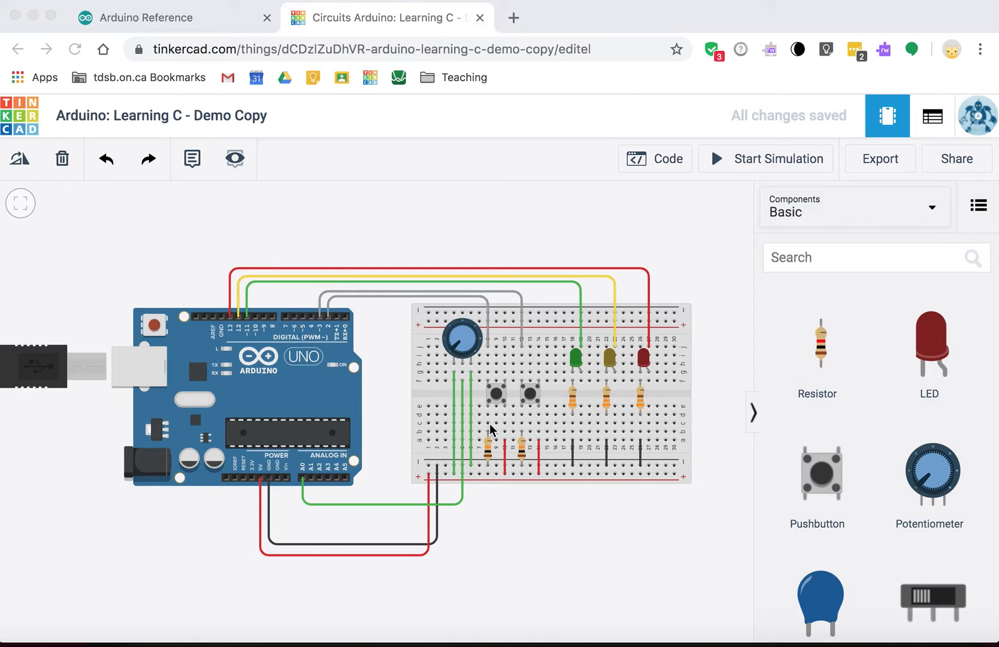
mouse_move(545, 414)
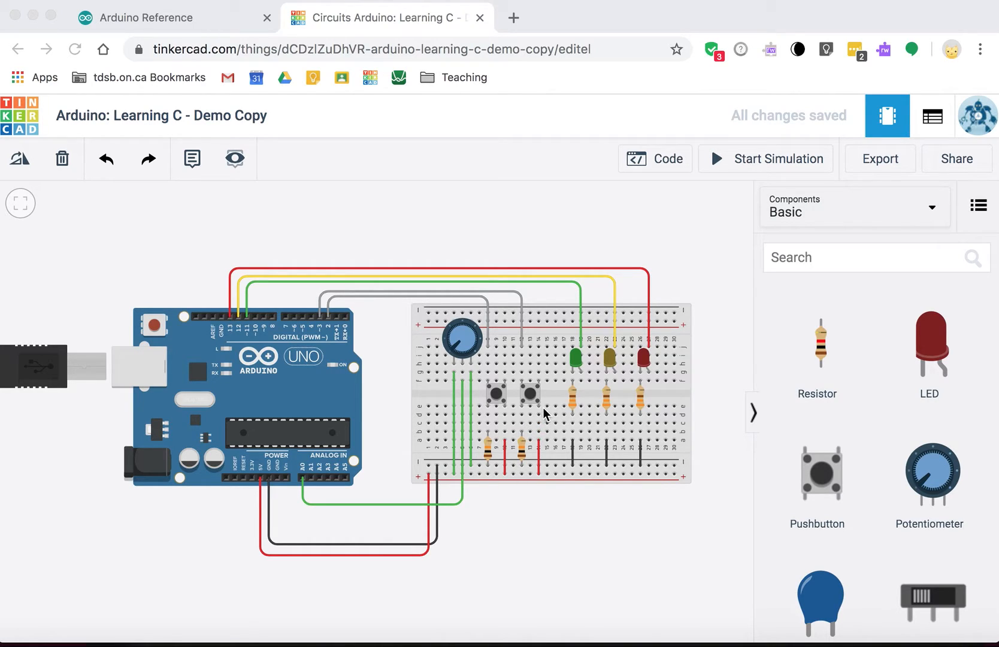
mouse_move(515, 371)
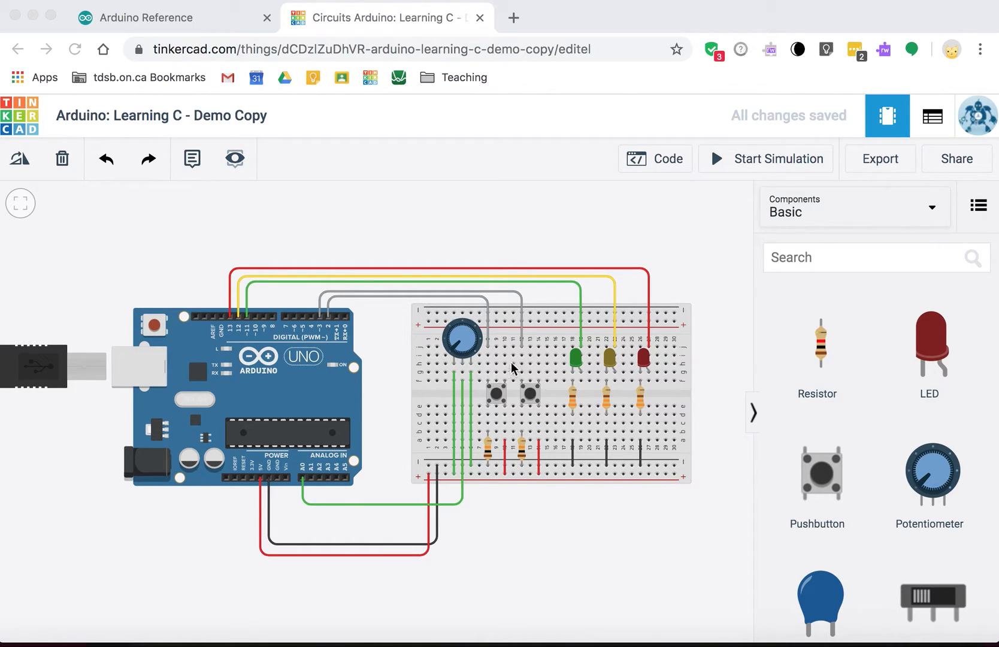
mouse_move(540, 411)
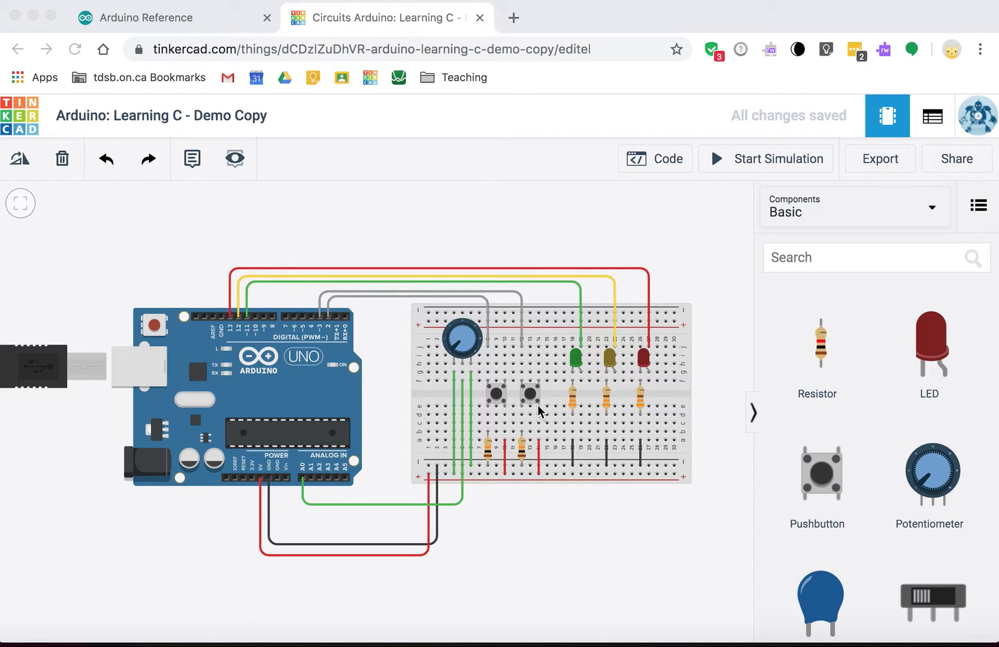
mouse_move(507, 408)
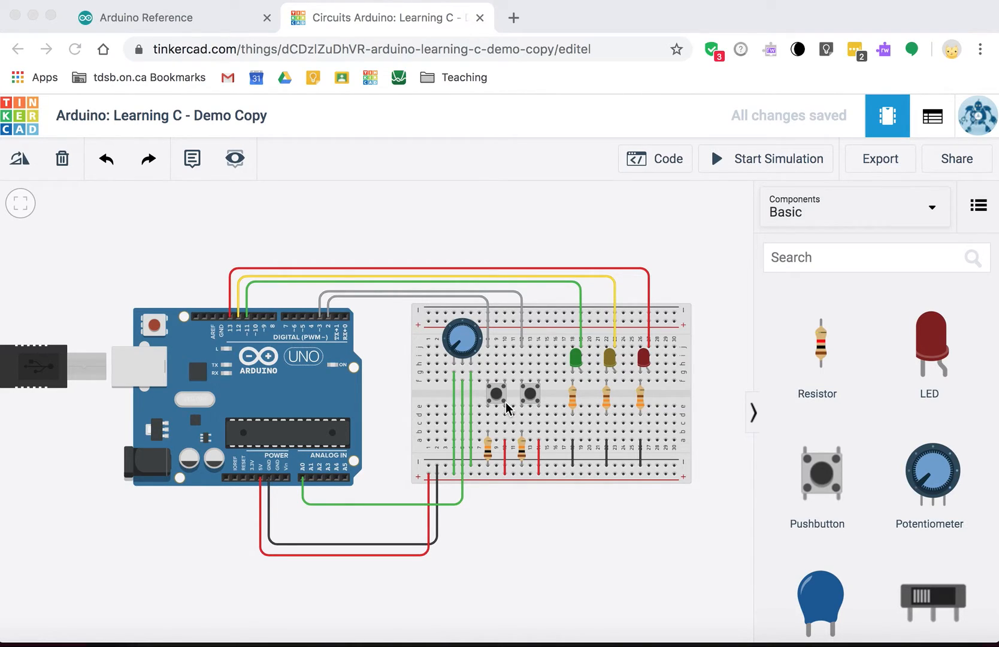
mouse_move(790, 416)
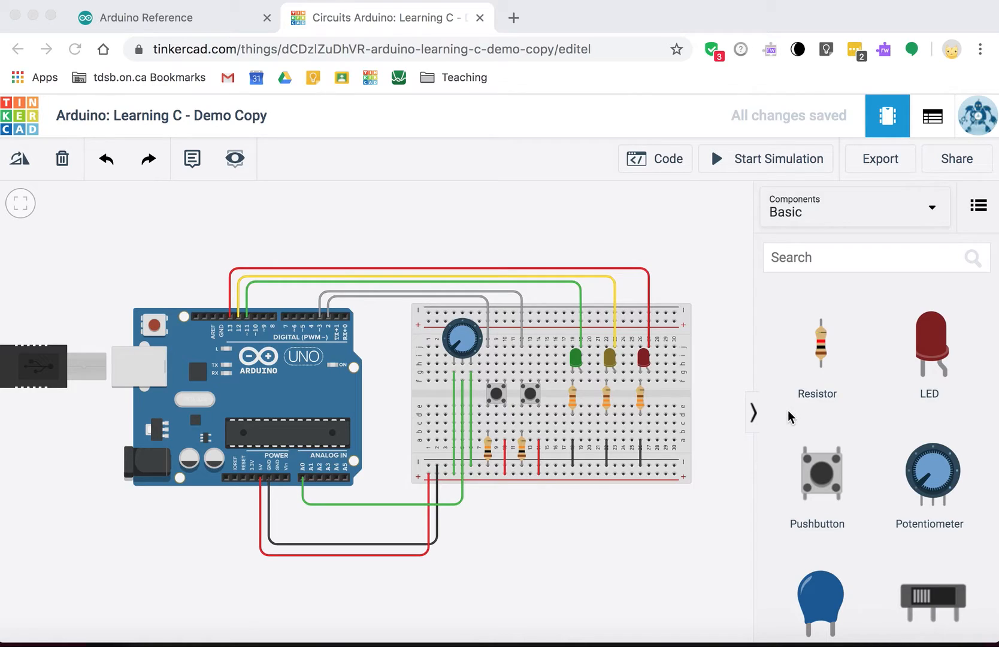
mouse_move(654, 168)
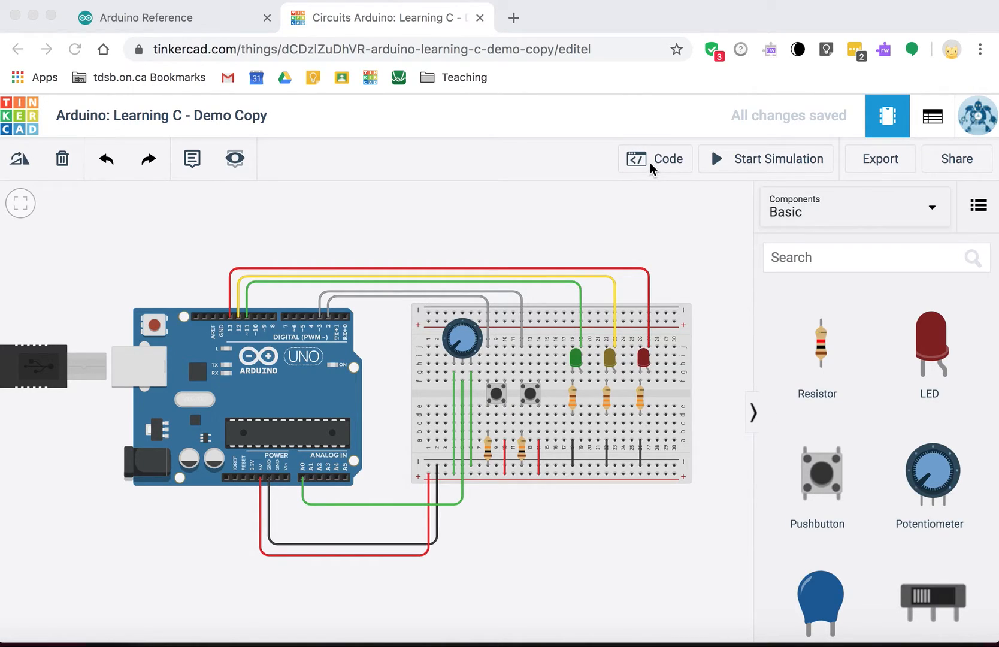
mouse_move(657, 350)
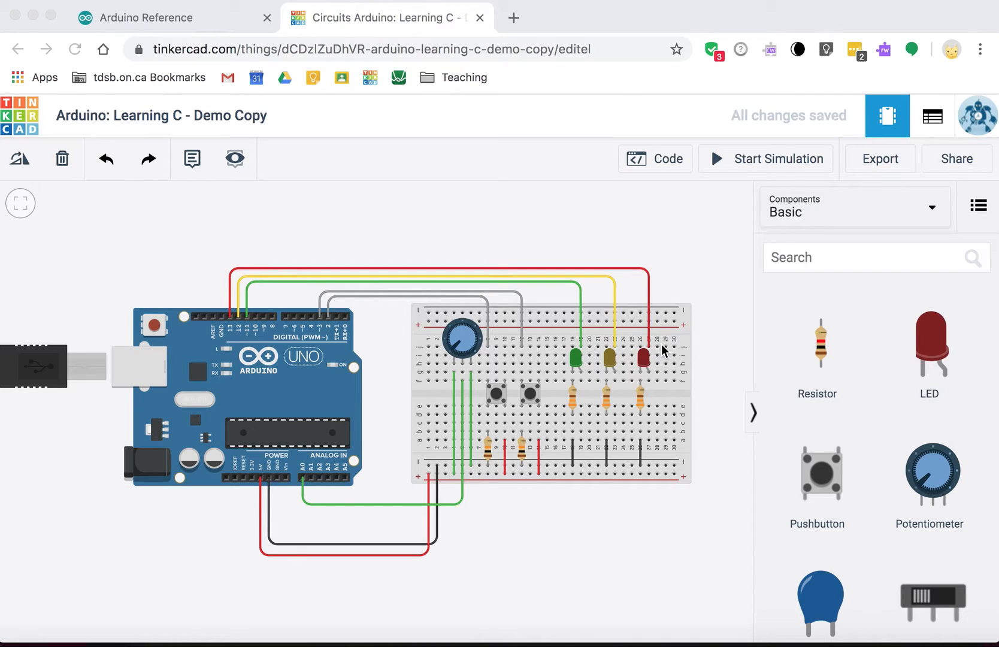
mouse_move(567, 371)
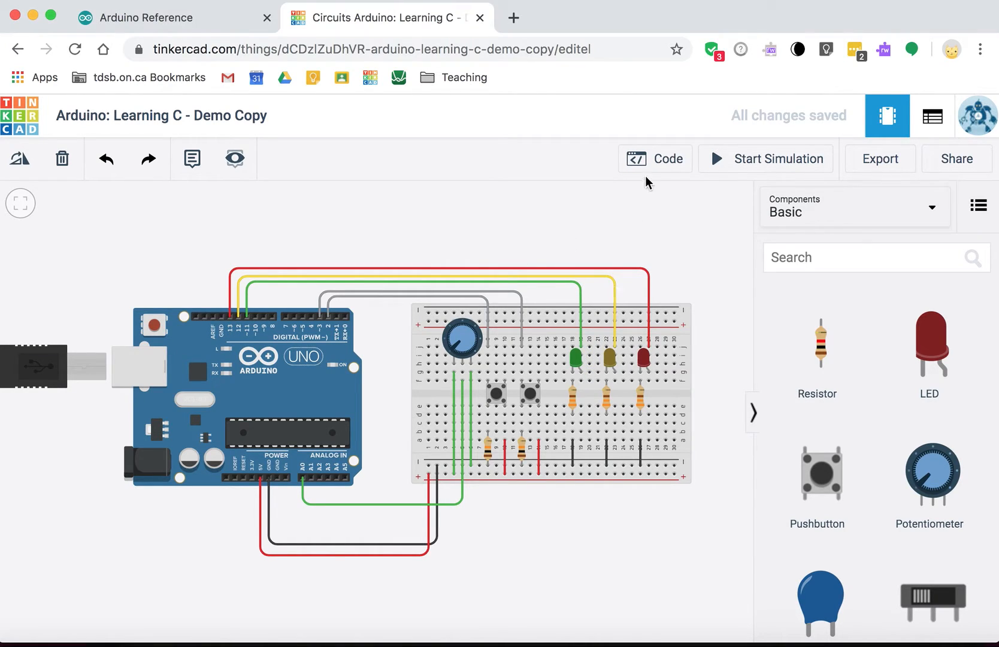
- Delete the test_leds and all_off helpers and the int step = 1; line, leaving setup with pinMode 13 and a near-empty loop
left_click(655, 158)
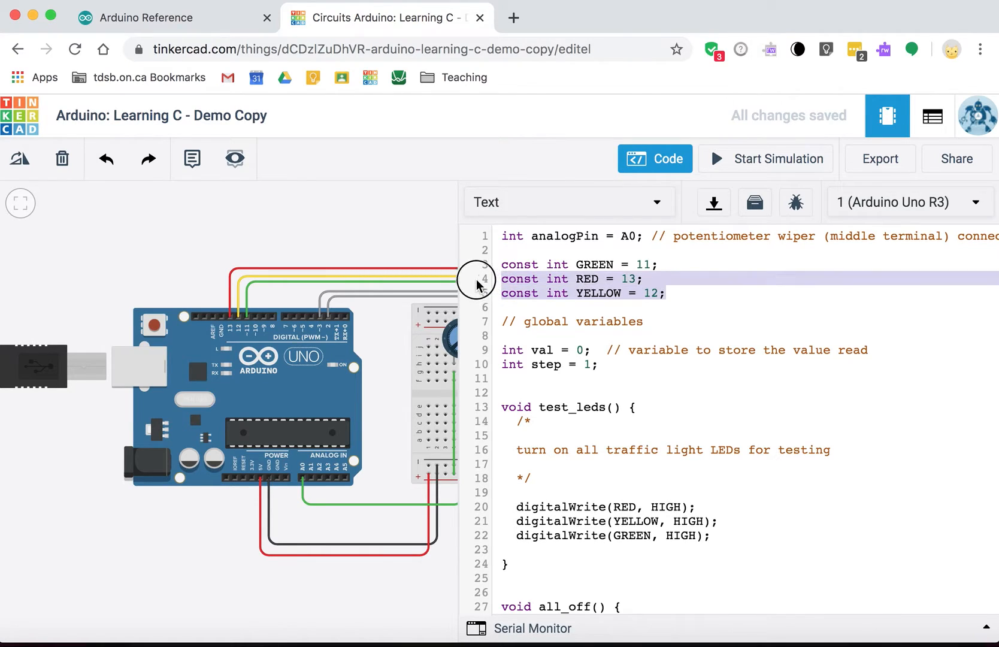
key("Backspace")
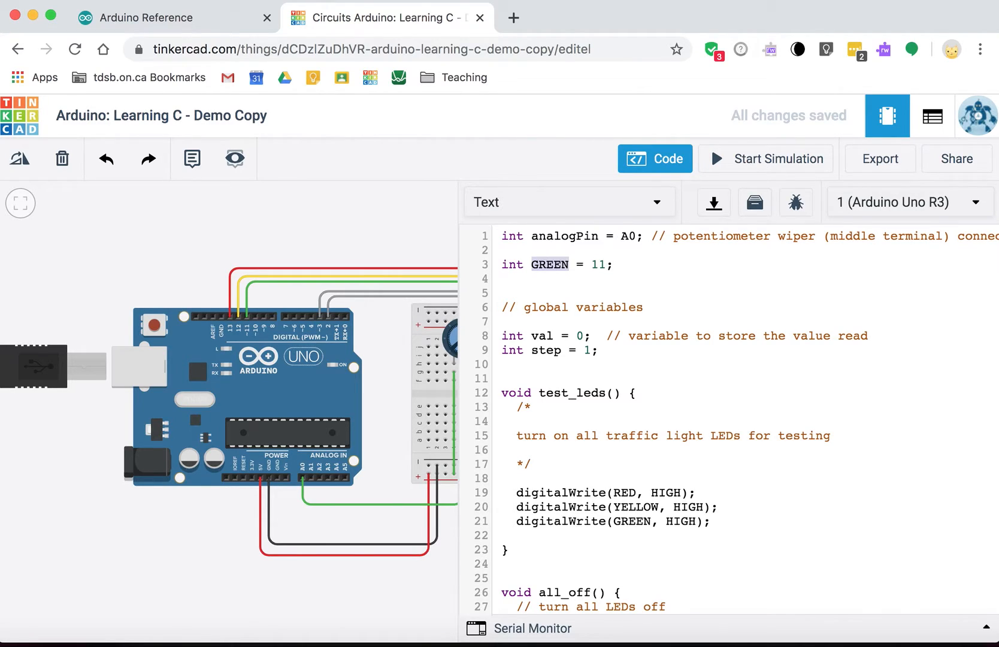
left_click(548, 263)
type("1")
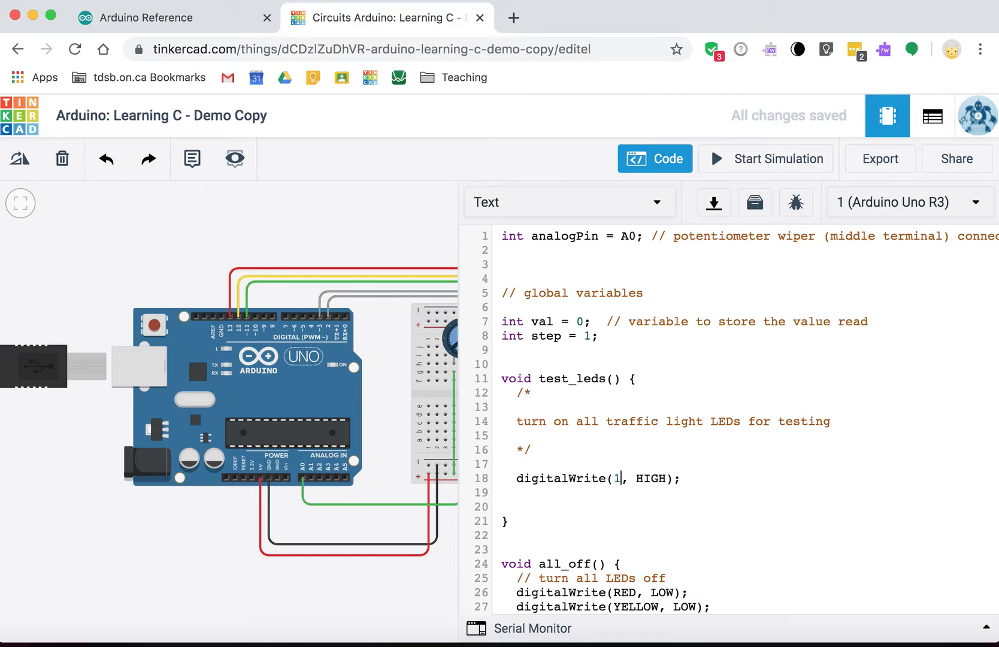
scroll("down", 3)
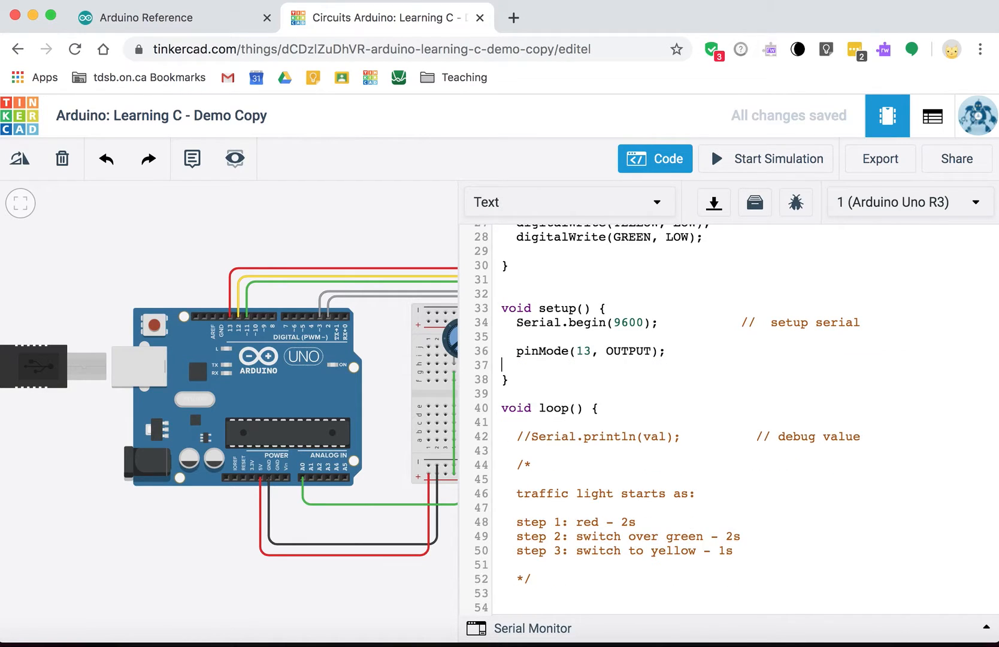
double_click(590, 351)
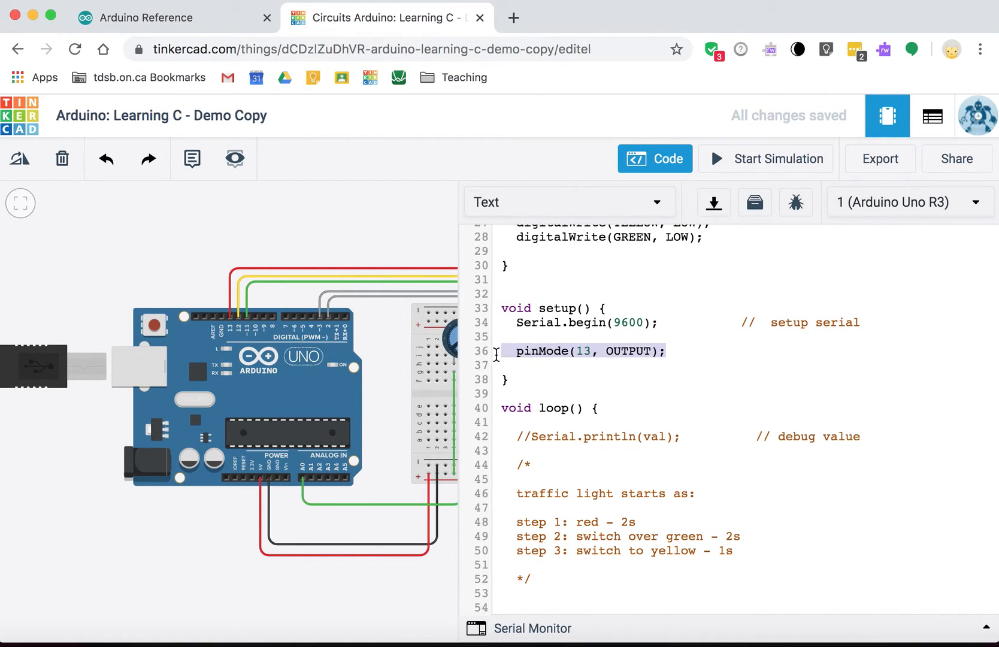
scroll("down", 3)
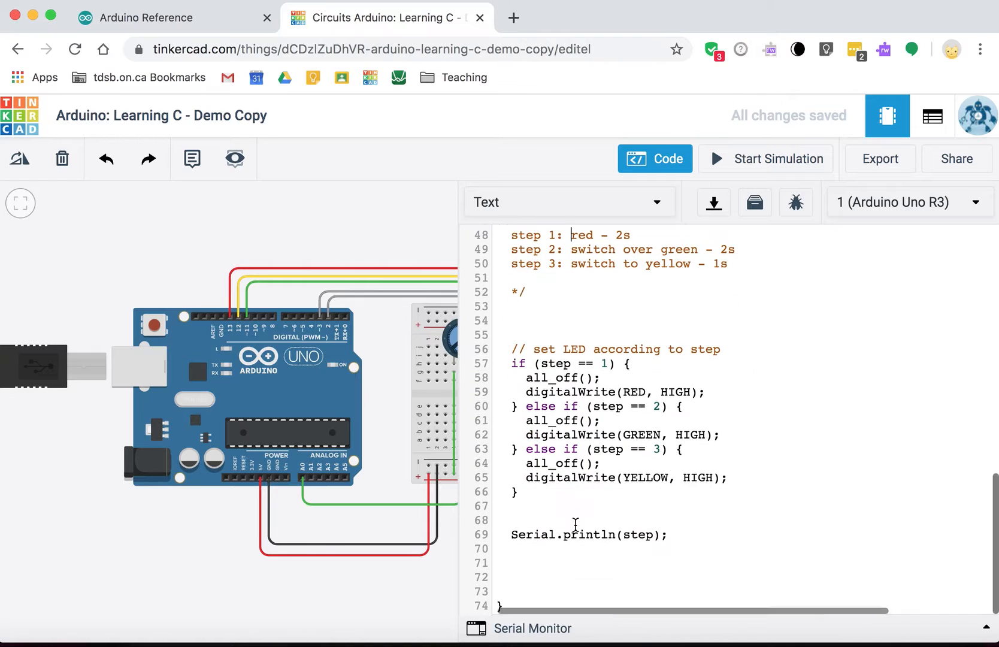
scroll("up", 3)
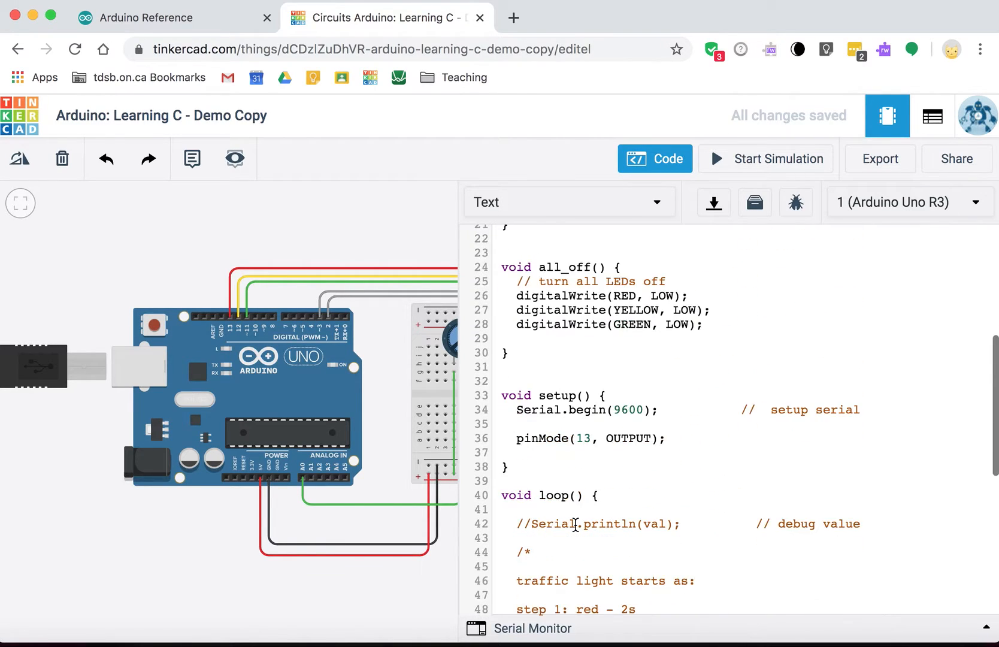
scroll("up", 3)
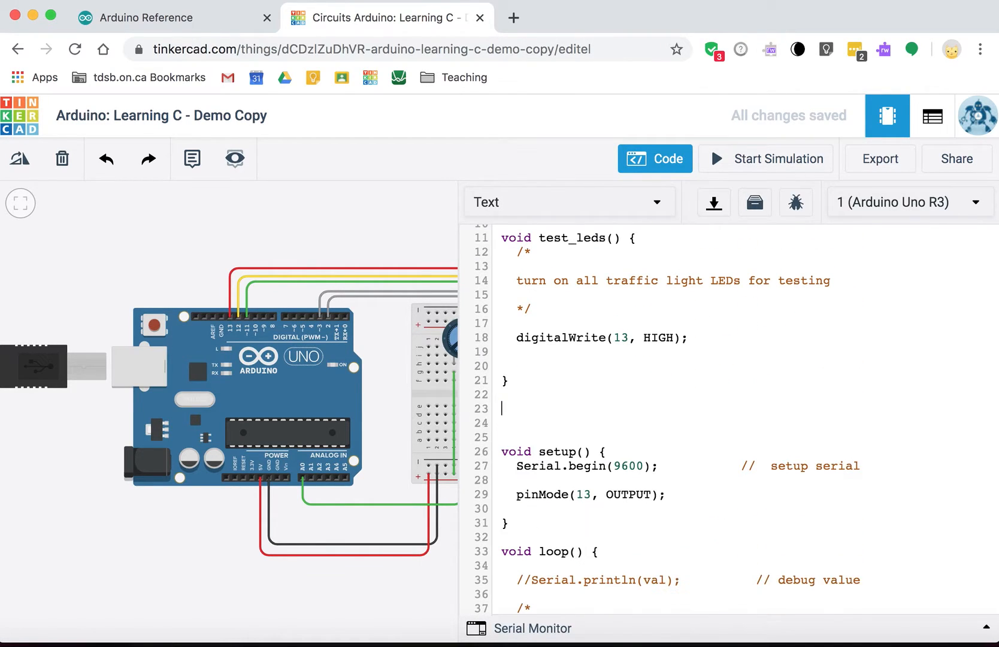
scroll("up", 3)
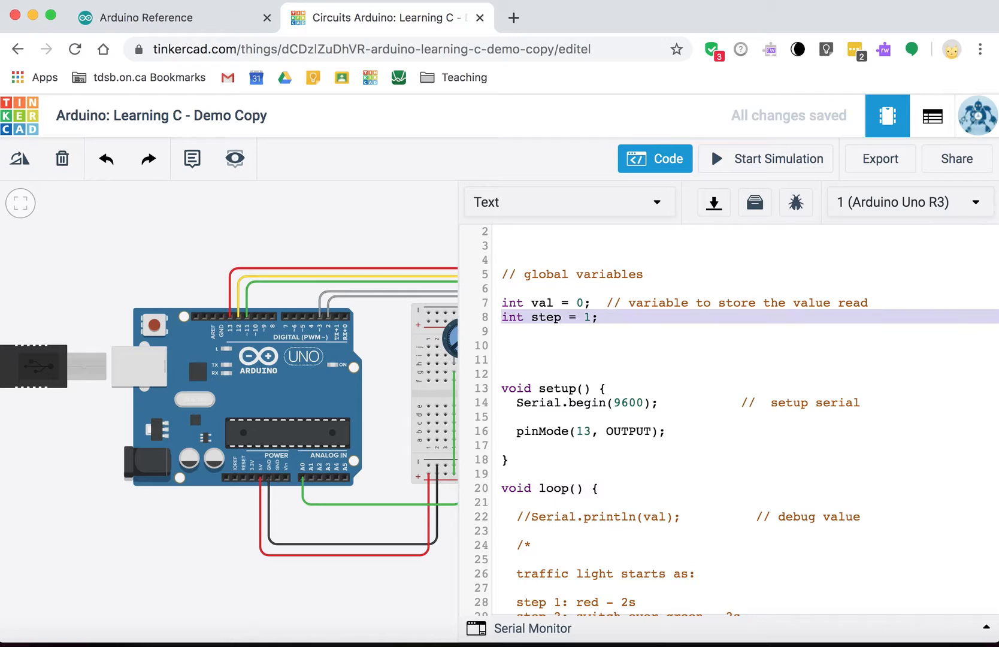
scroll("down", 3)
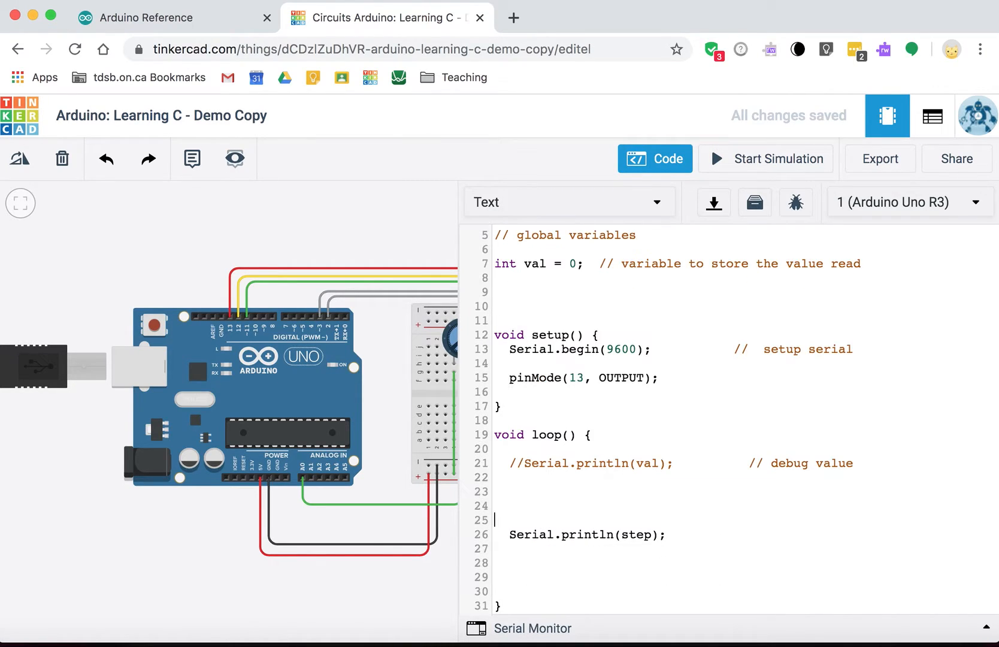
- Add digitalWrite(13, HIGH); in loop and move to a new global line below val
type("d")
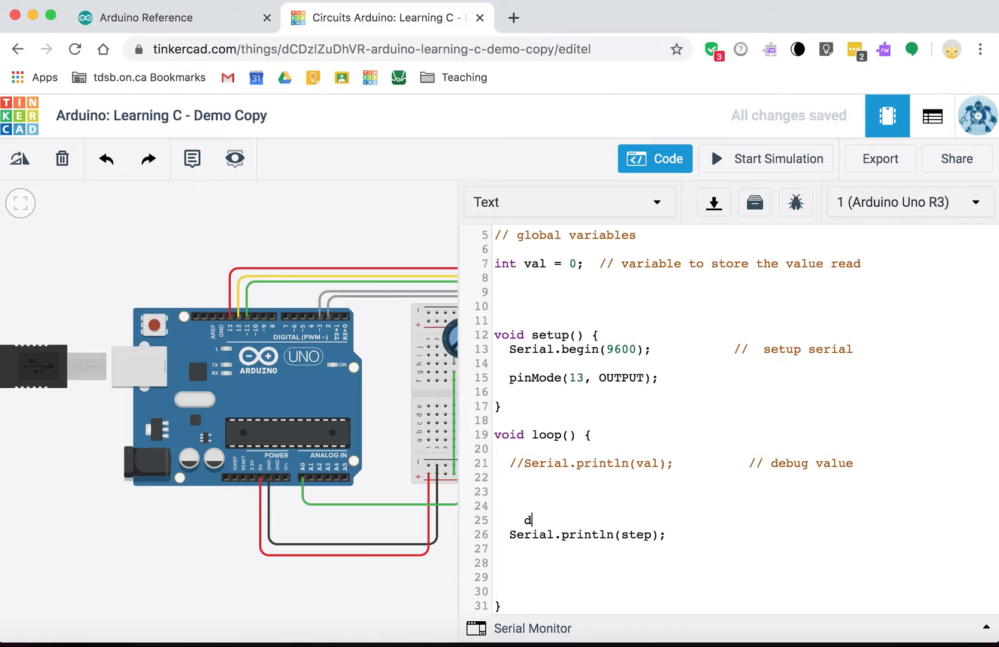
type("igt")
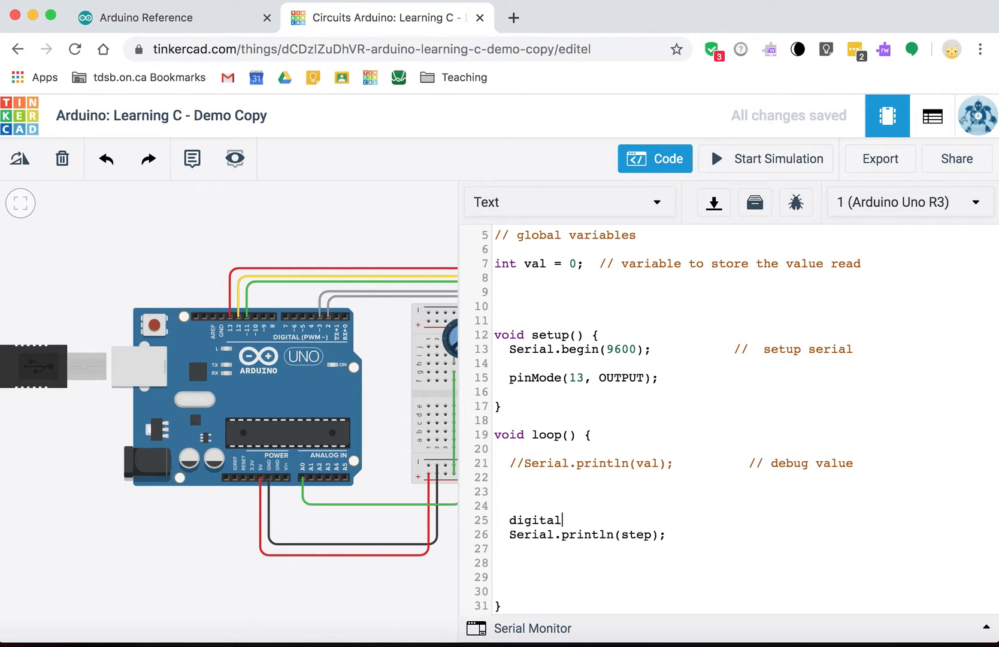
type("Write(")
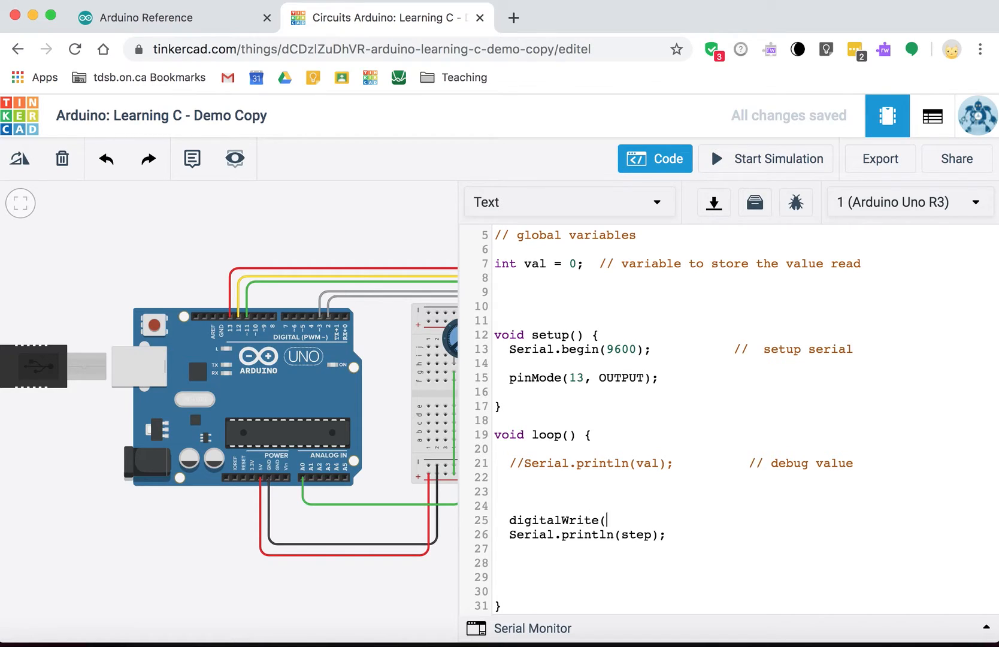
type("13,HIGH);")
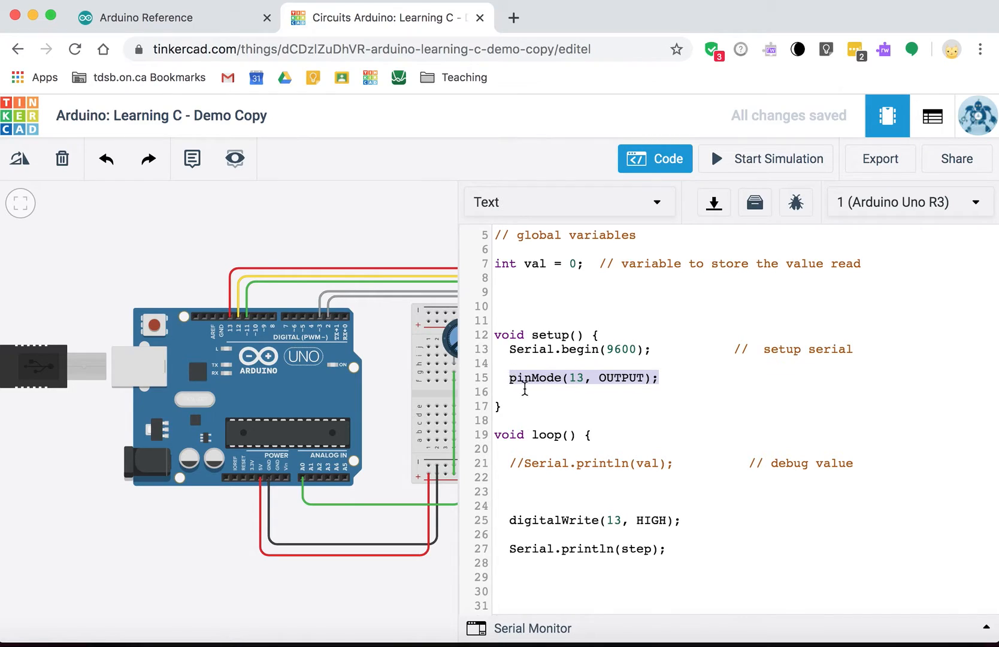
mouse_move(661, 394)
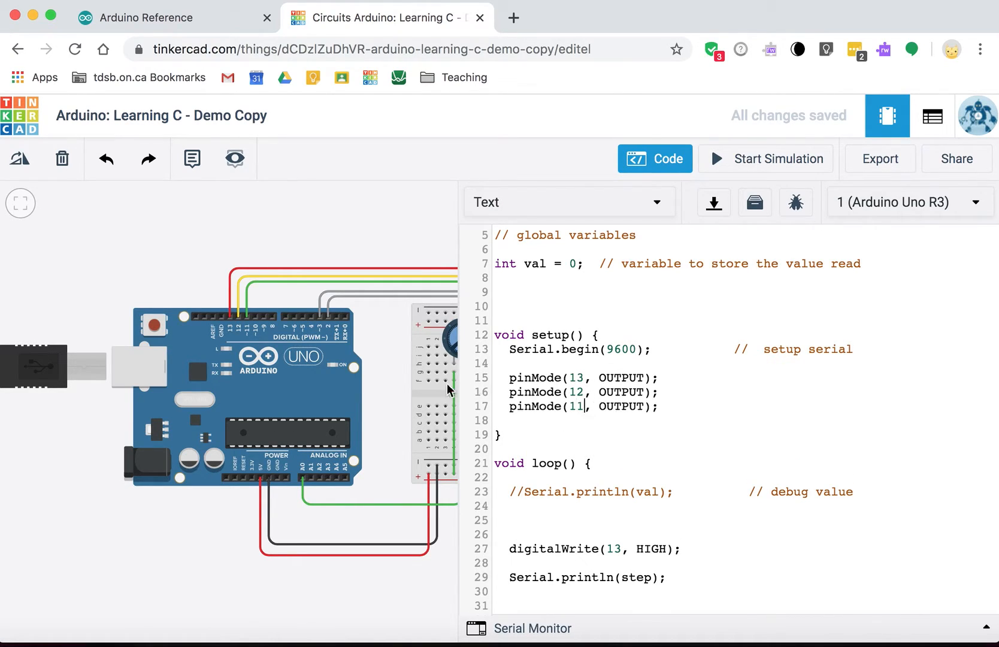
left_click(576, 291)
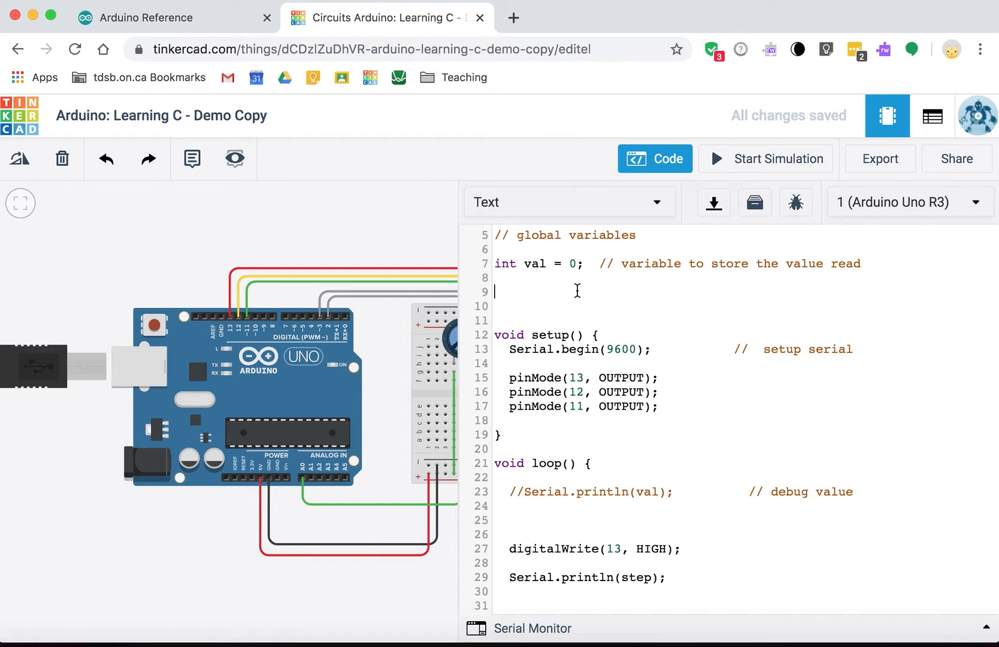
mouse_move(212, 346)
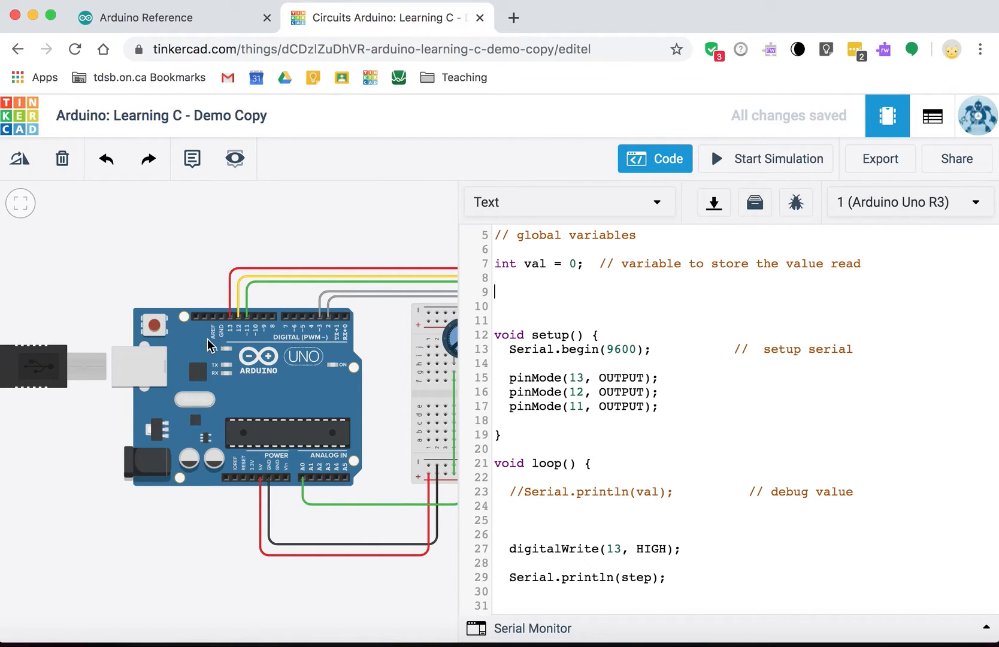
mouse_move(239, 323)
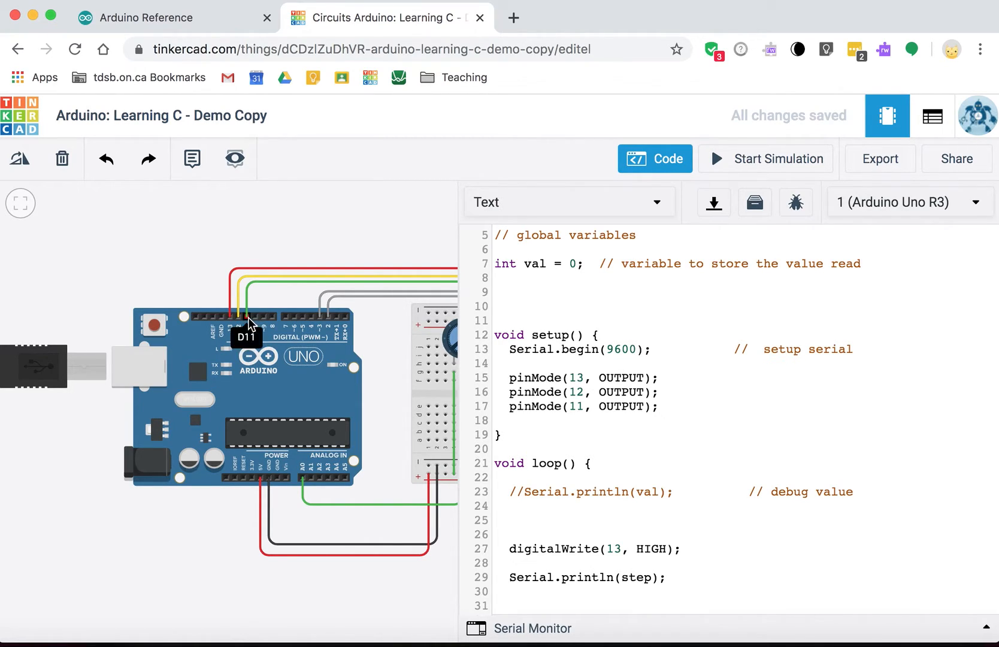
mouse_move(275, 347)
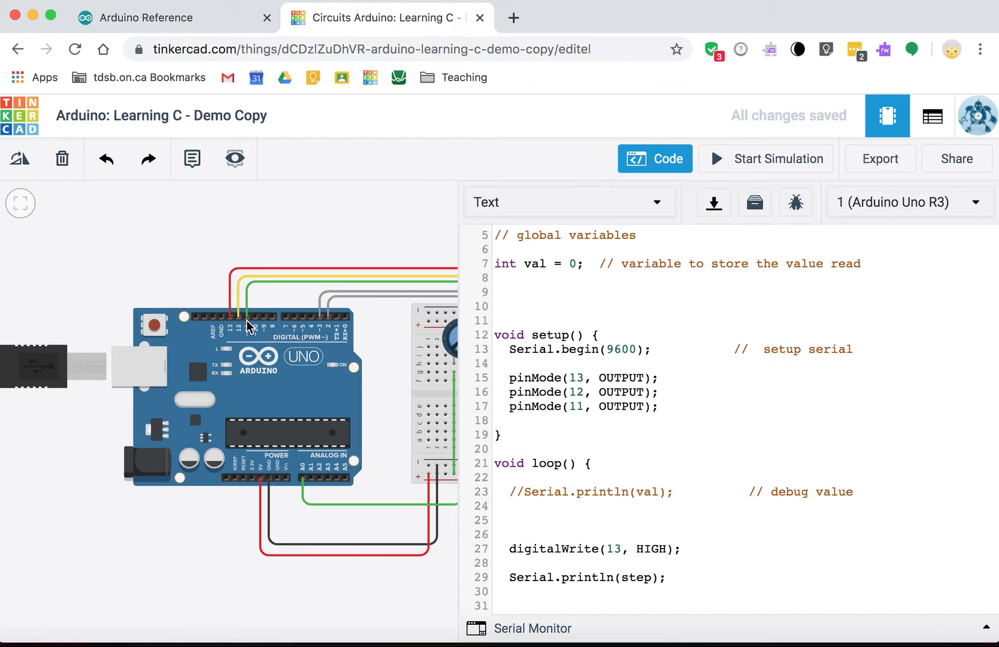
mouse_move(251, 324)
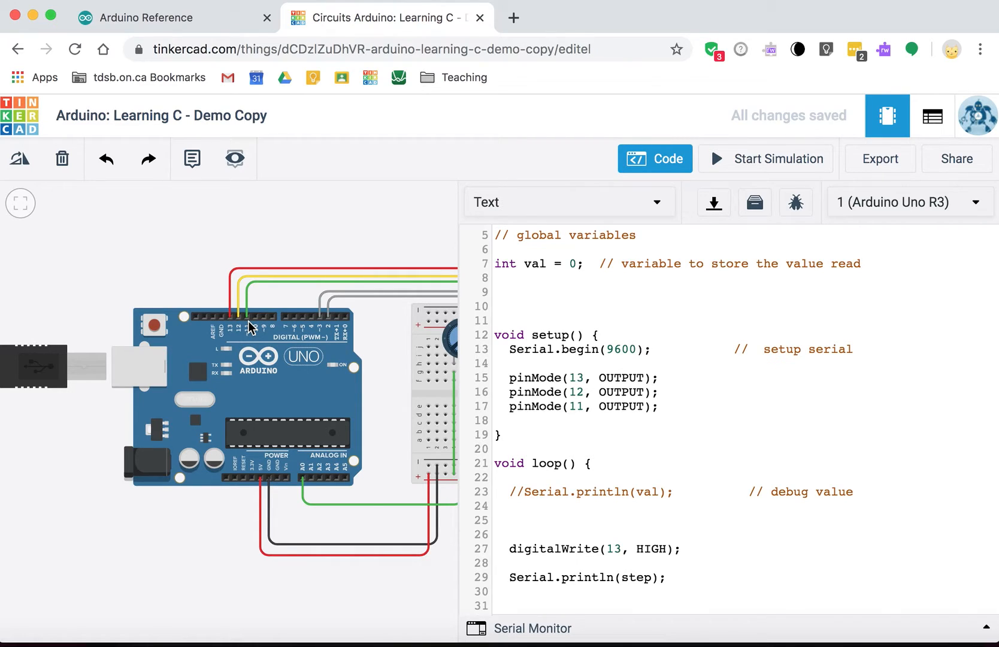
mouse_move(253, 341)
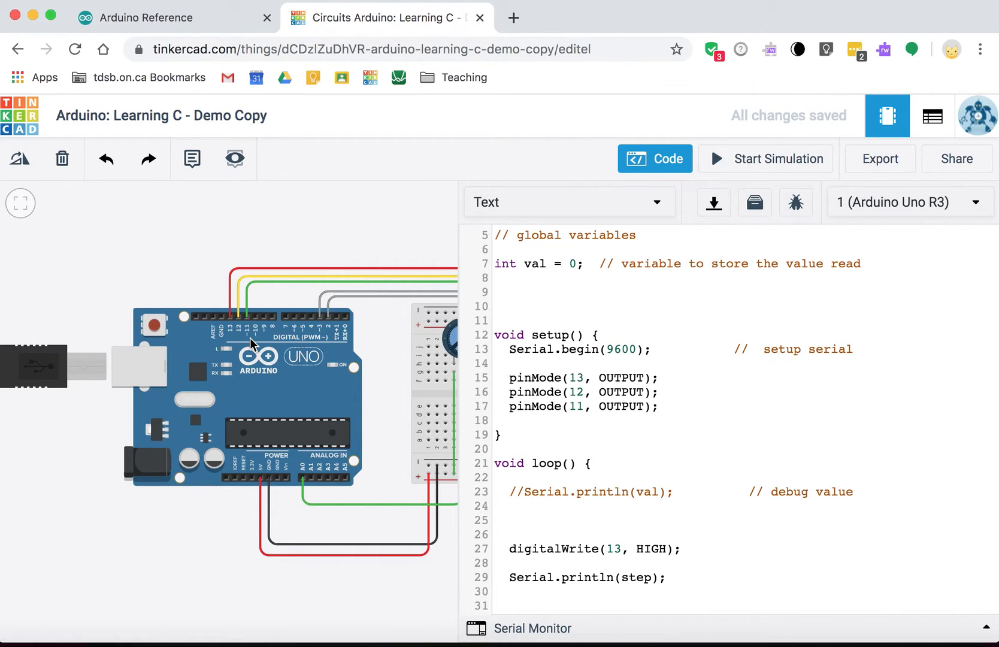
left_click(497, 293)
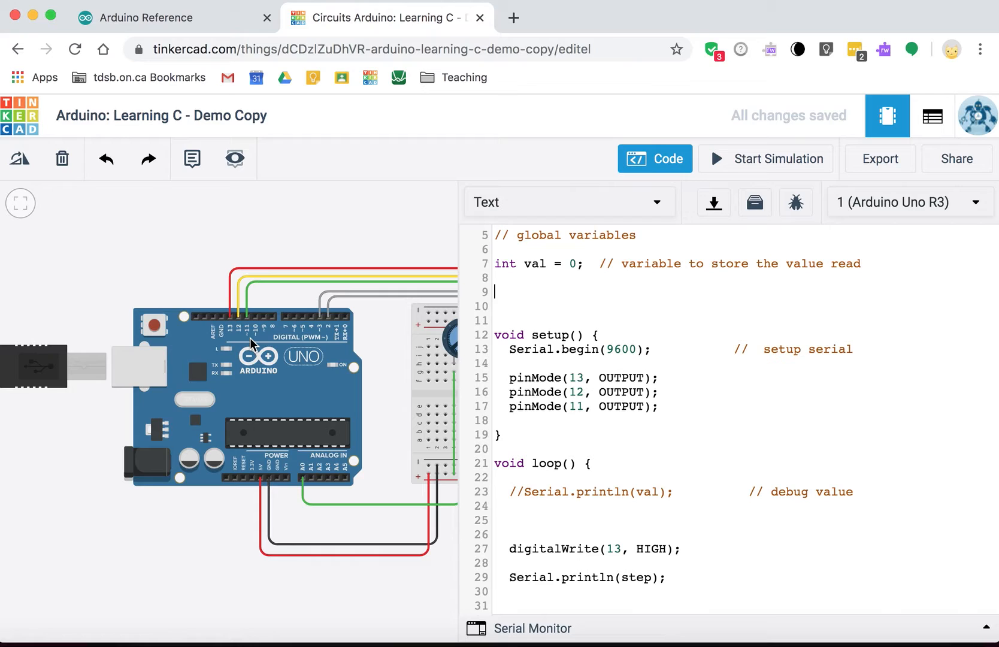
mouse_move(577, 438)
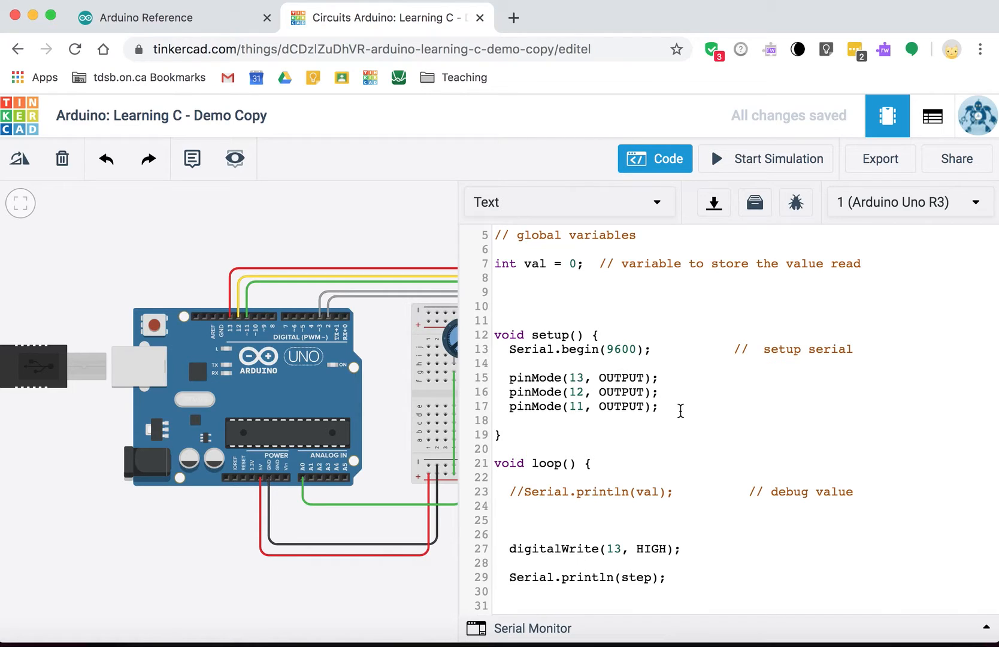
left_click(496, 292)
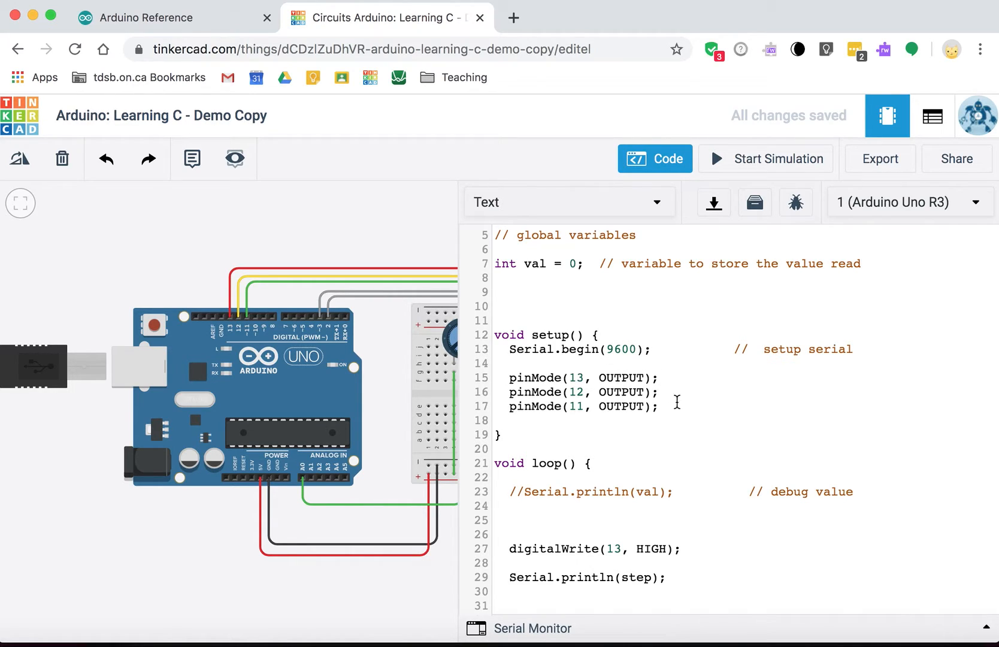
mouse_move(426, 586)
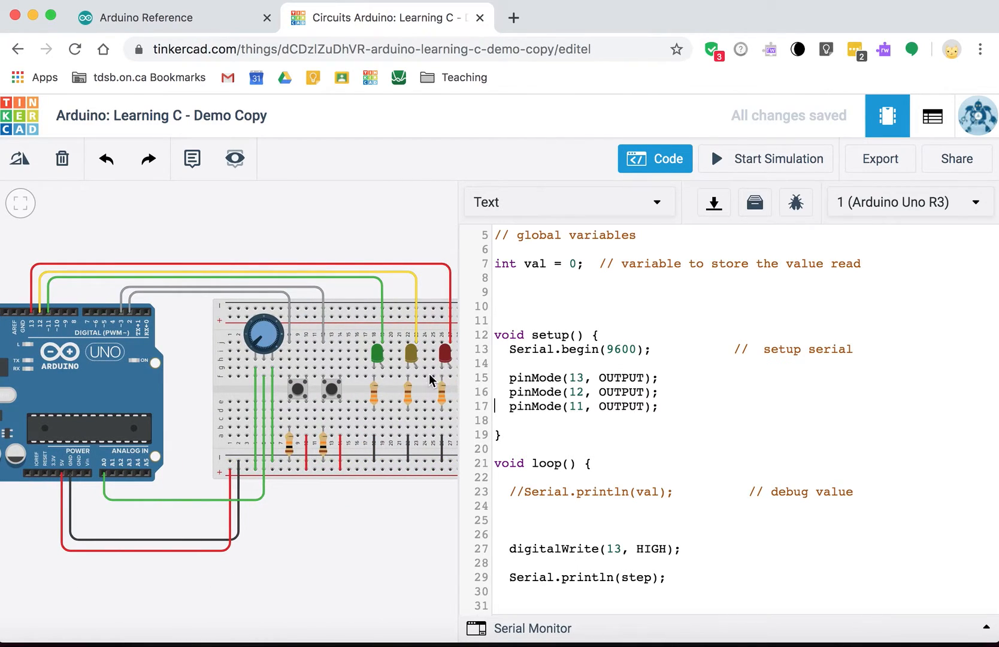
left_click(442, 354)
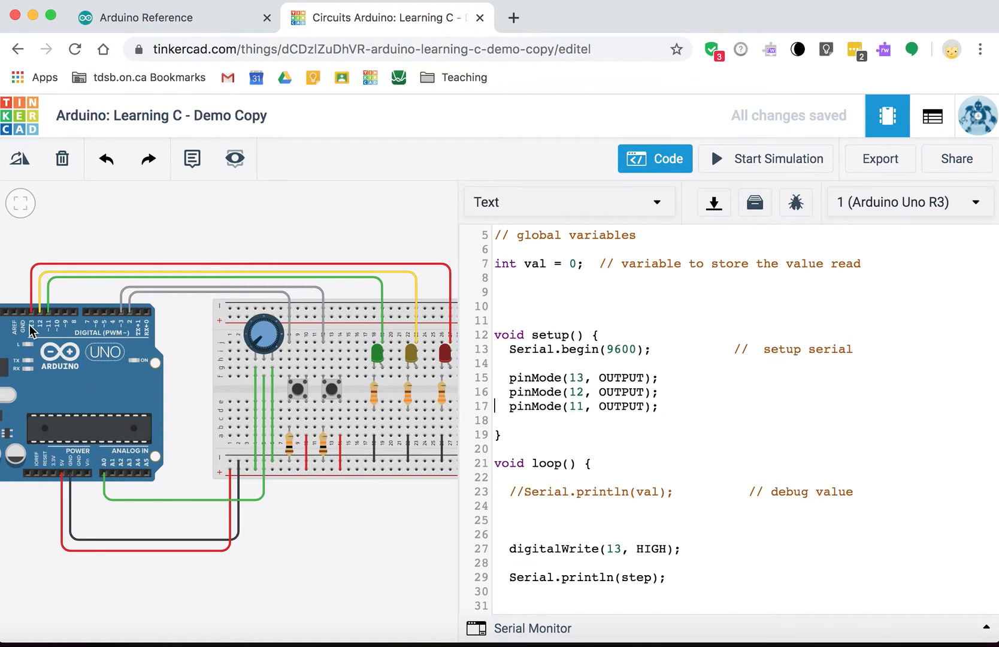
mouse_move(115, 392)
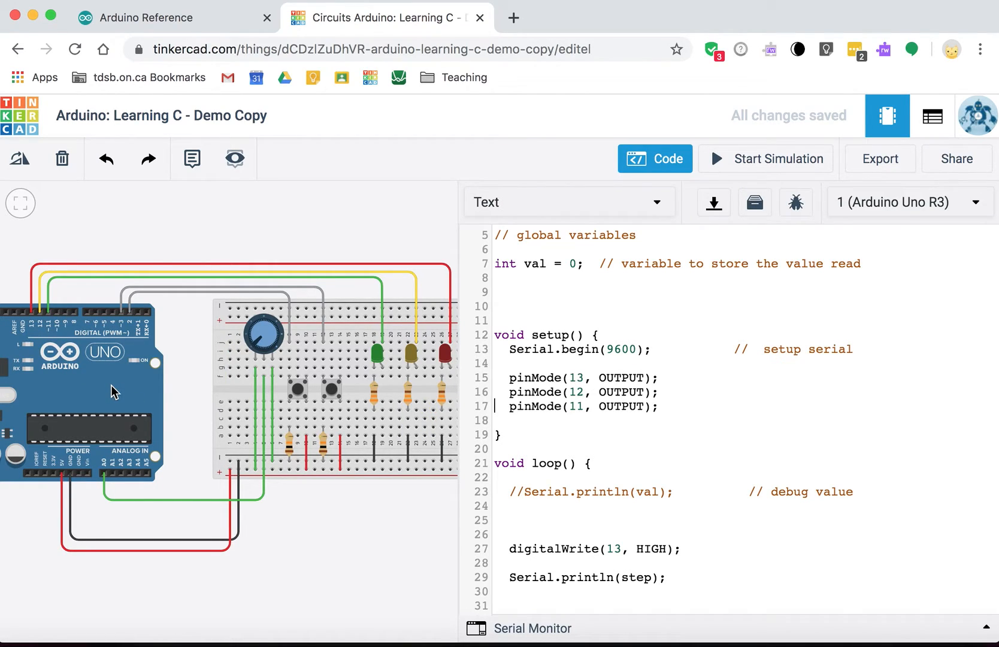
- Declare a global int RED = 13; below val, discarding the _LED and _PIN name suffixes
left_click(508, 292)
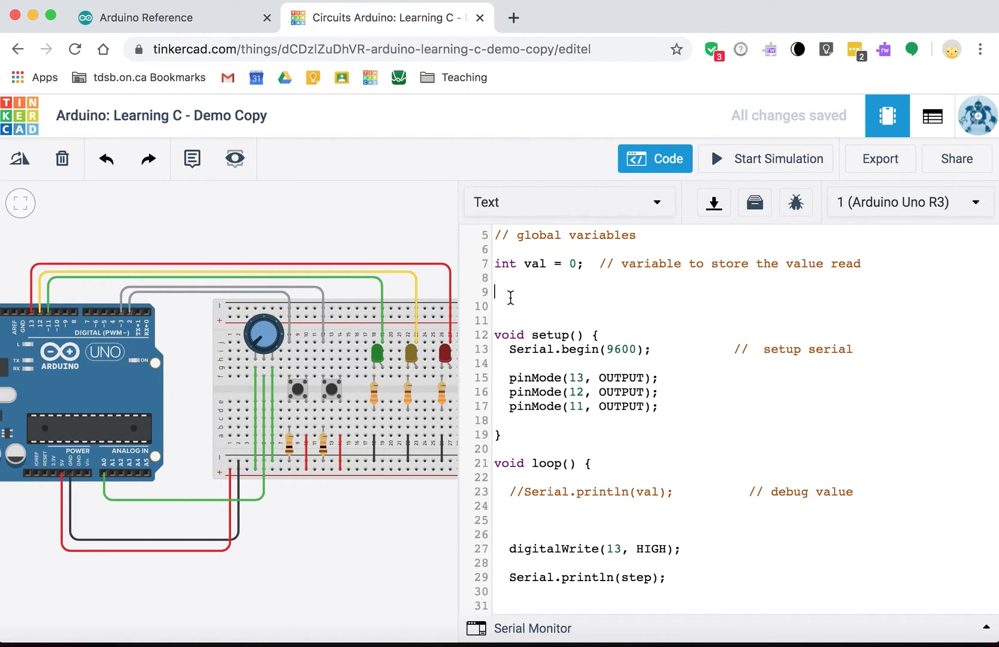
type("int RED")
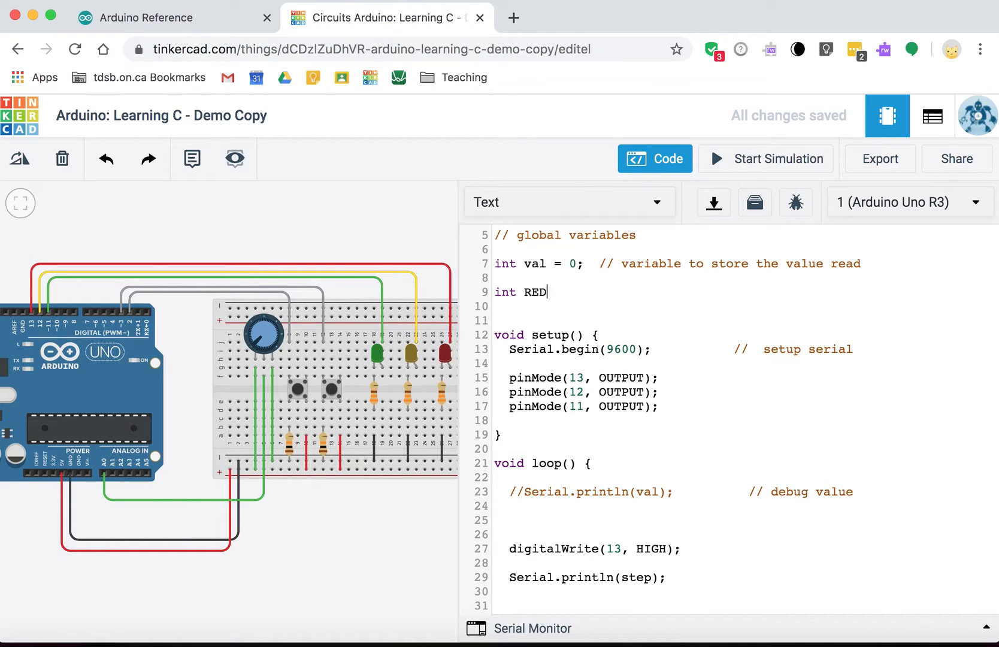
type("_LED")
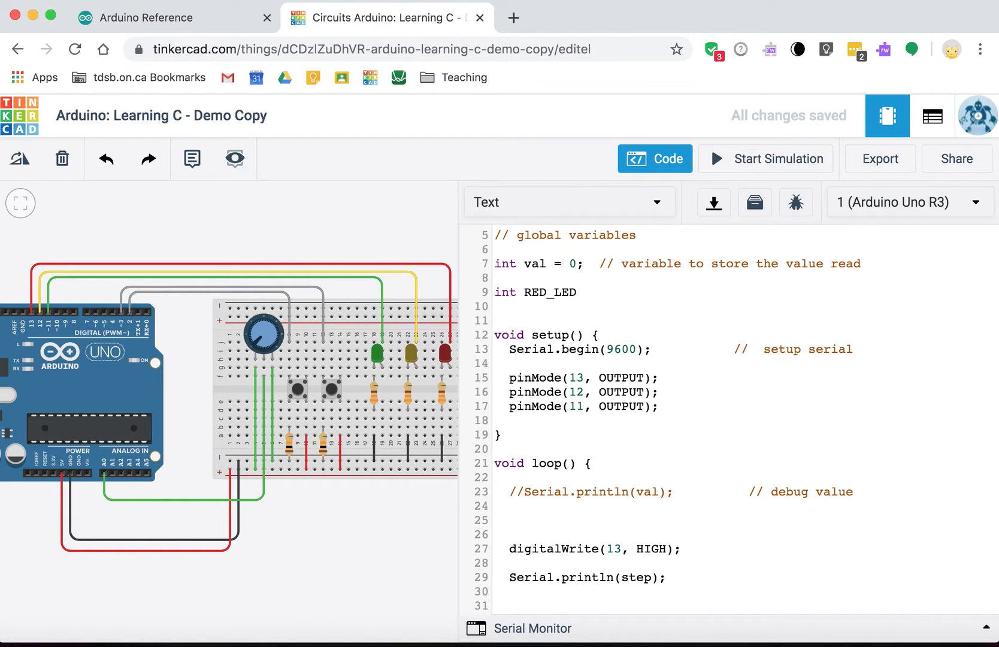
key("Backspace")
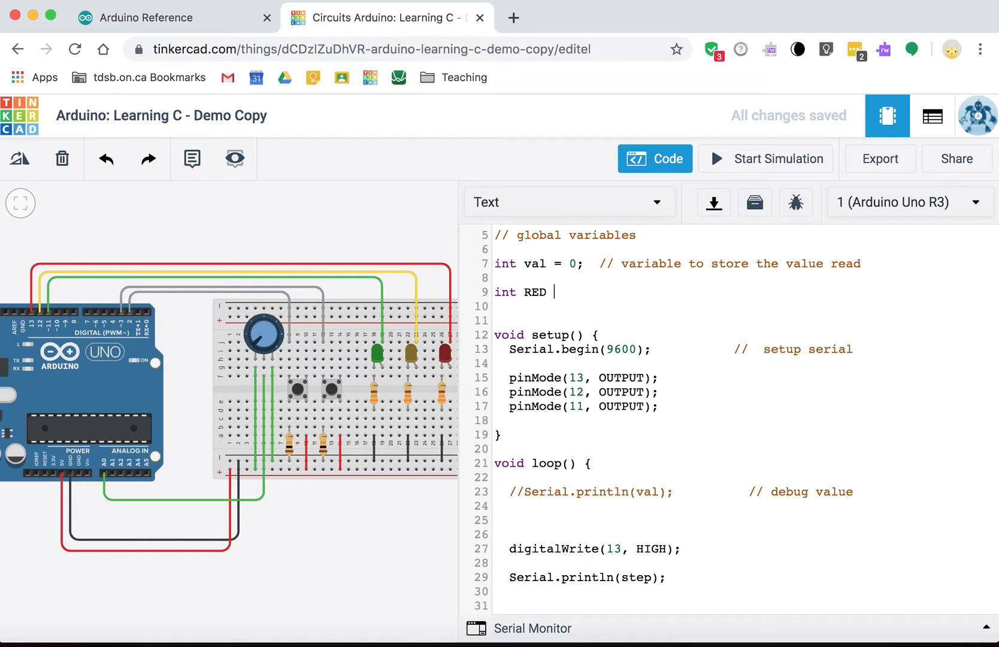
type("= 13;")
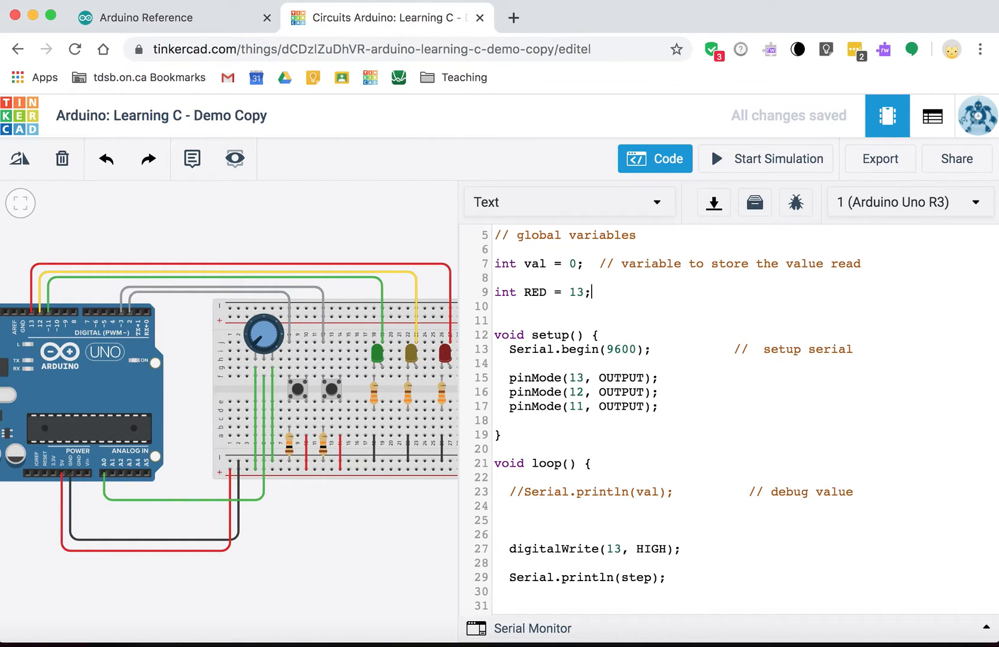
type("_P")
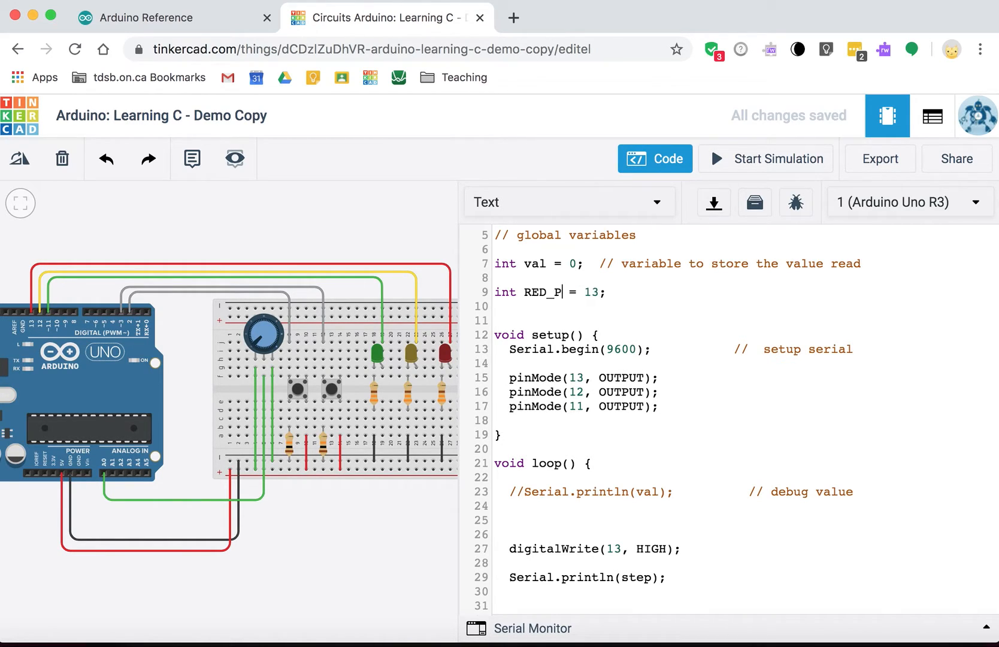
type("IN")
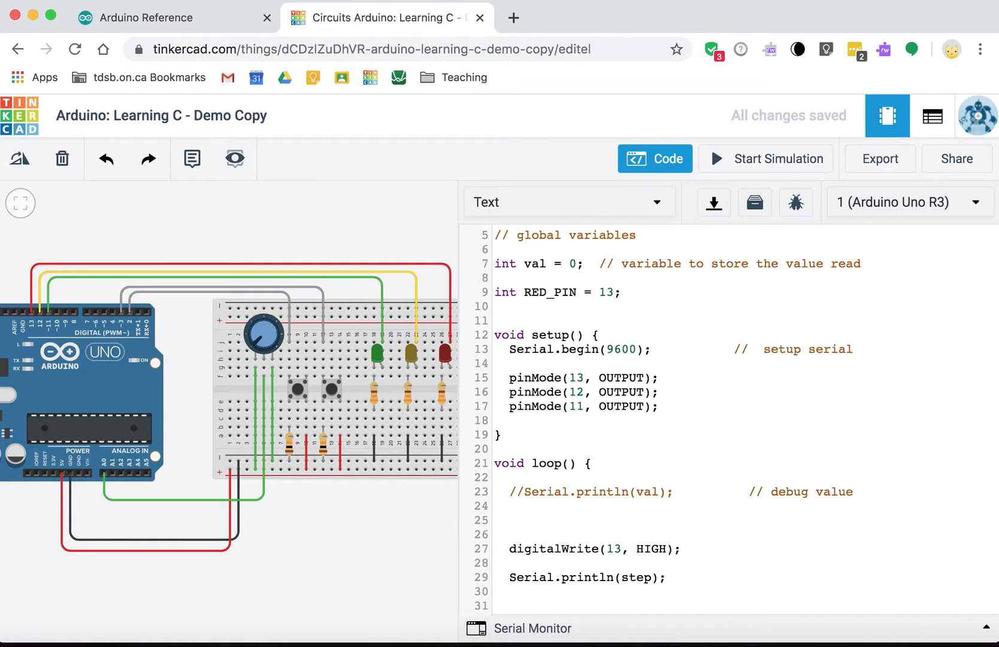
left_click(561, 292)
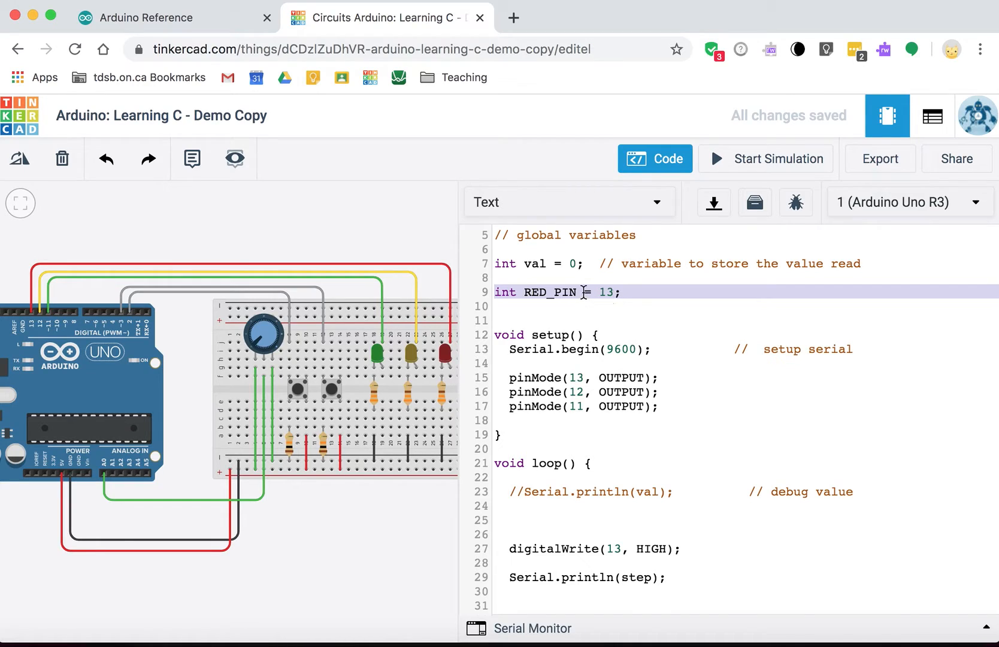
key("Backspace")
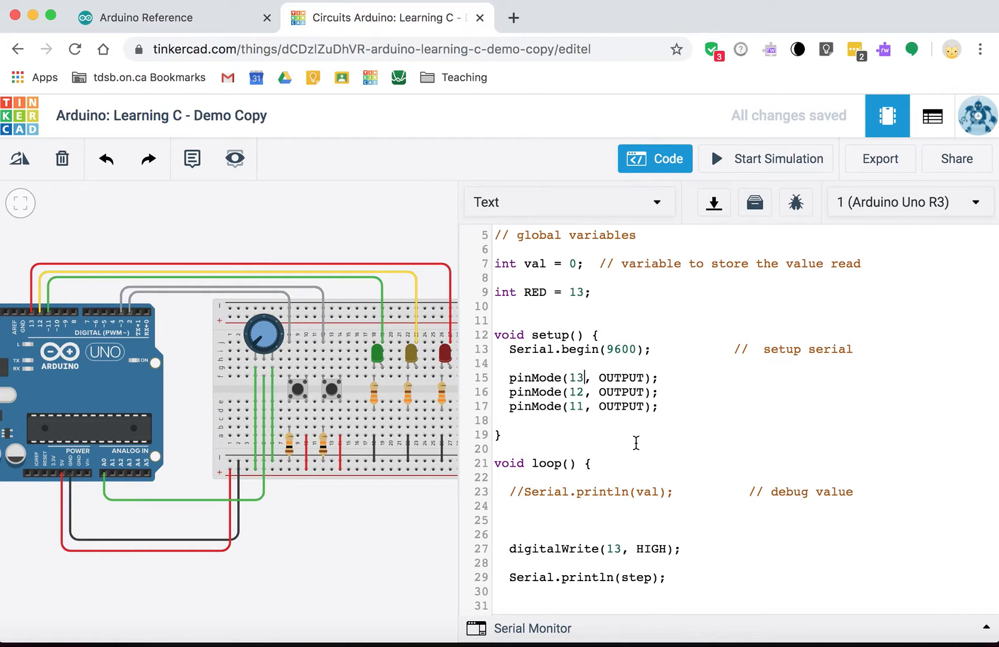
- Use RED instead of 13 in pinMode and digitalWrite, try value 10, then set RED back to 13
type("RED")
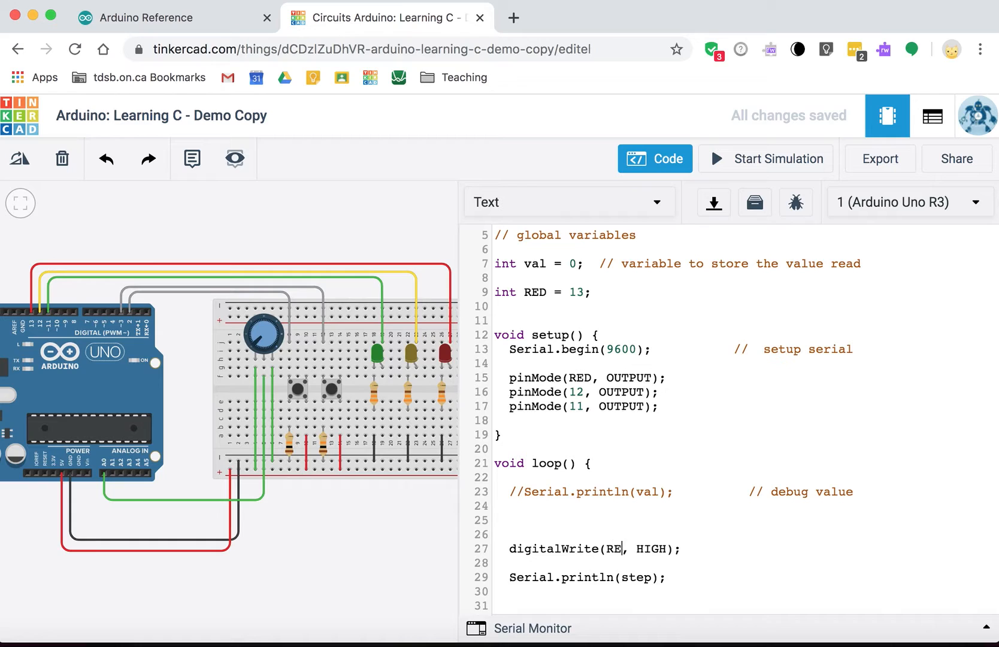
type("D")
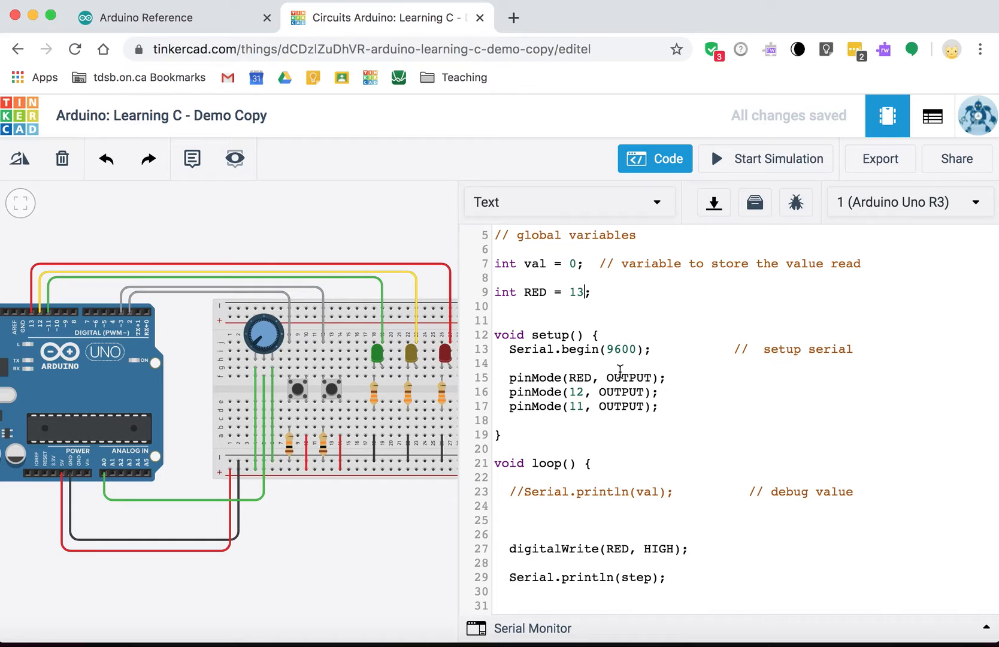
key("Backspace")
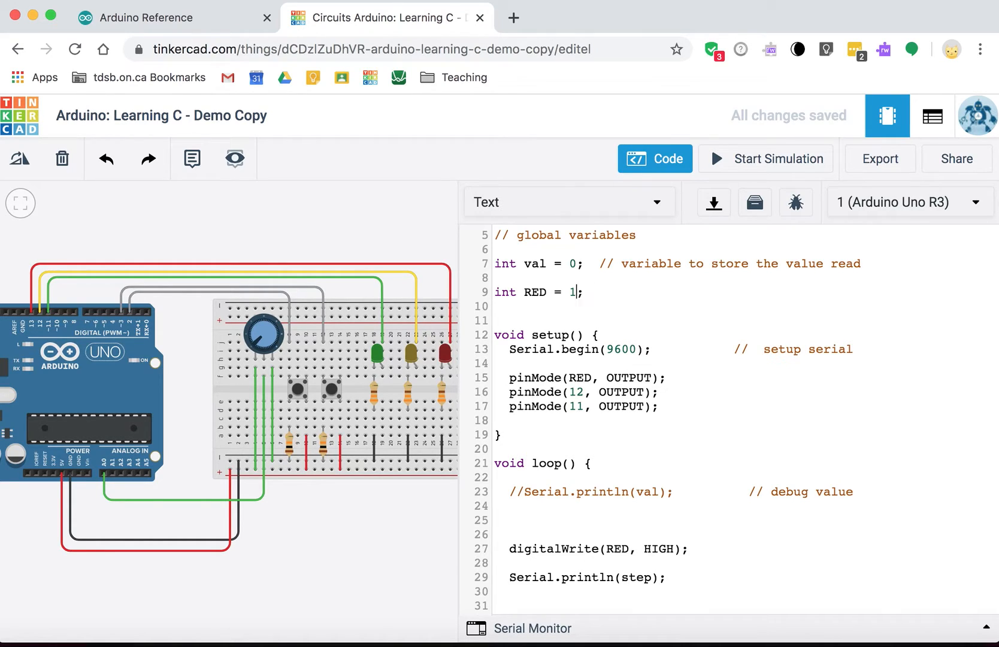
type("0")
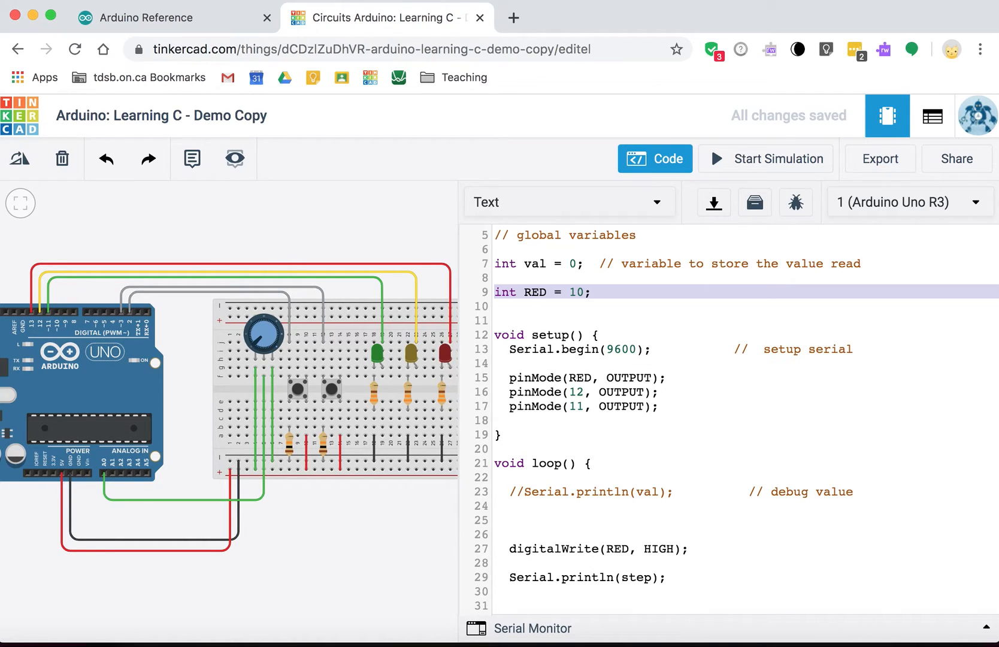
left_click(501, 293)
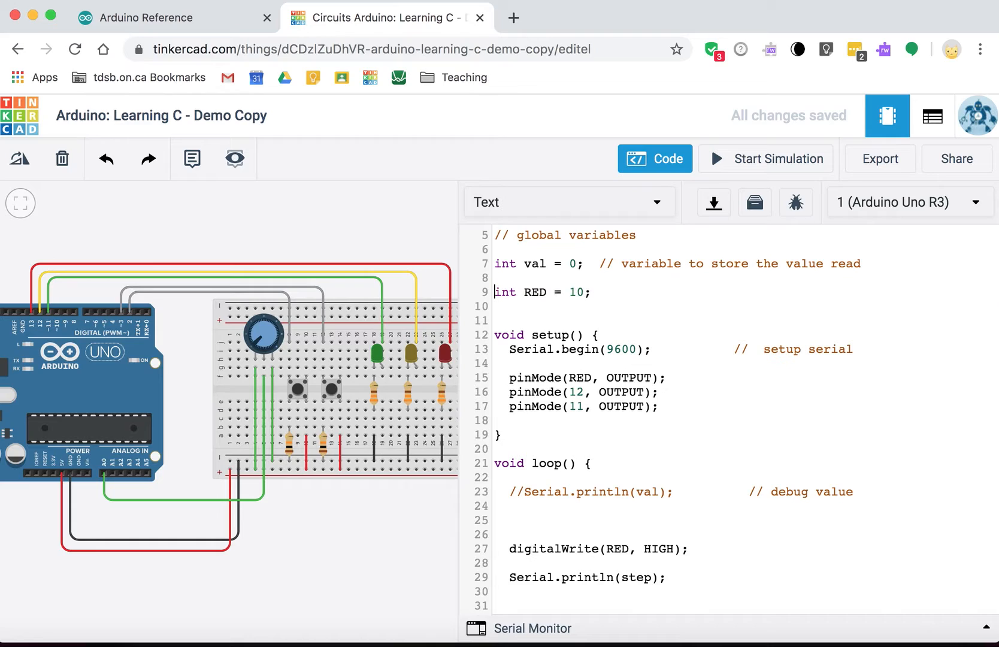
type("13")
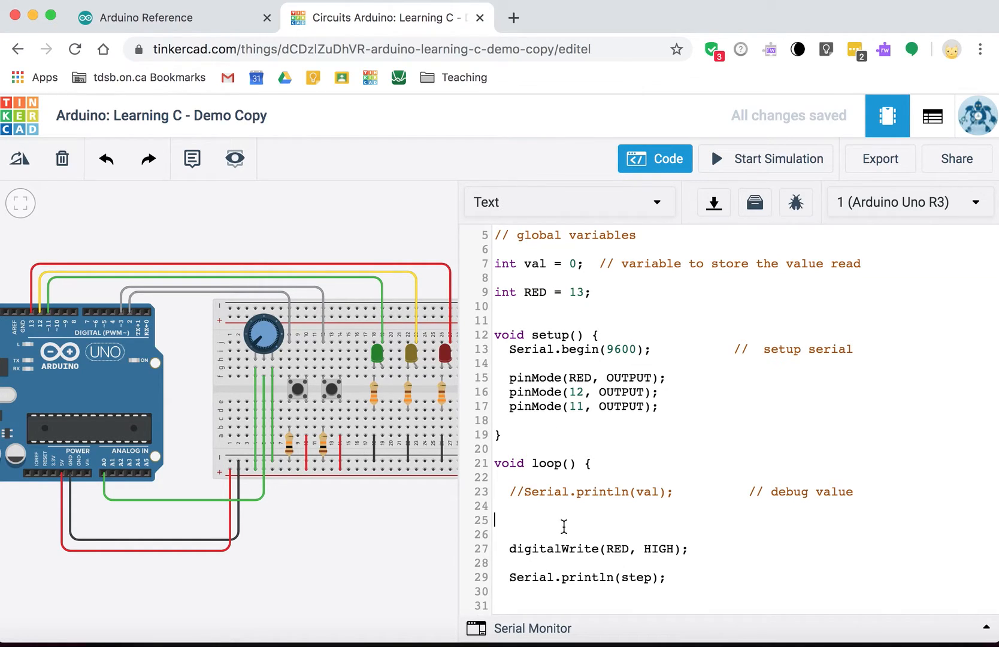
type("RE")
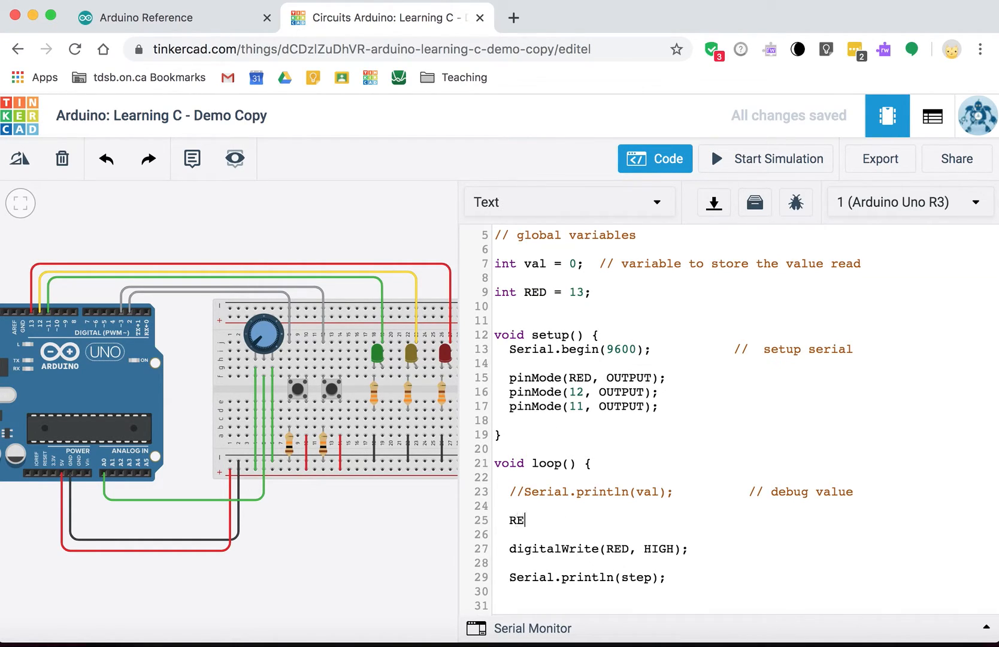
type("D = RED +")
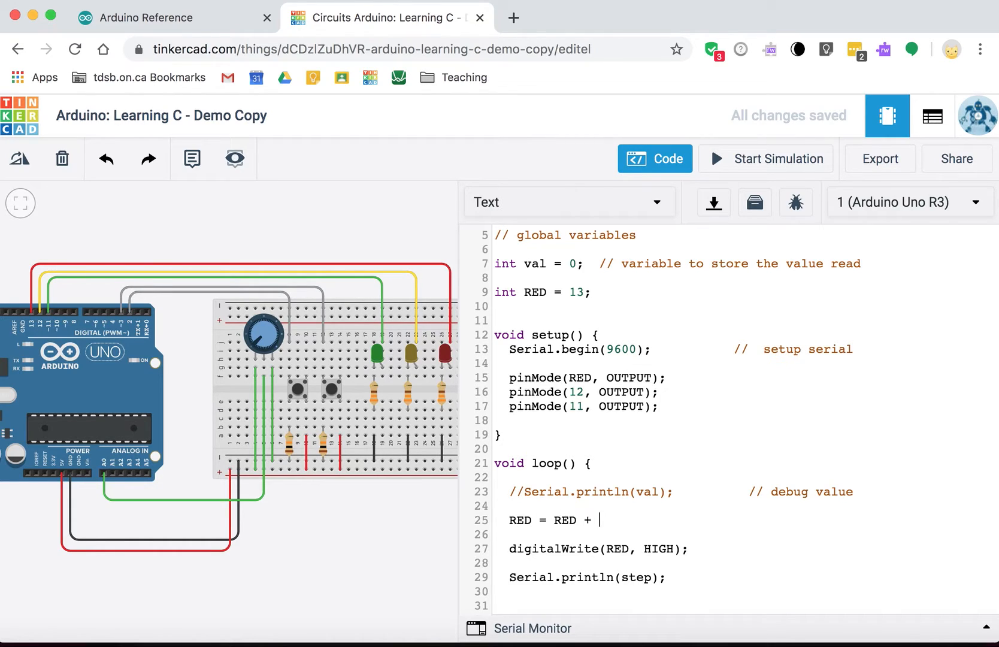
type("1;")
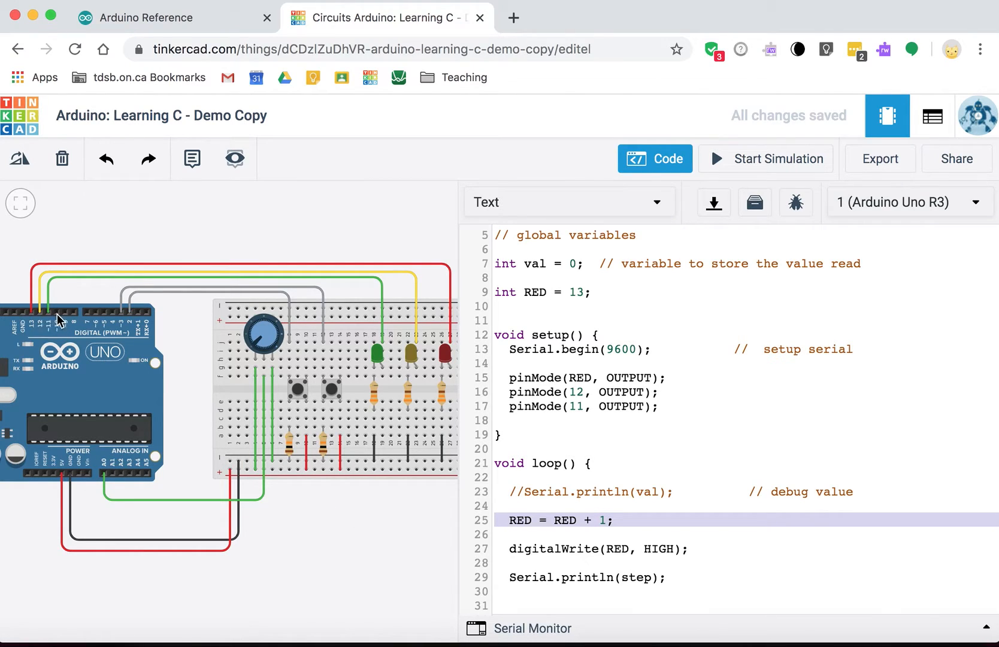
mouse_move(87, 327)
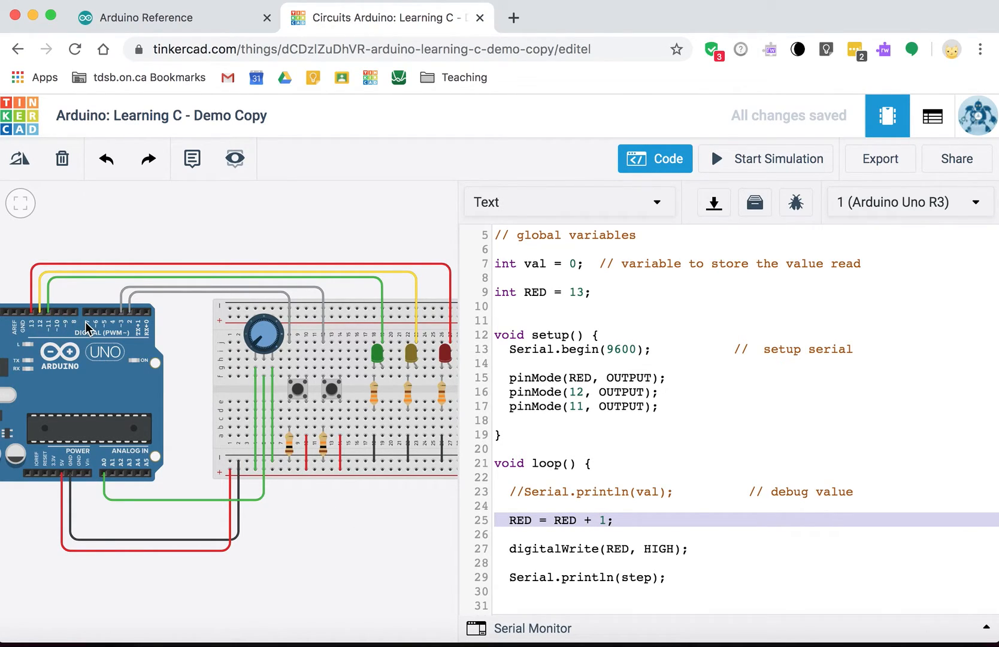
mouse_move(646, 514)
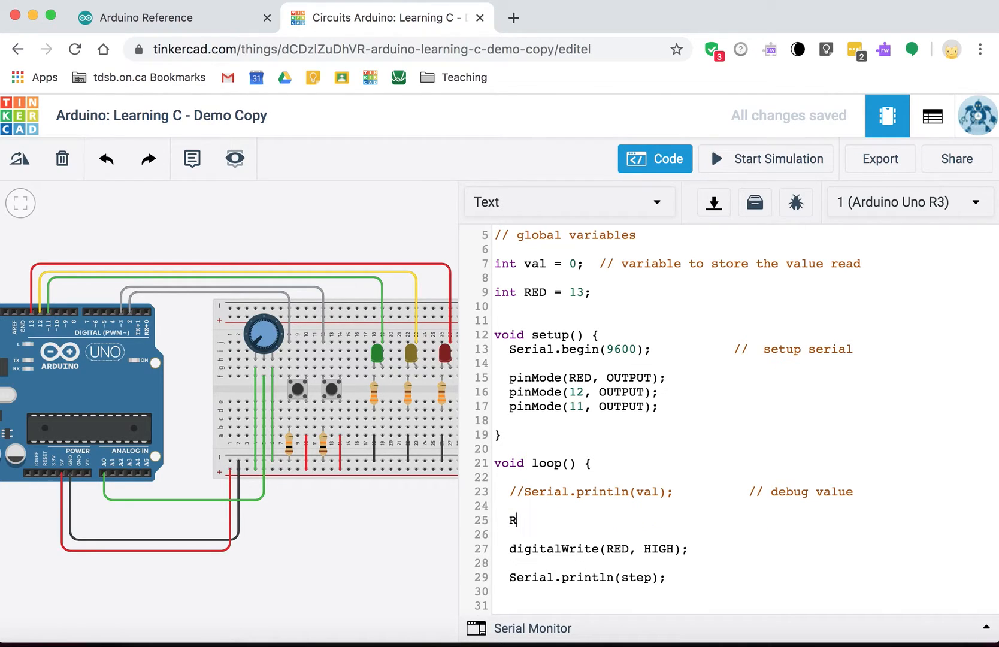
key("Backspace")
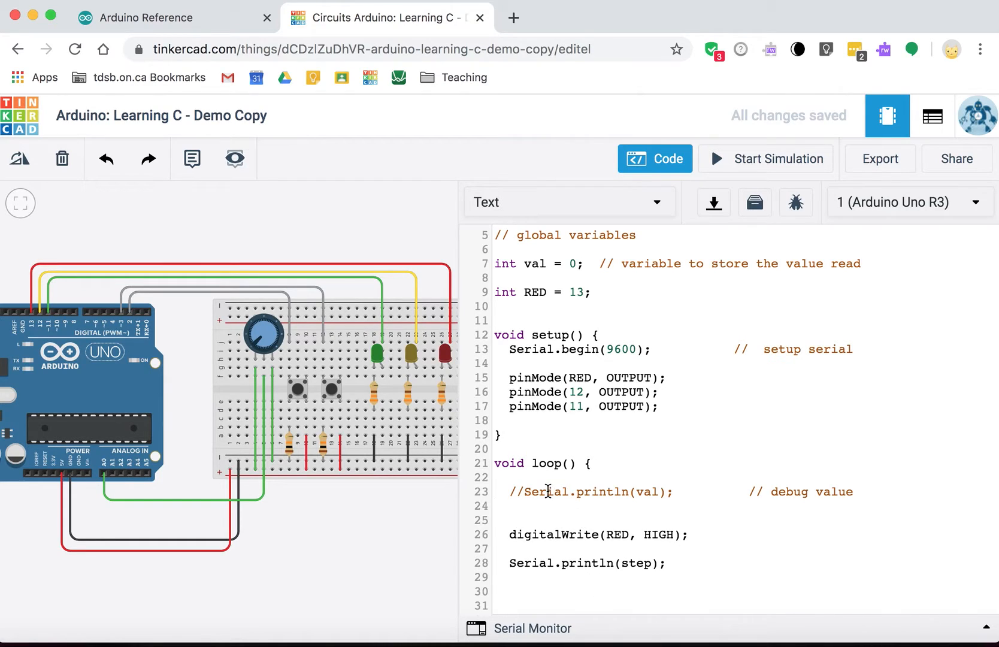
key("Backspace")
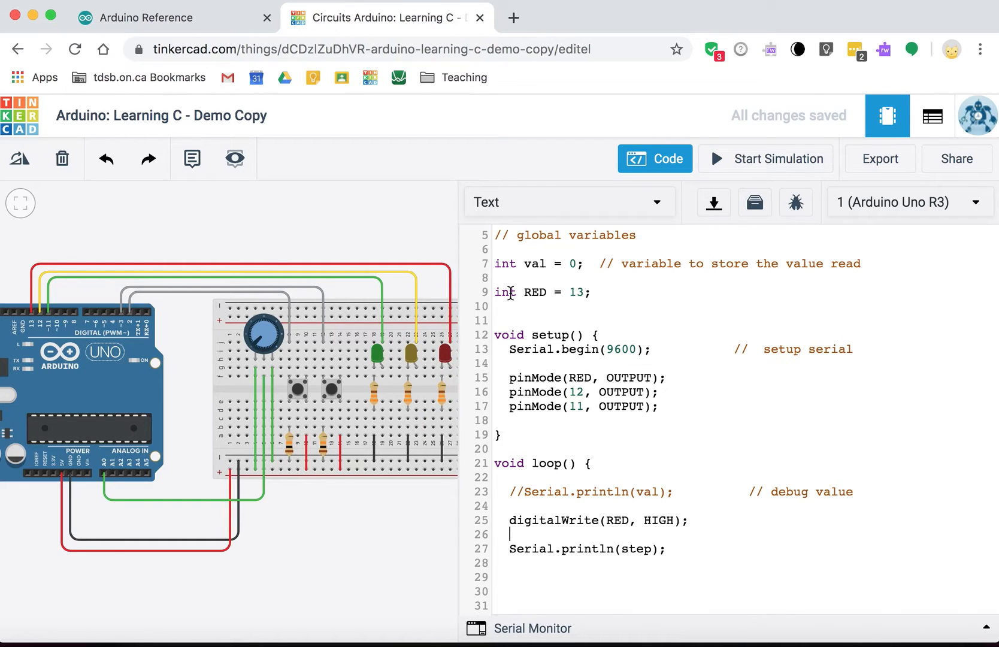
- Find const on the Arduino reference, open its page and view the const float pi = 3.14 example
type("co")
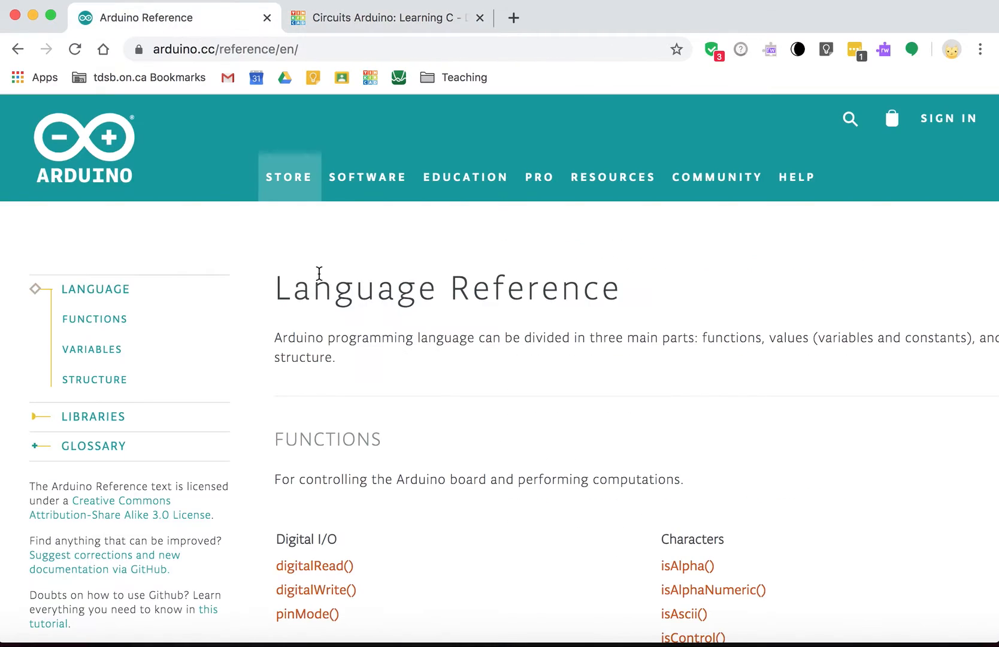
type("const")
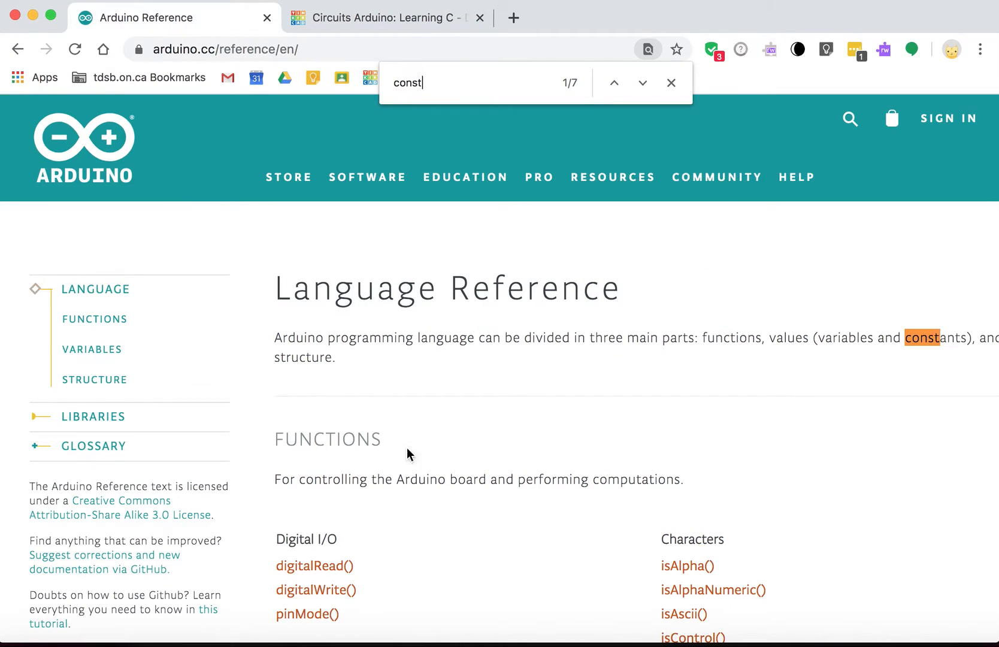
left_click(642, 82)
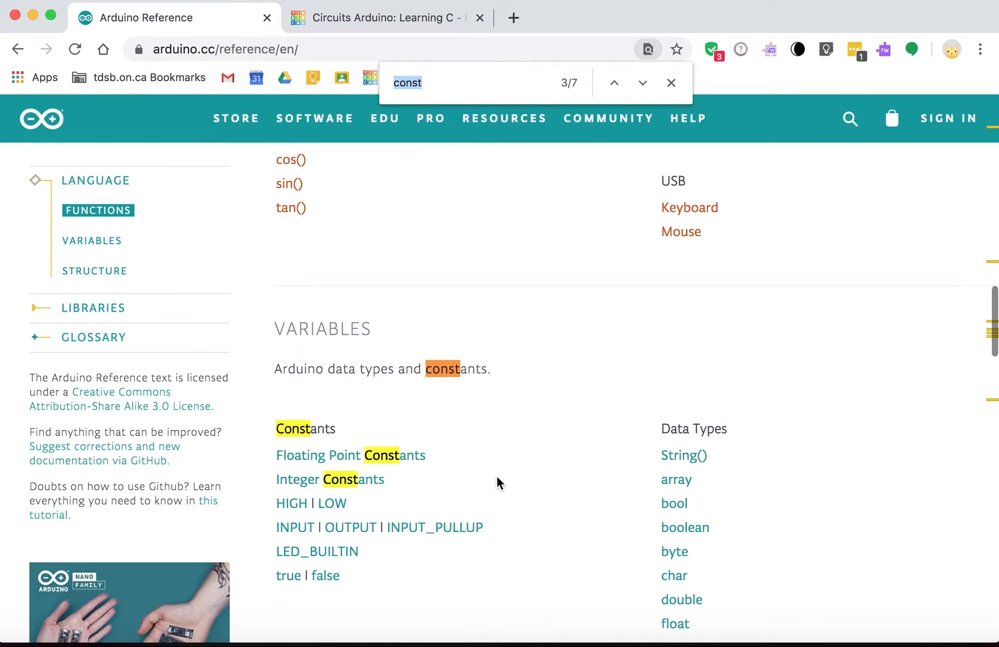
left_click(643, 83)
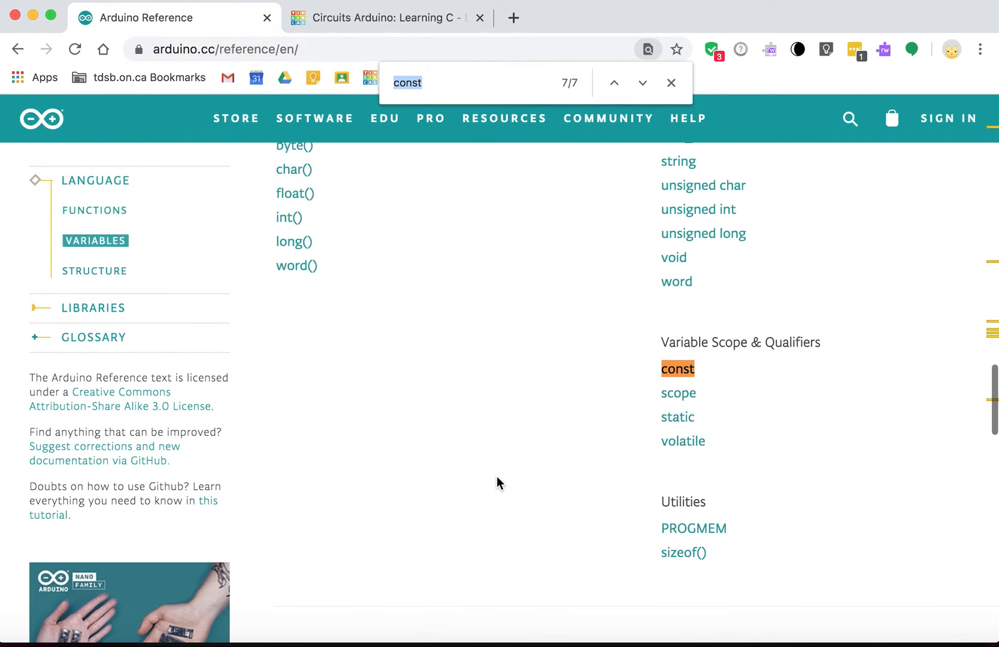
left_click(677, 369)
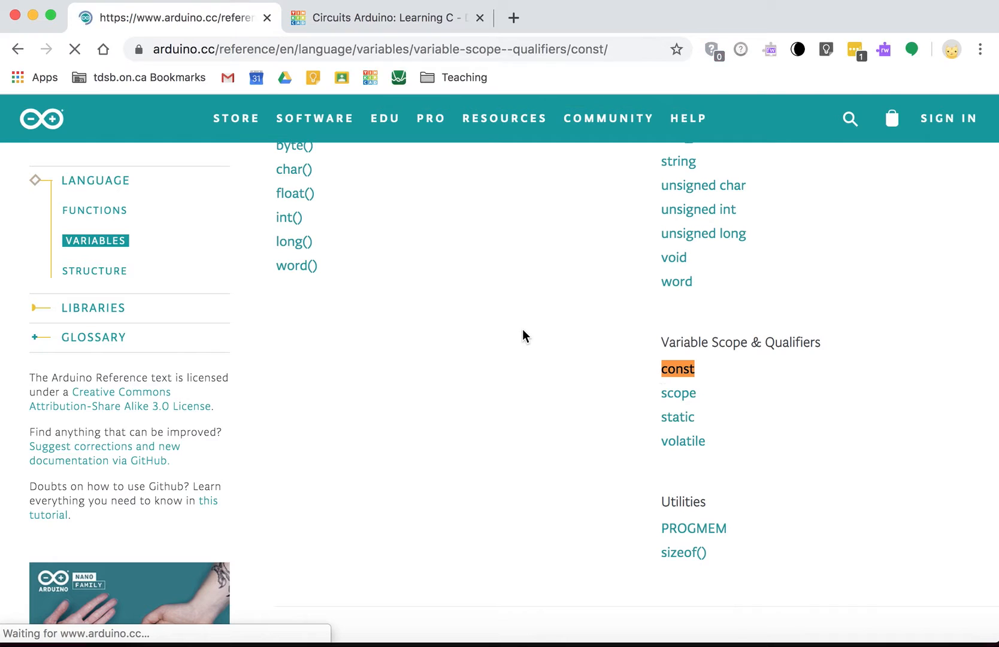
left_click(677, 369)
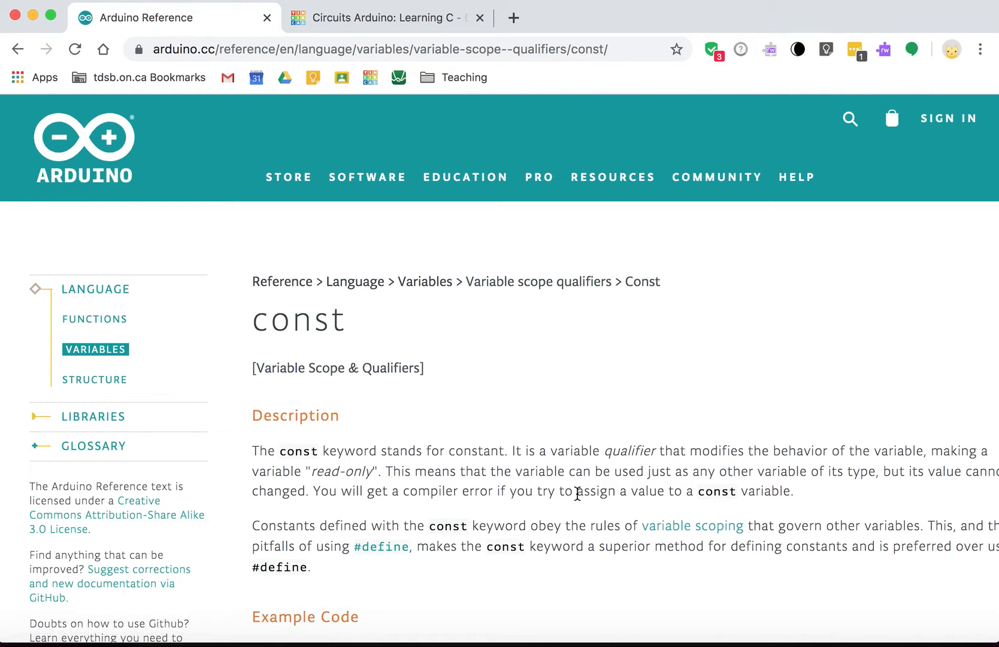
scroll("down", 3)
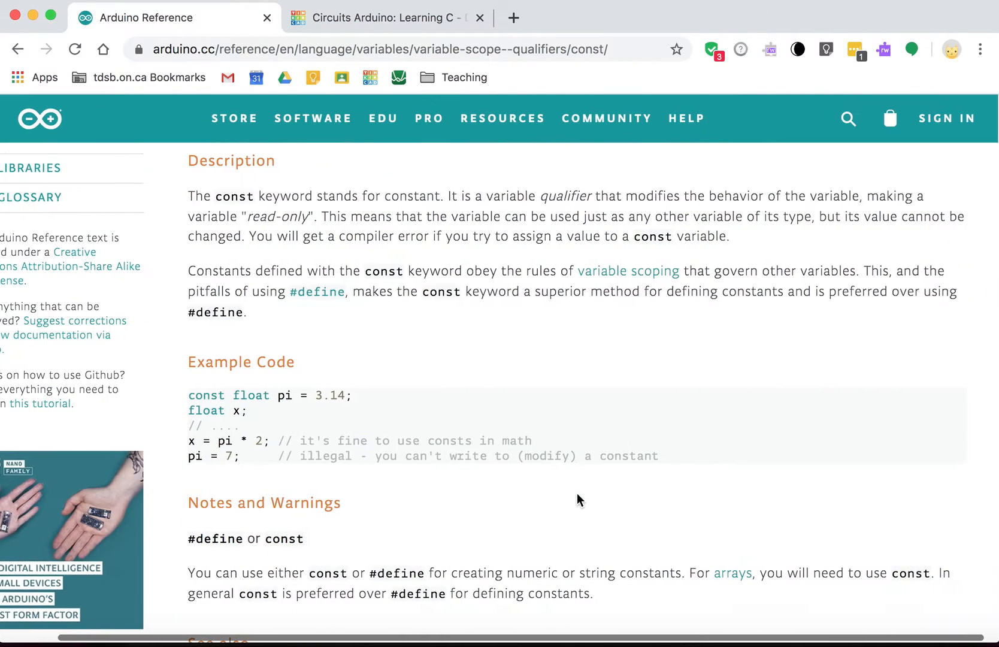
mouse_move(531, 374)
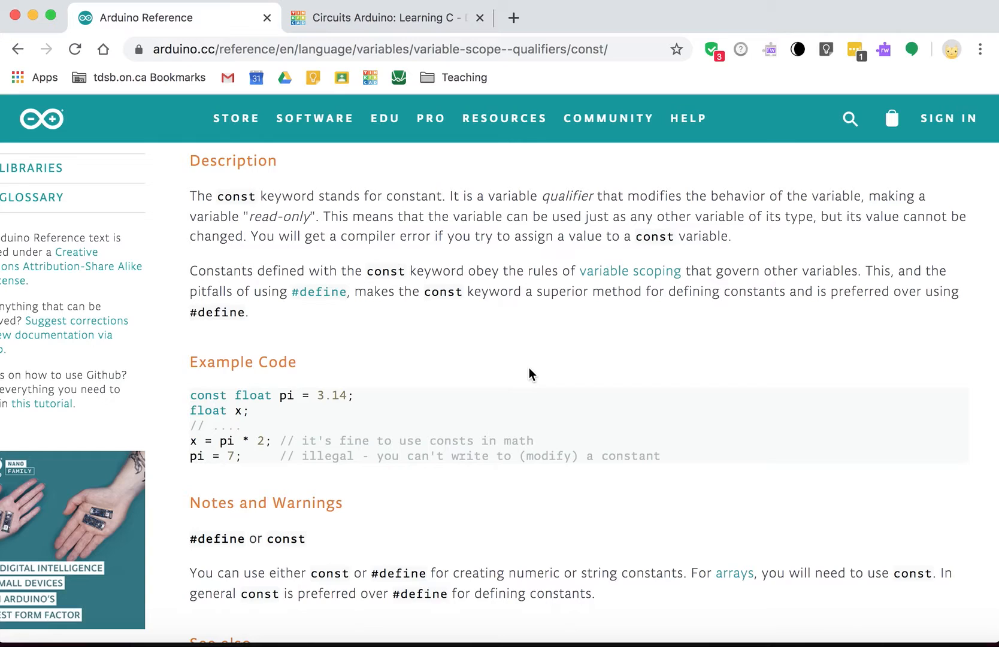
mouse_move(403, 288)
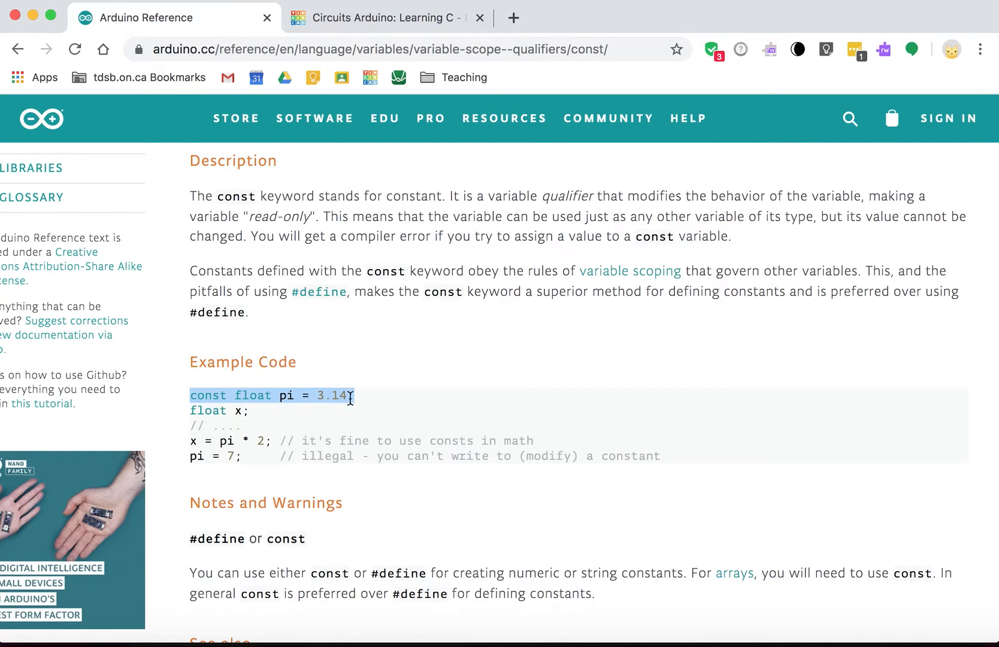
double_click(253, 395)
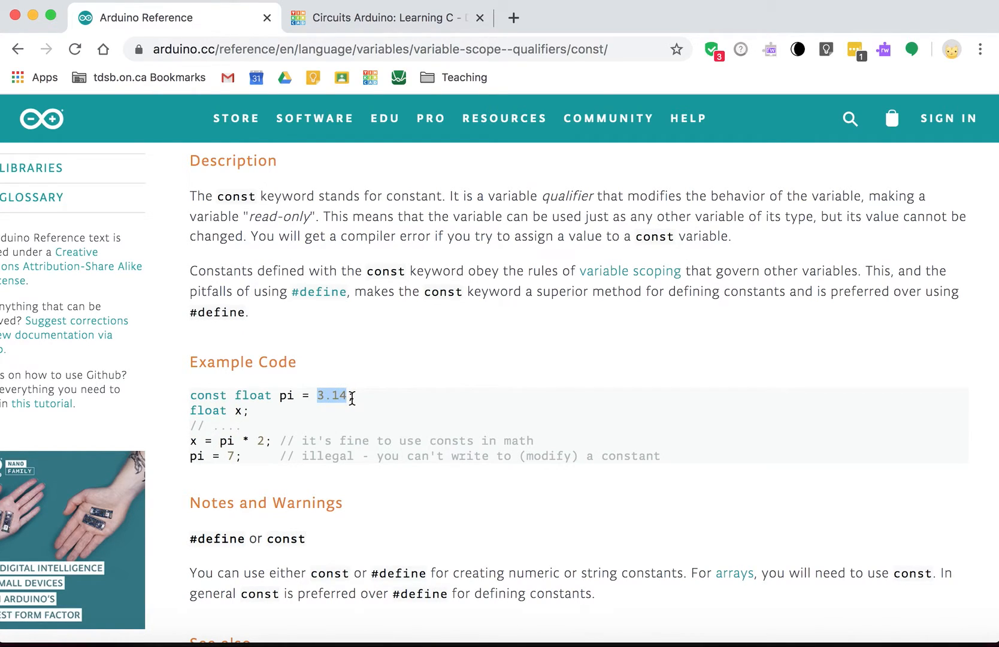
mouse_move(284, 396)
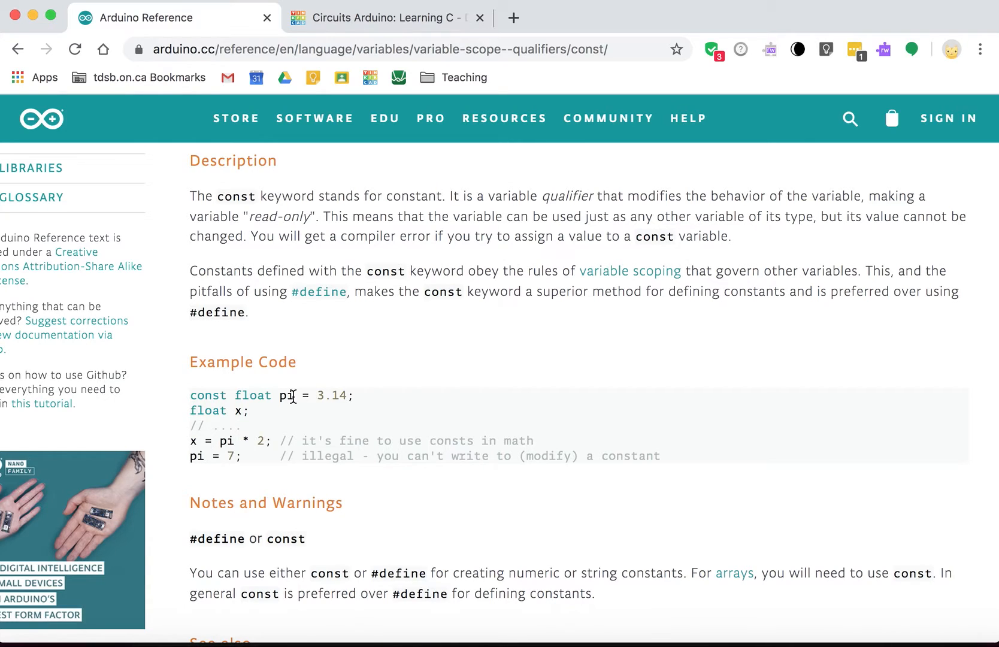
mouse_move(385, 24)
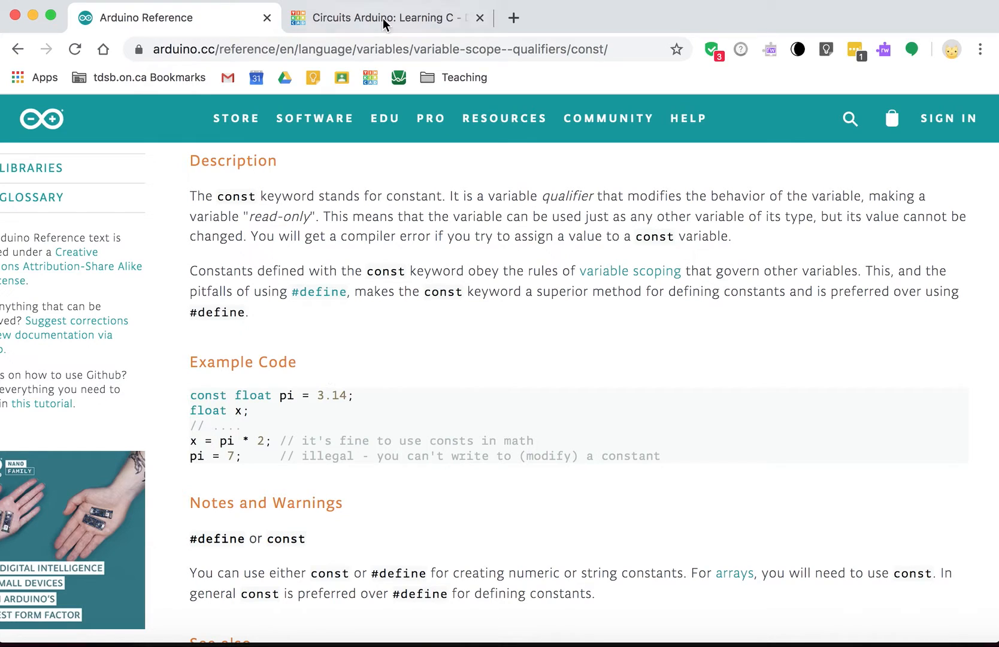
- Remove const from RED, add RED = RED + 1; in loop and print RED instead of step
left_click(388, 18)
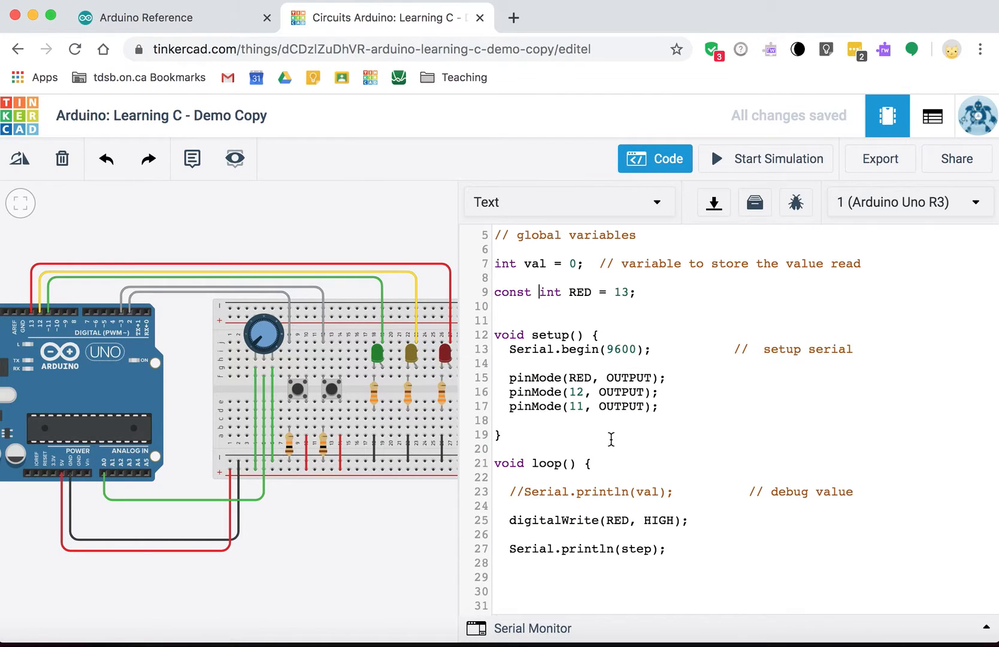
double_click(511, 293)
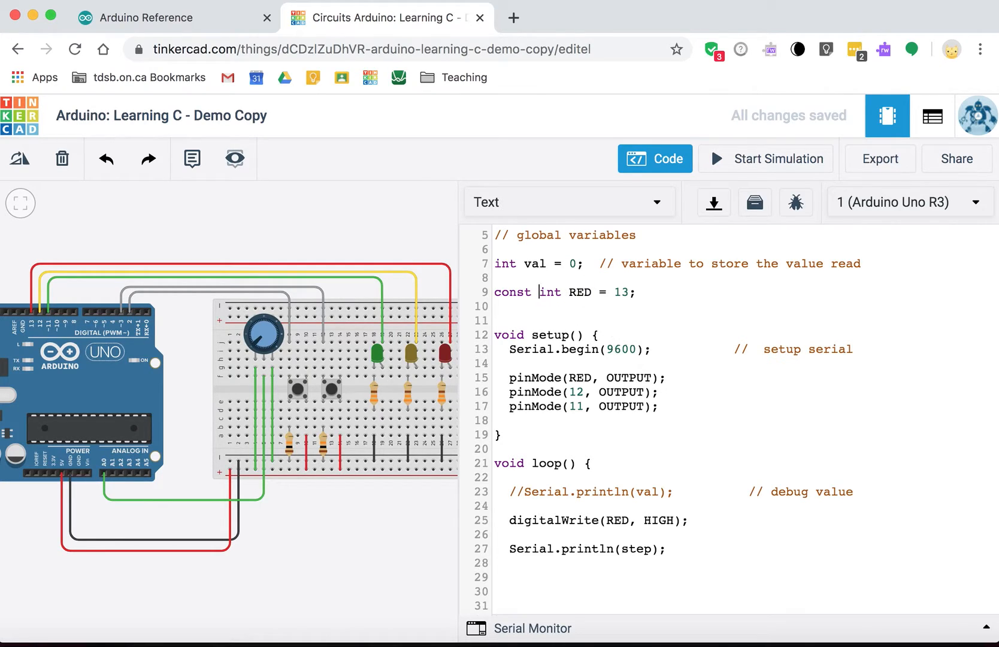
key("Backspace")
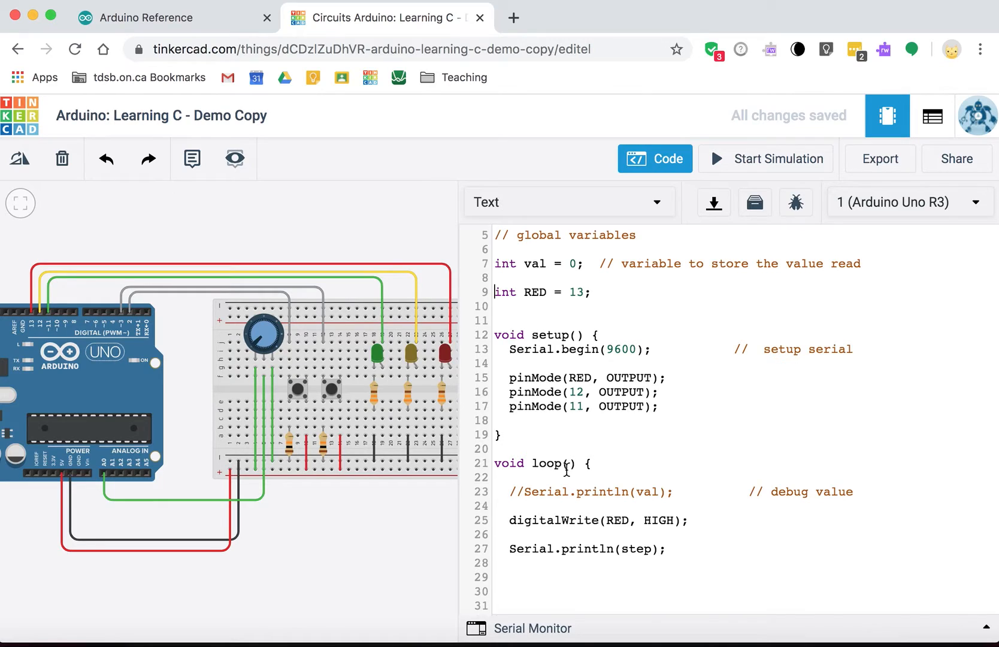
key("Enter")
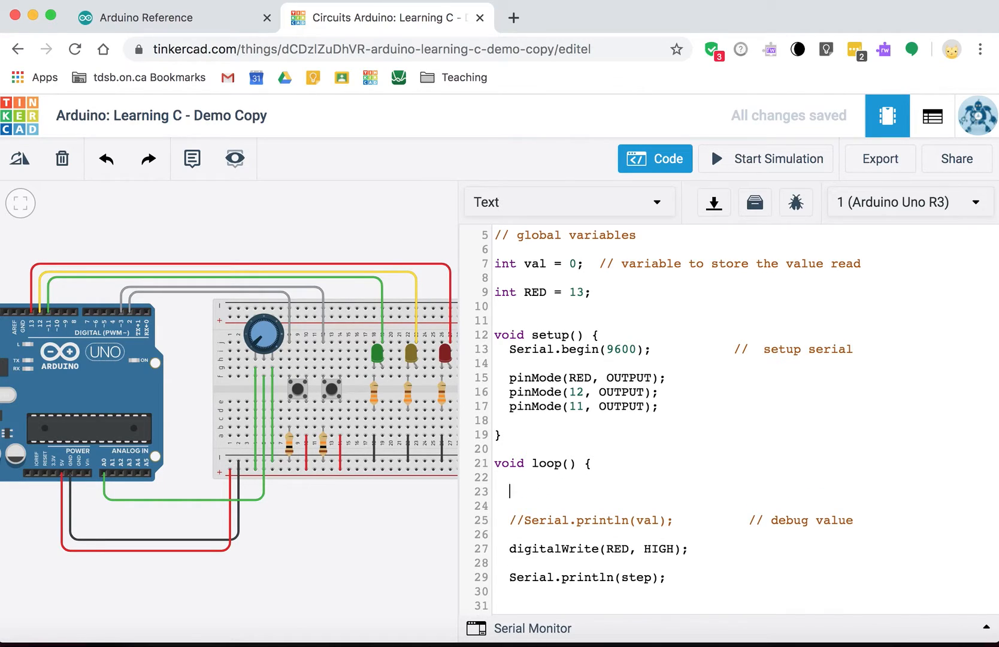
type("RED = RED")
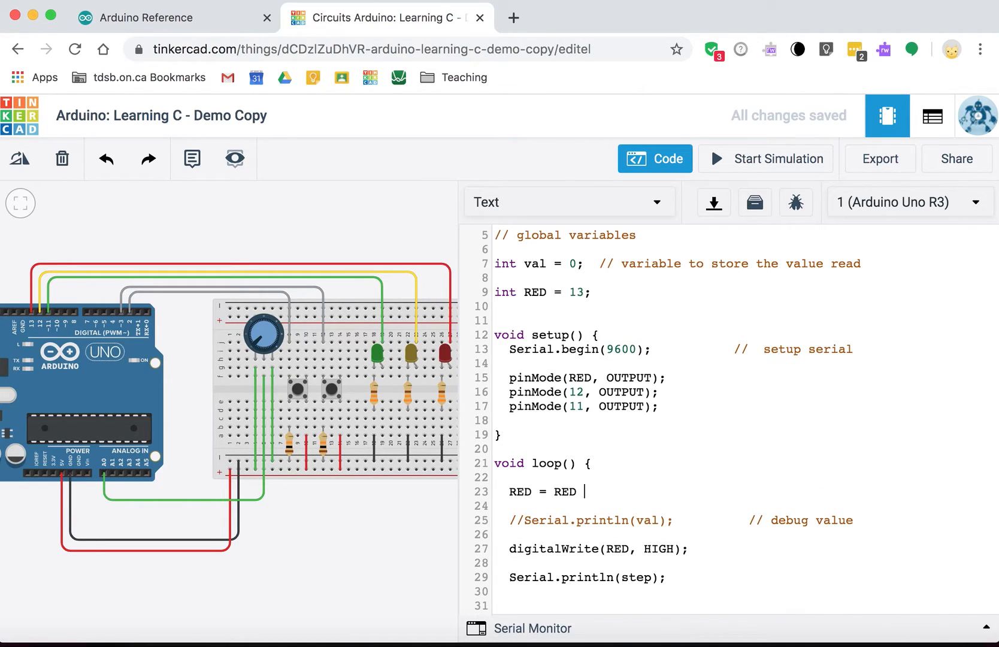
type("+ 1;")
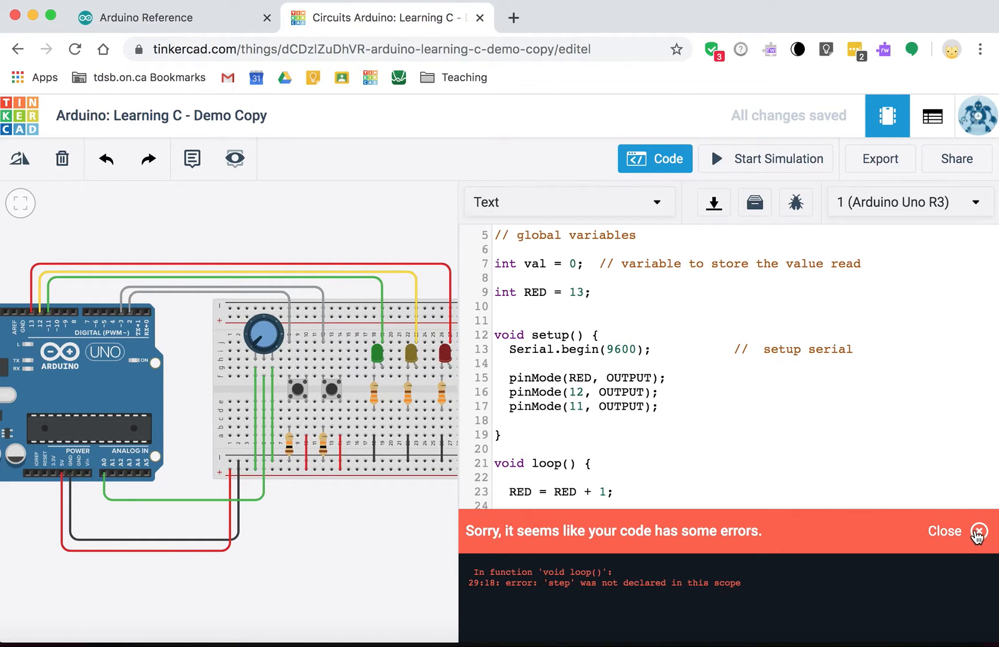
left_click(978, 530)
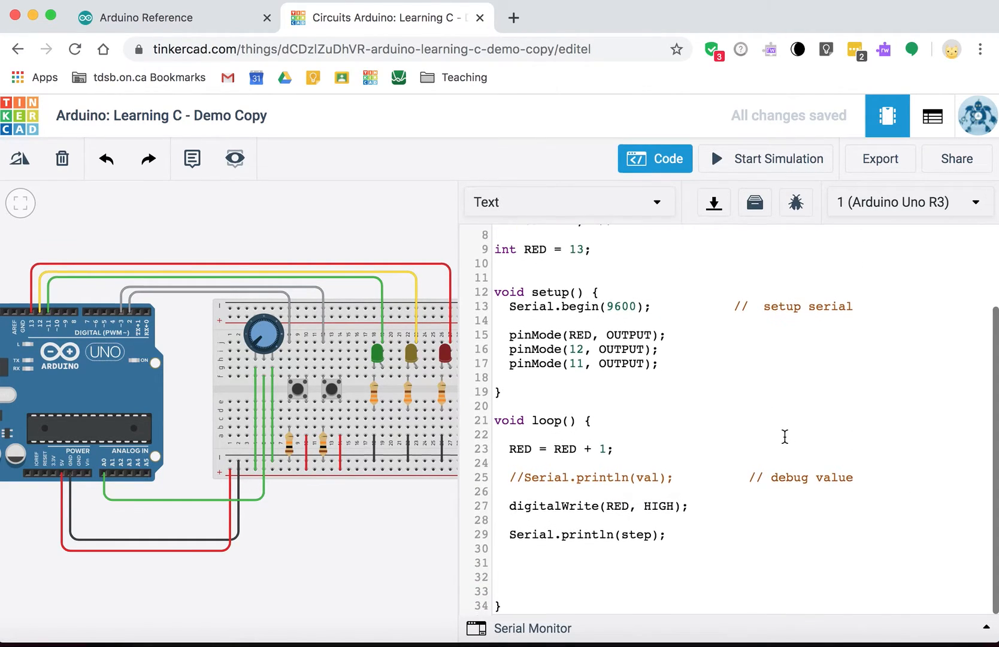
scroll("up", 3)
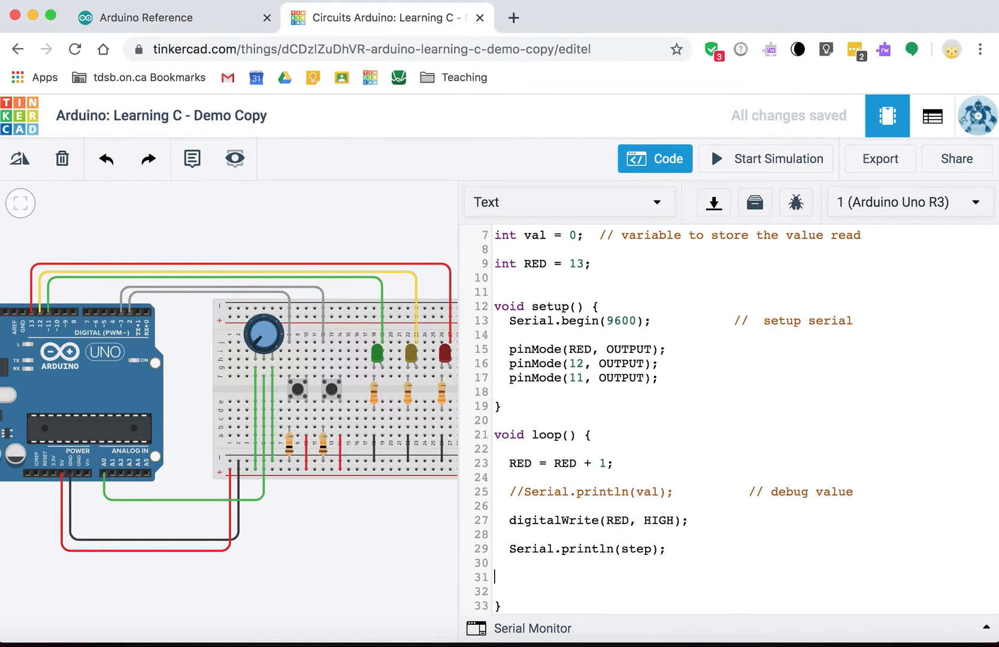
scroll("up", 3)
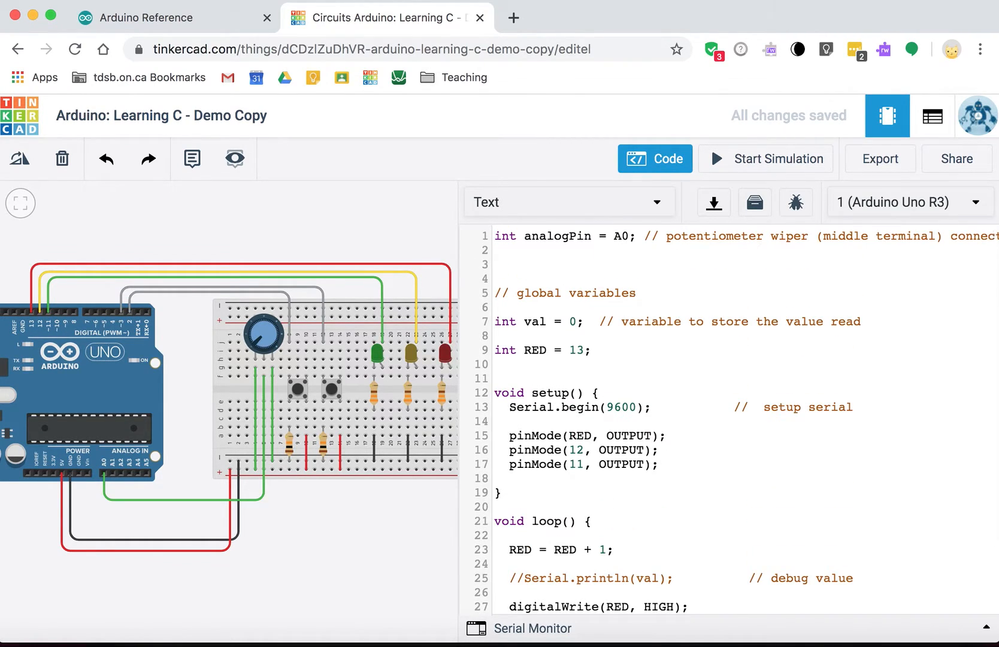
scroll("down", 3)
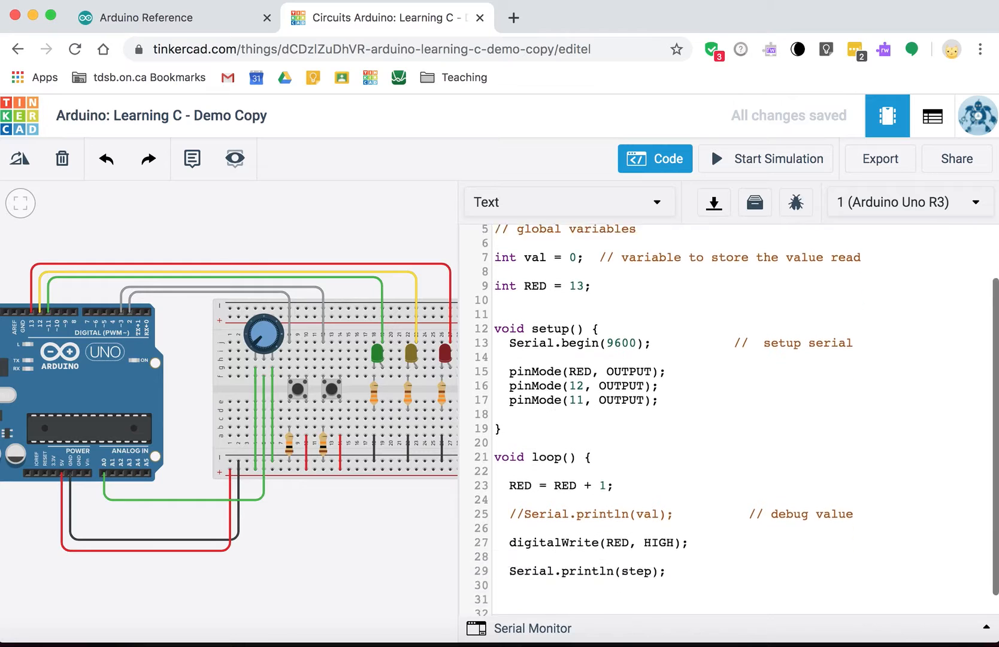
scroll("down", 3)
type("RED")
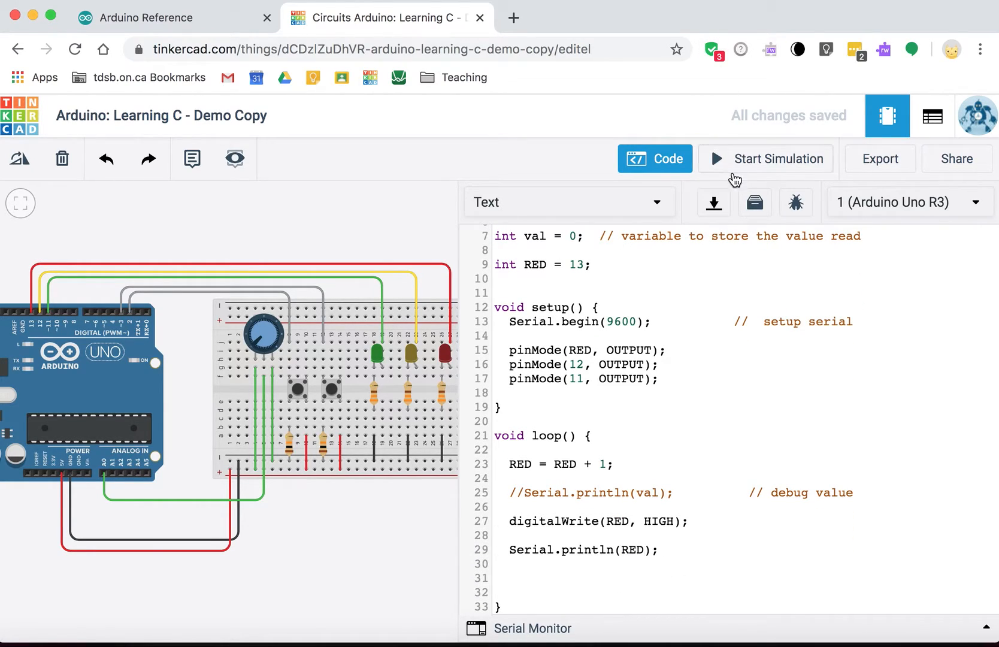
- Run the simulation and watch the serial monitor count RED upward past 250
left_click(766, 158)
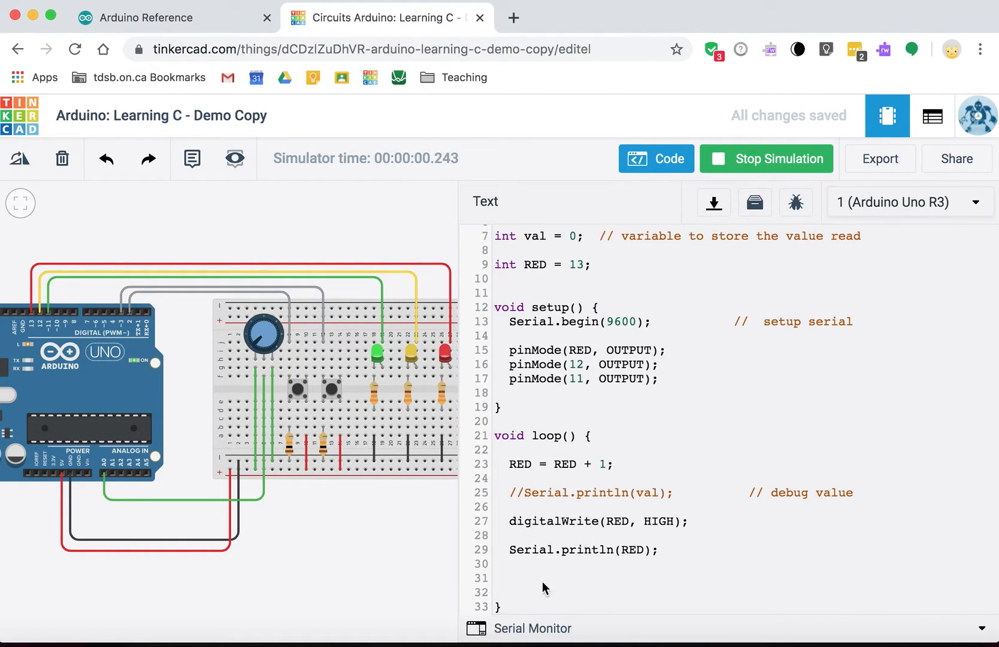
left_click(533, 628)
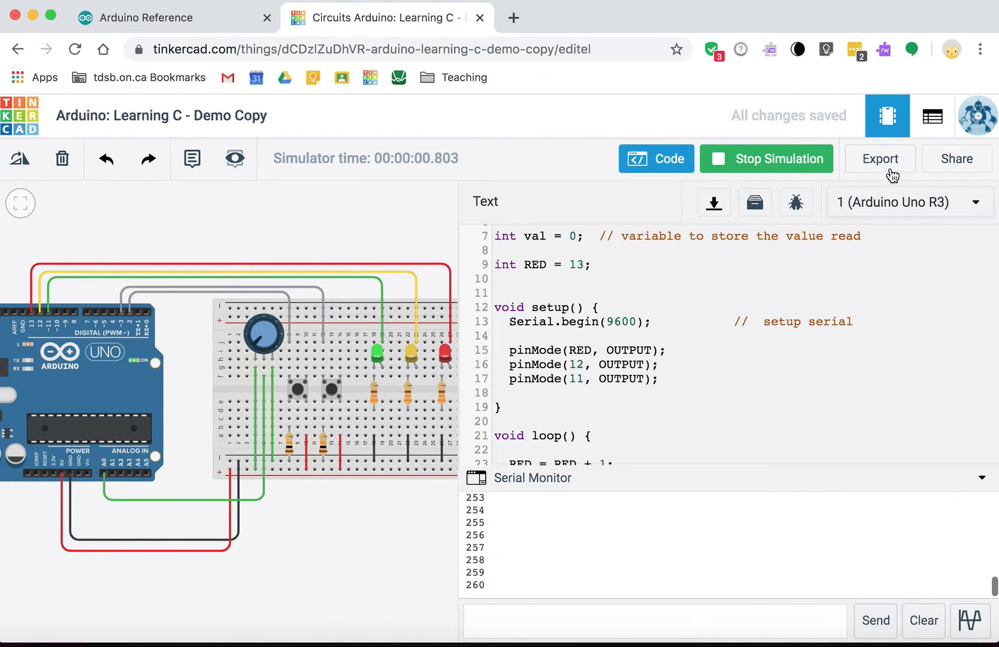
- Stop the simulation, make RED const, hit the read-only assignment error and drop the increment line
left_click(767, 158)
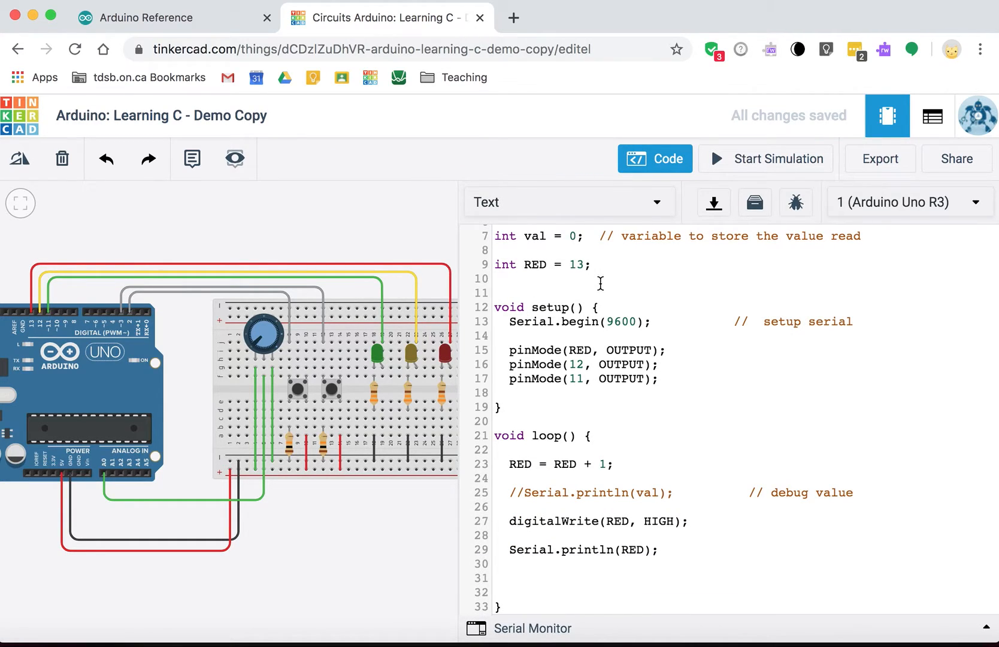
type("const")
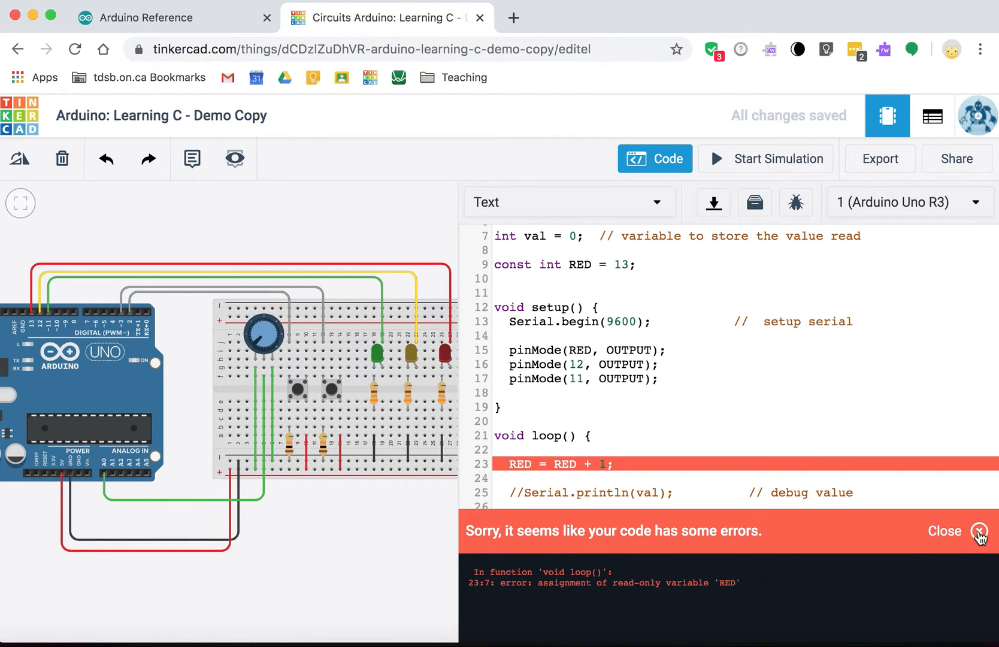
left_click(979, 531)
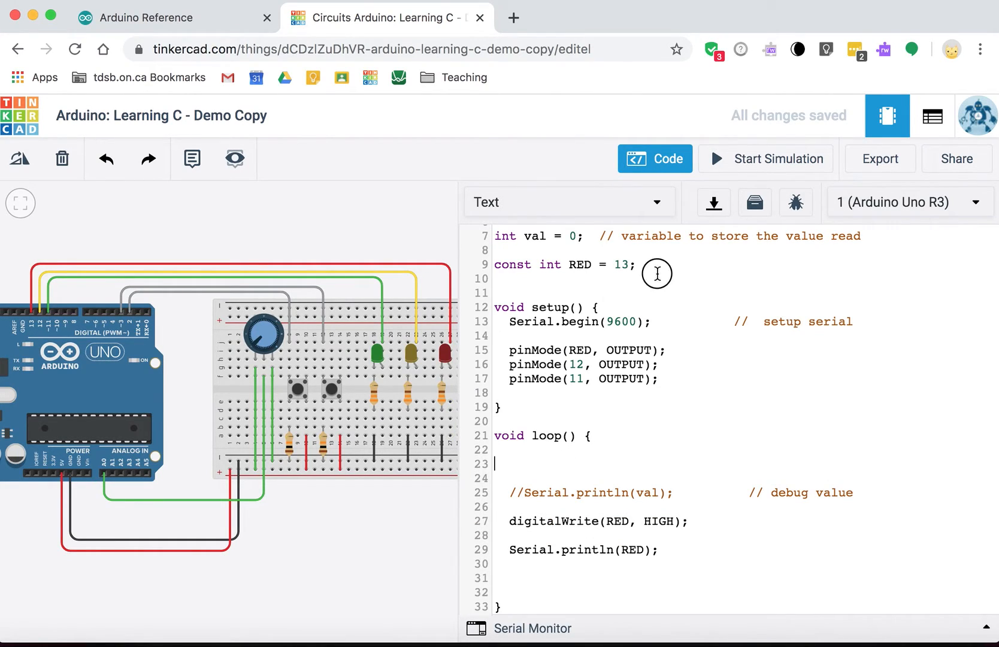
- Declare const int GREEN = 11; and const int YELLOW = 12; below the RED constant
left_click(497, 278)
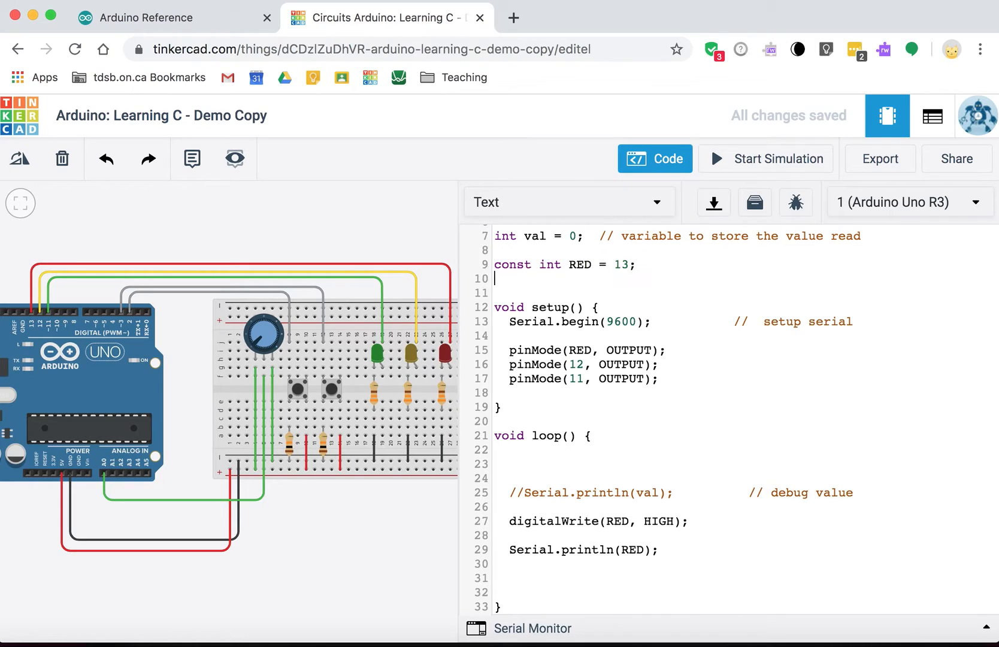
type("const int RED = 13;")
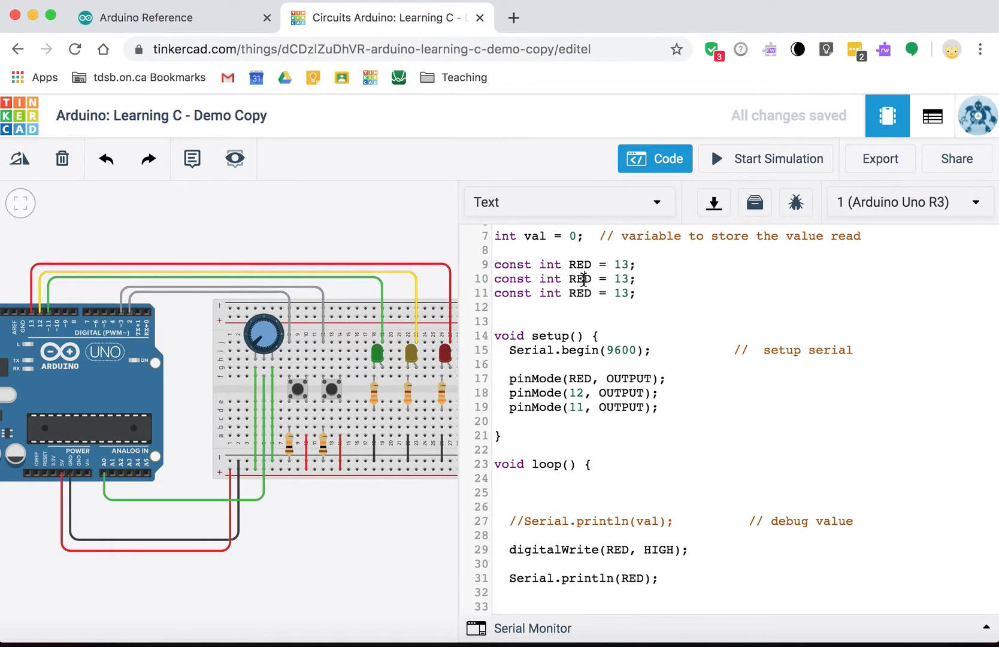
type("GRE")
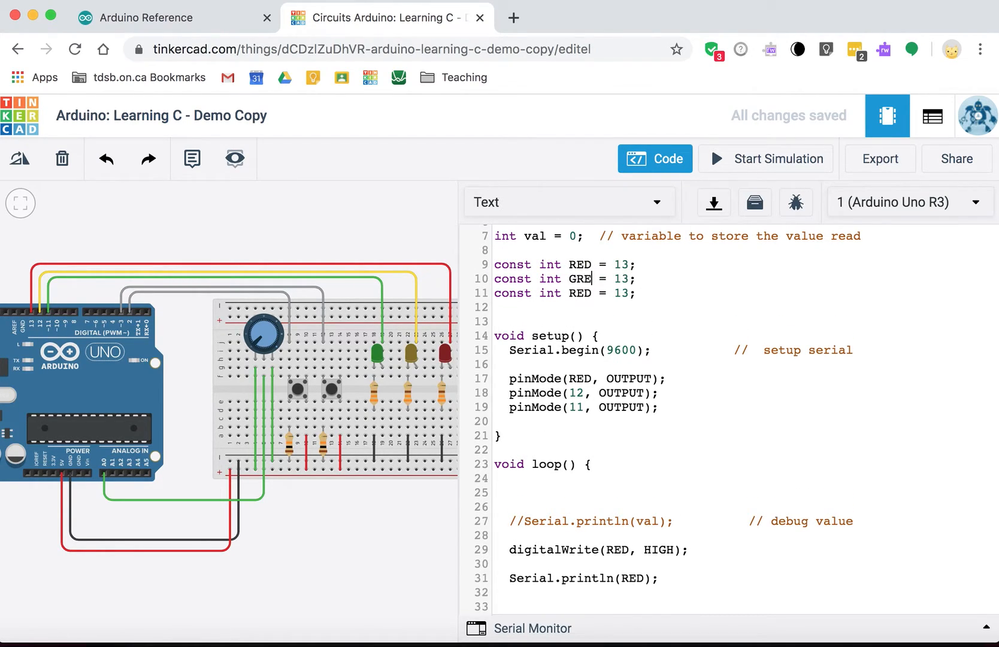
type("eN")
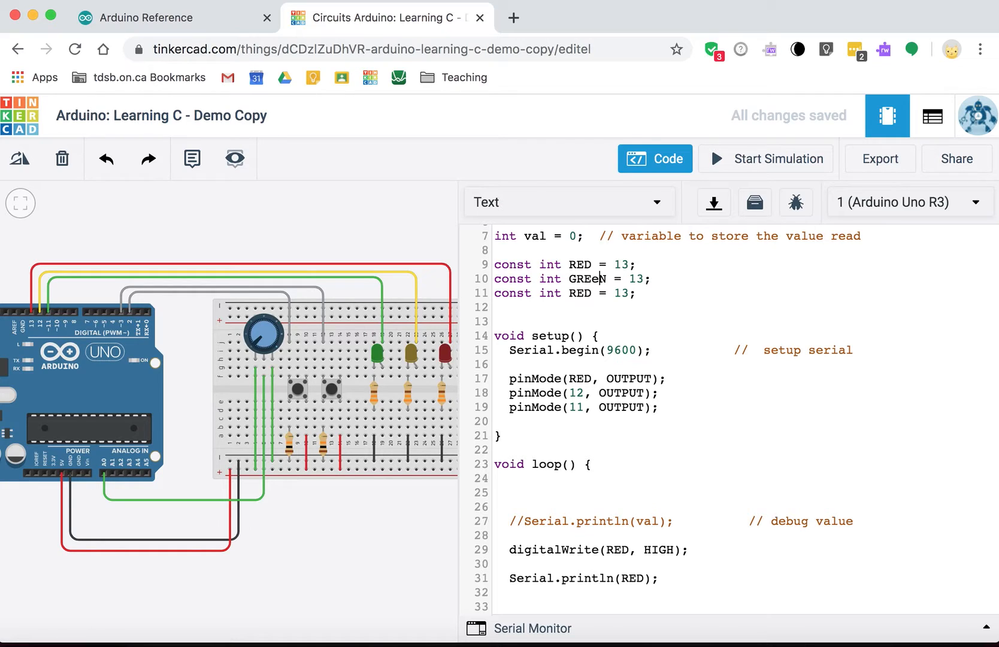
type("N")
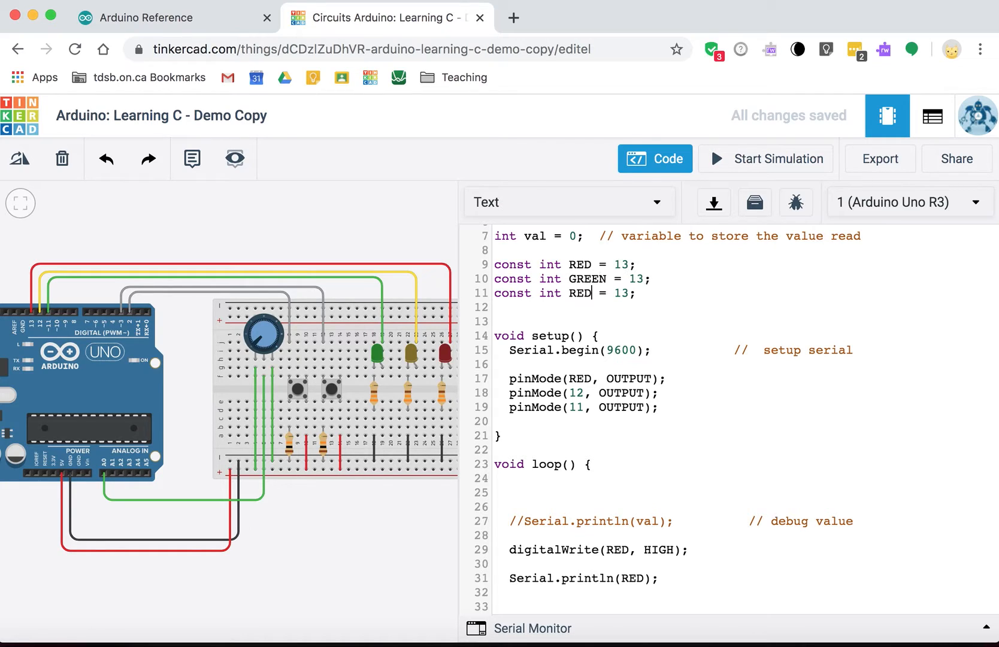
type("YEL")
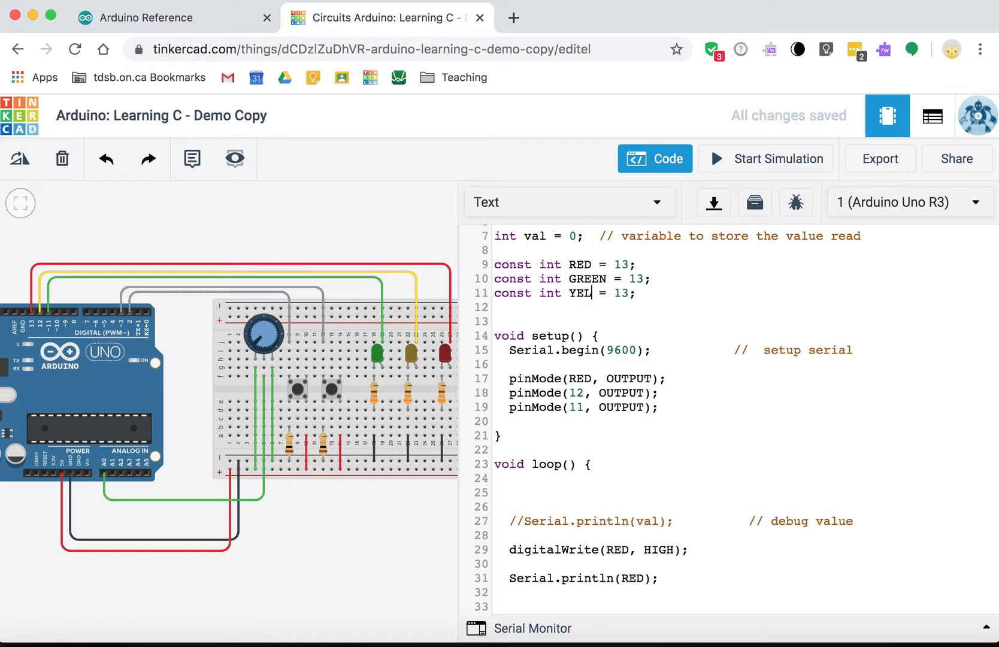
type("LOW")
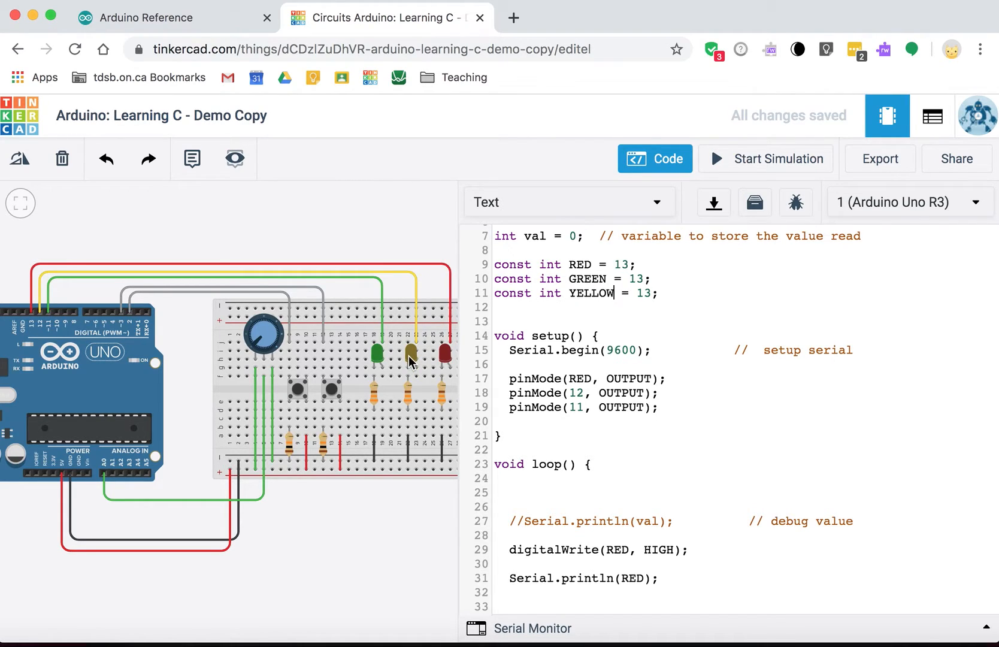
mouse_move(633, 250)
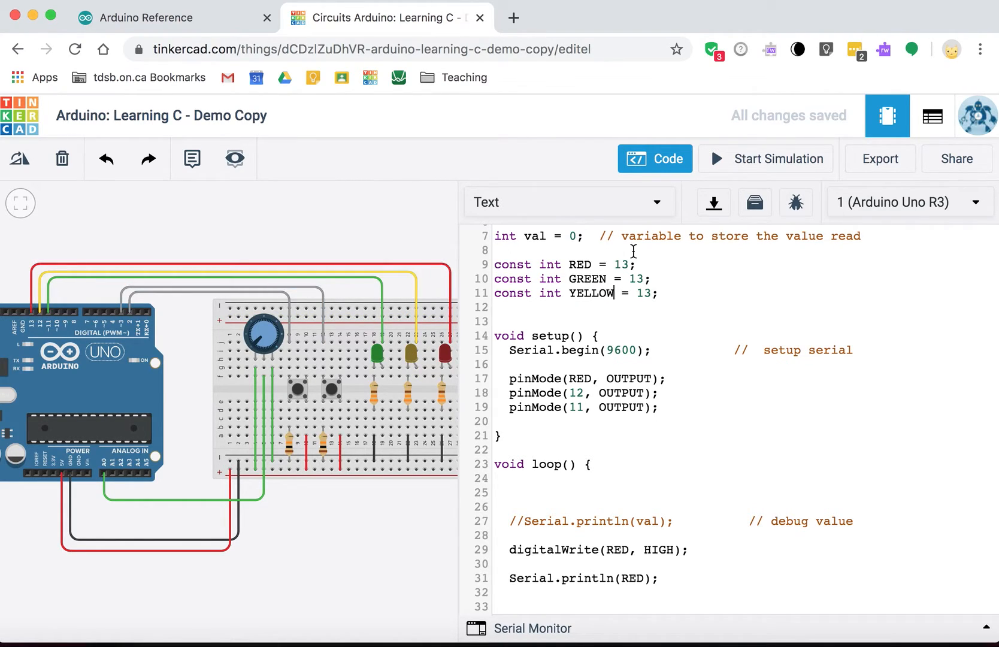
key("Backspace")
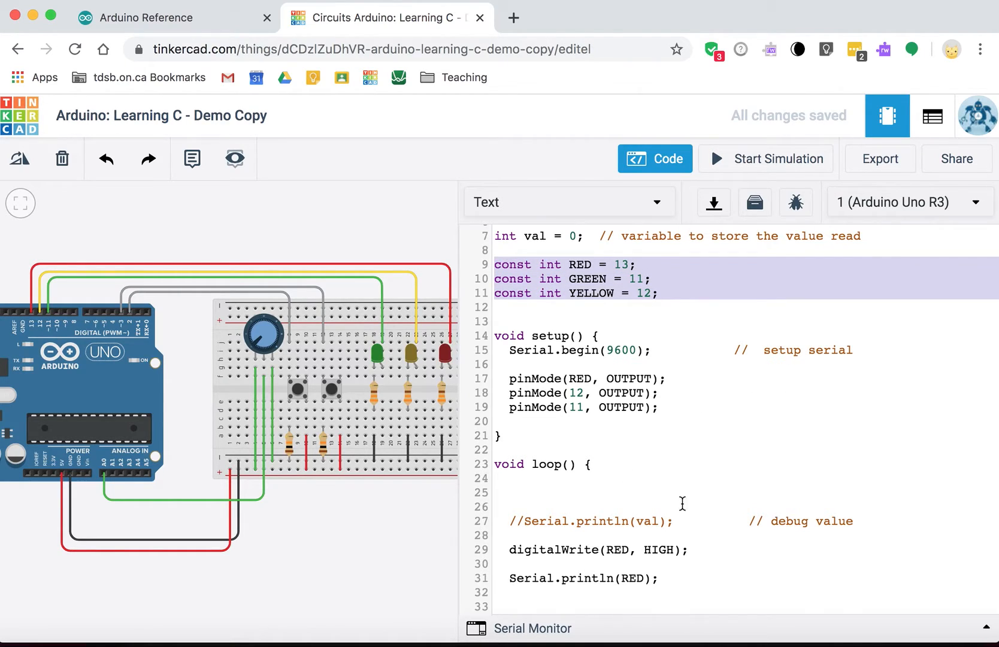
- Replace the literal pin numbers in the remaining pinMode calls with GREEN and YELLOW
left_click(660, 579)
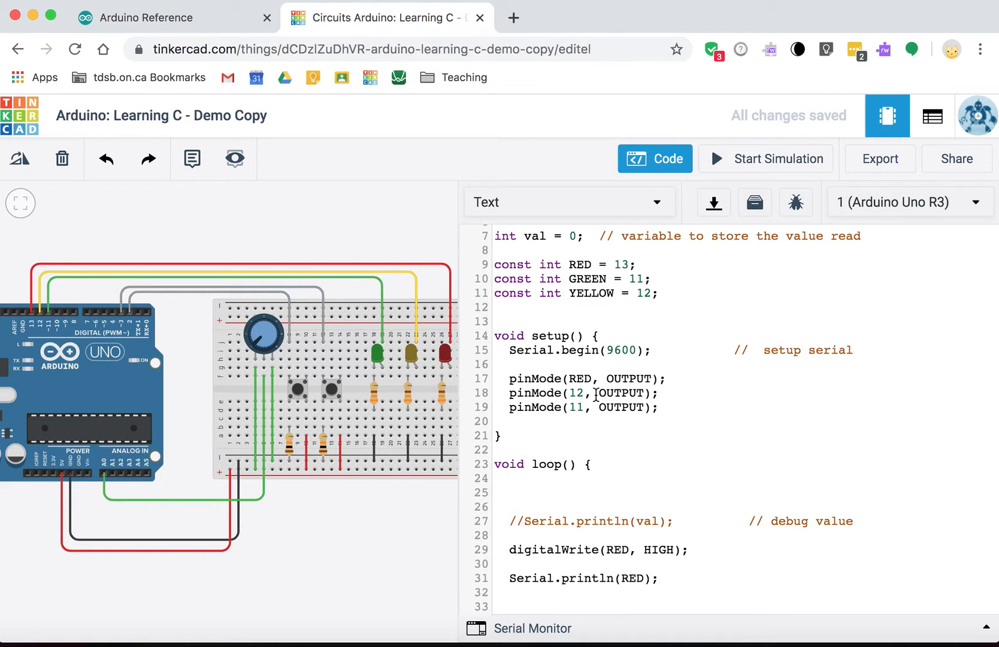
key("Backspace")
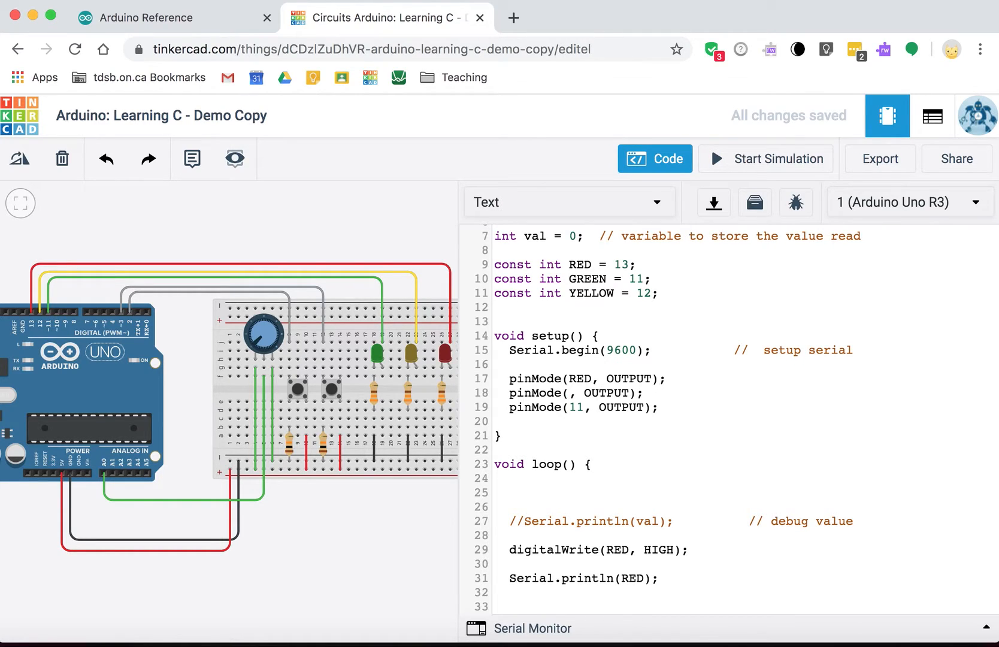
type("GREEN")
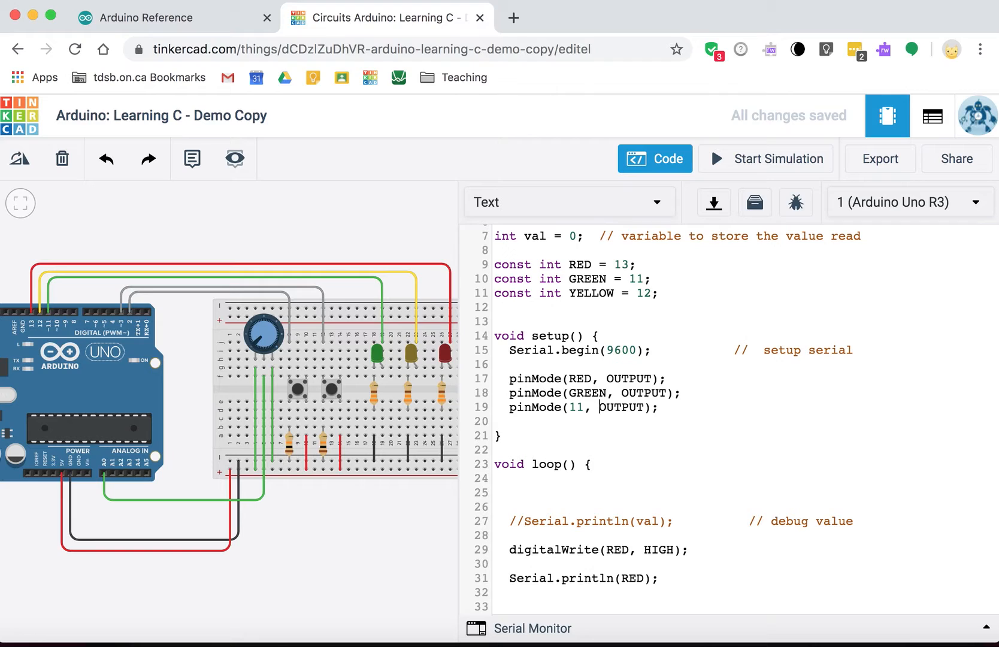
key("Backspace")
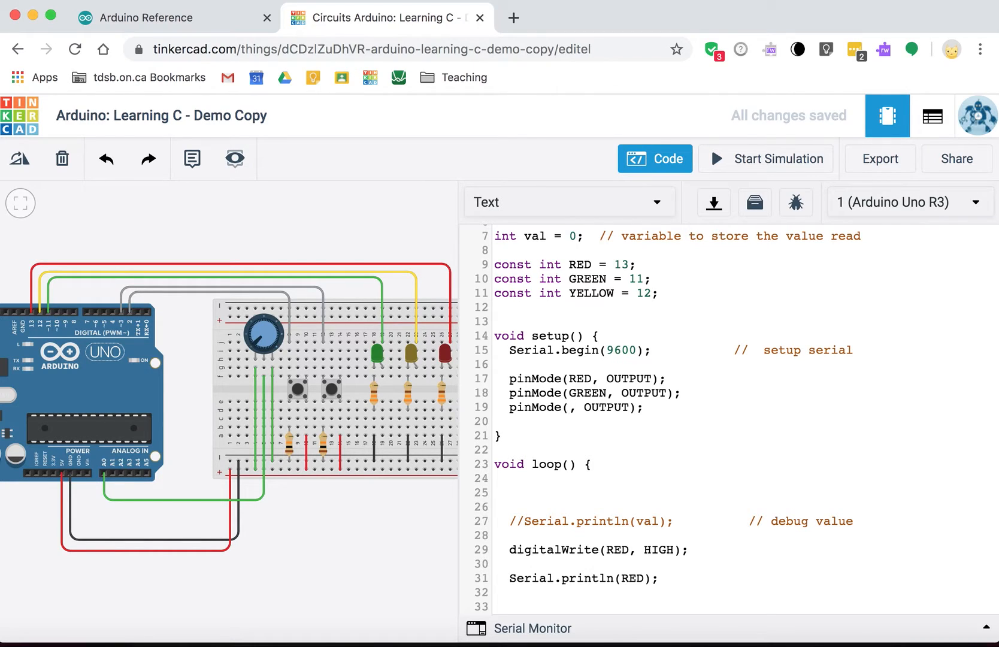
type("YELLOW")
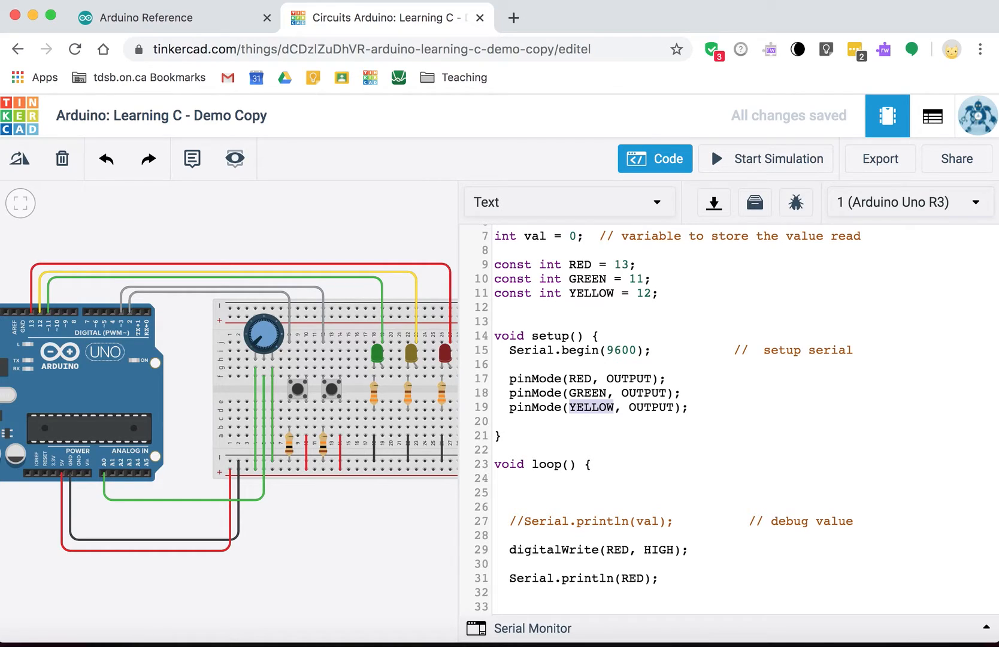
left_click(510, 422)
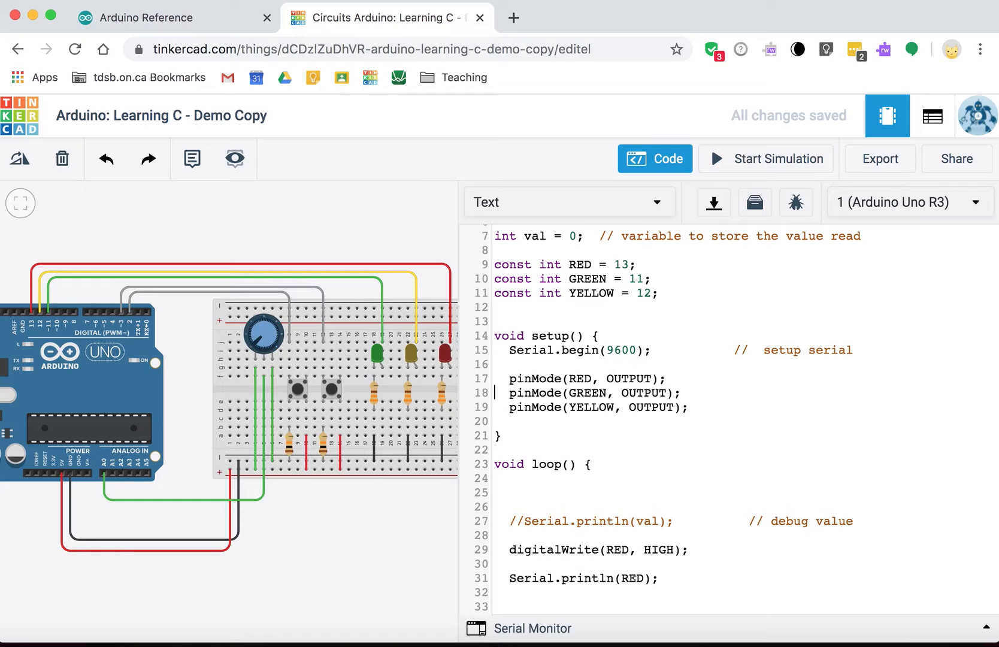
scroll("down", 3)
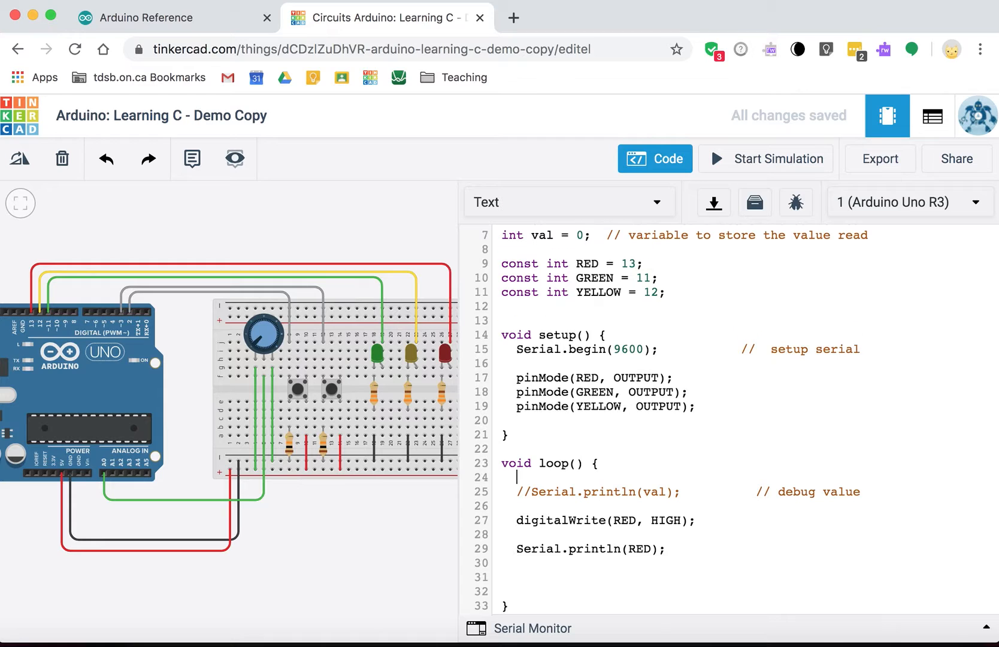
- Run the simulation to see the red LED light, stop it, and add a blank line above digitalWrite in loop
left_click(764, 158)
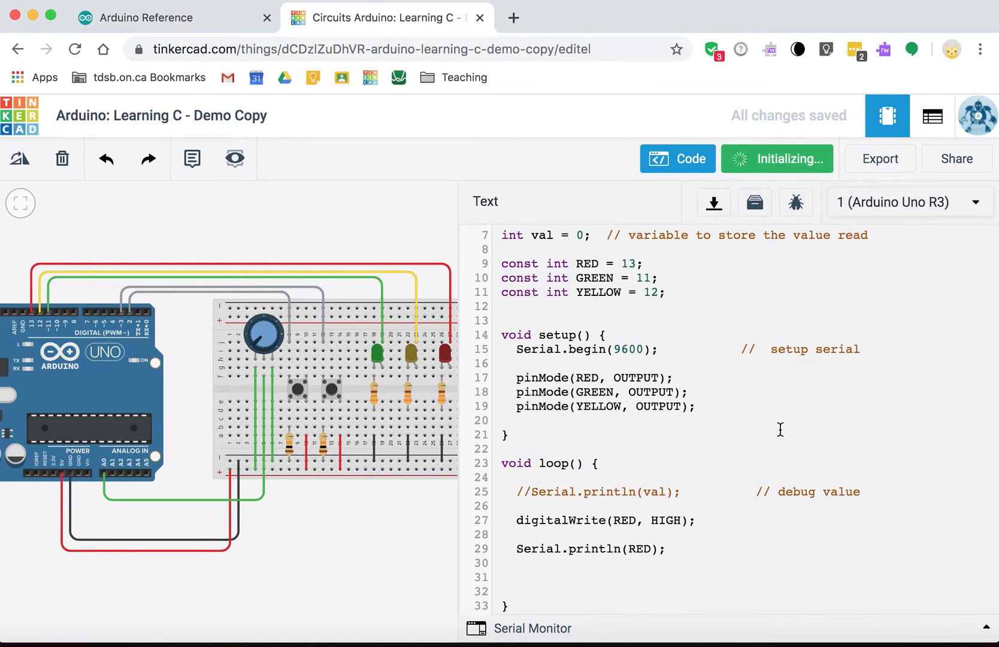
left_click(775, 158)
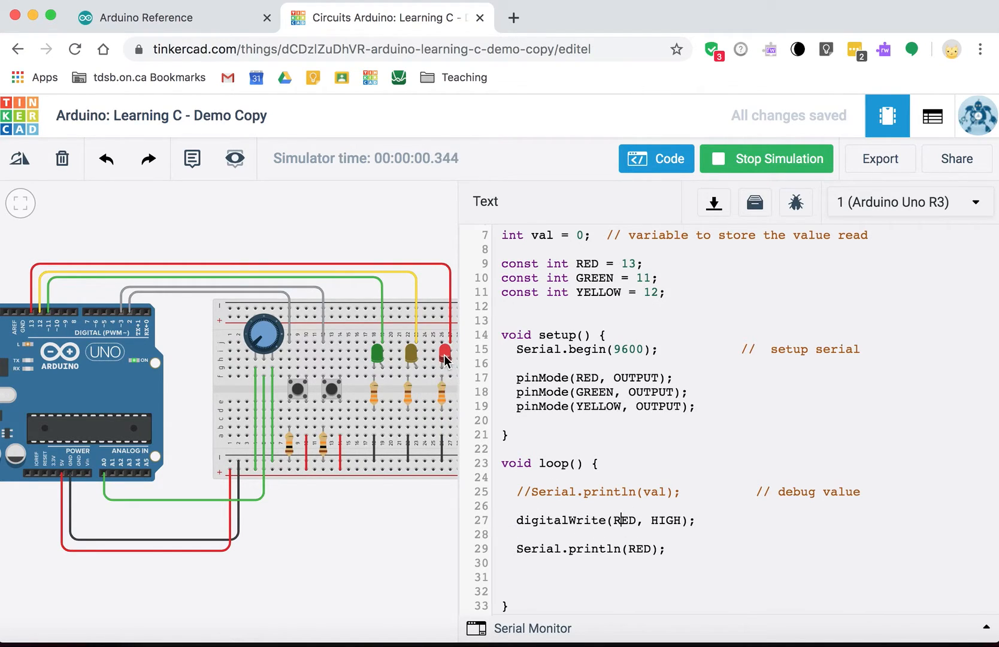
left_click(766, 158)
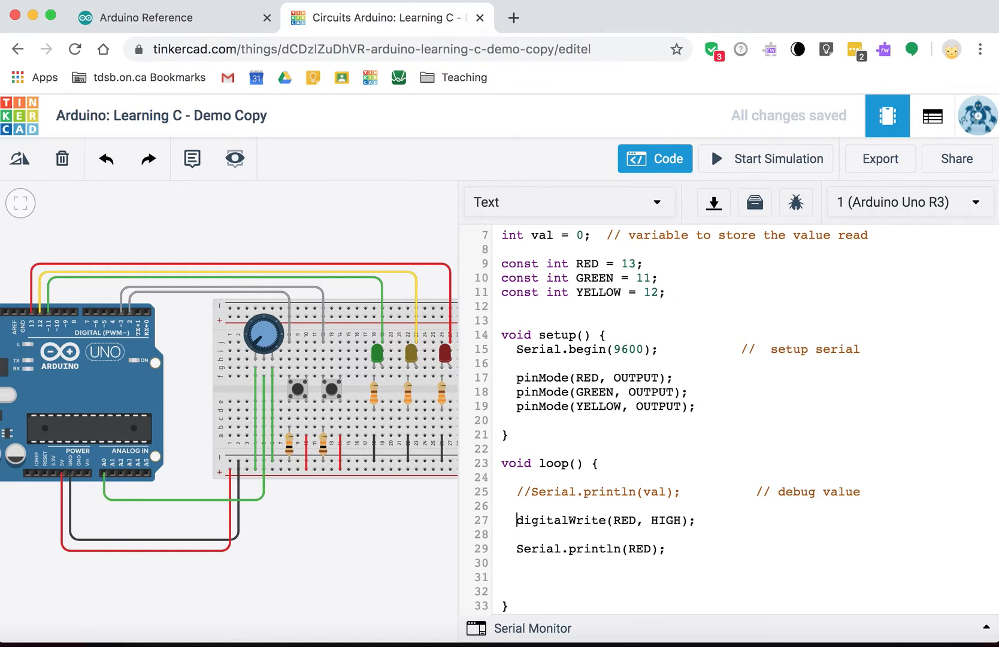
left_click(521, 506)
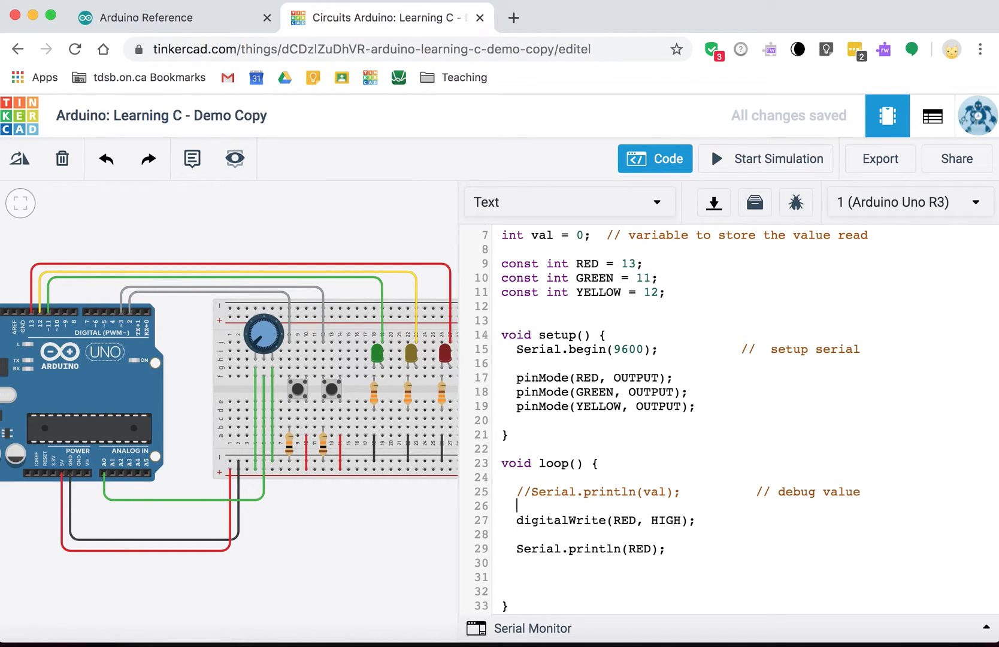
key("Enter")
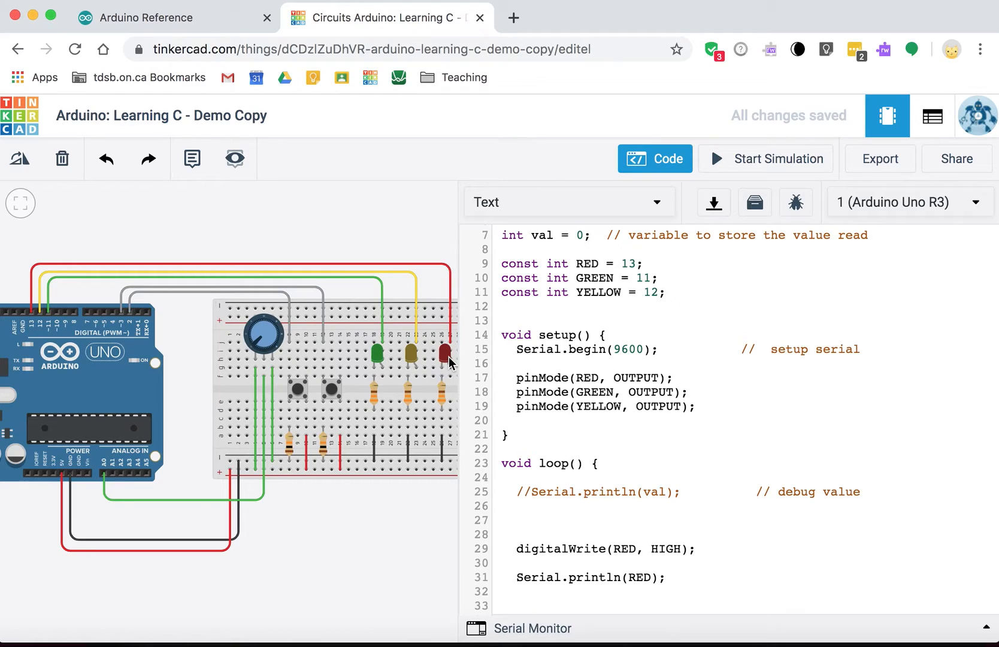
- Start an if statement on the first empty line of loop, then move below the pin constants
left_click(517, 520)
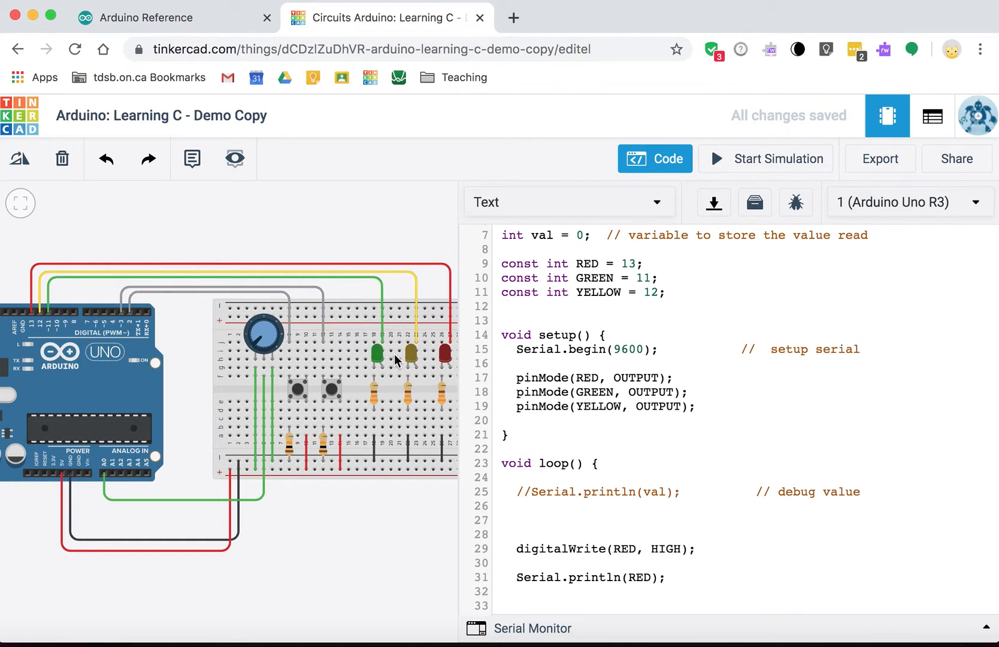
mouse_move(446, 361)
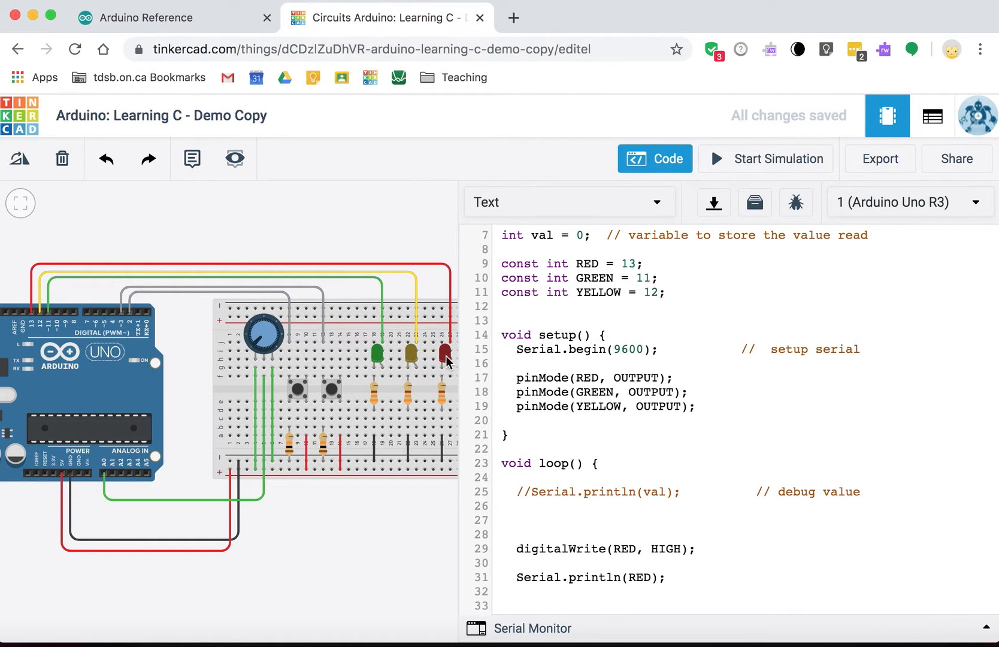
left_click(518, 518)
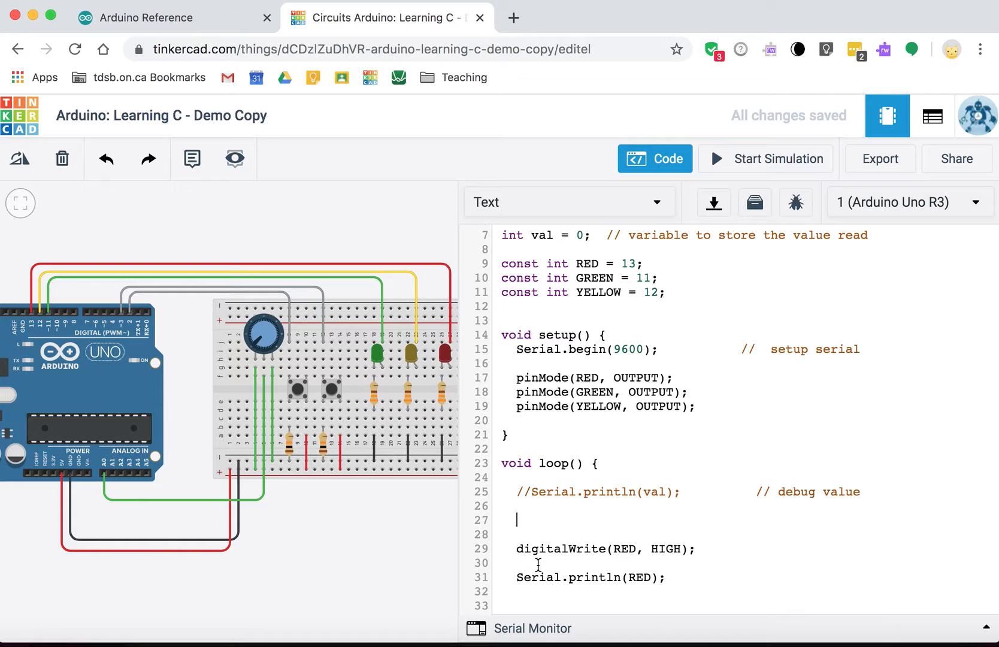
type("if")
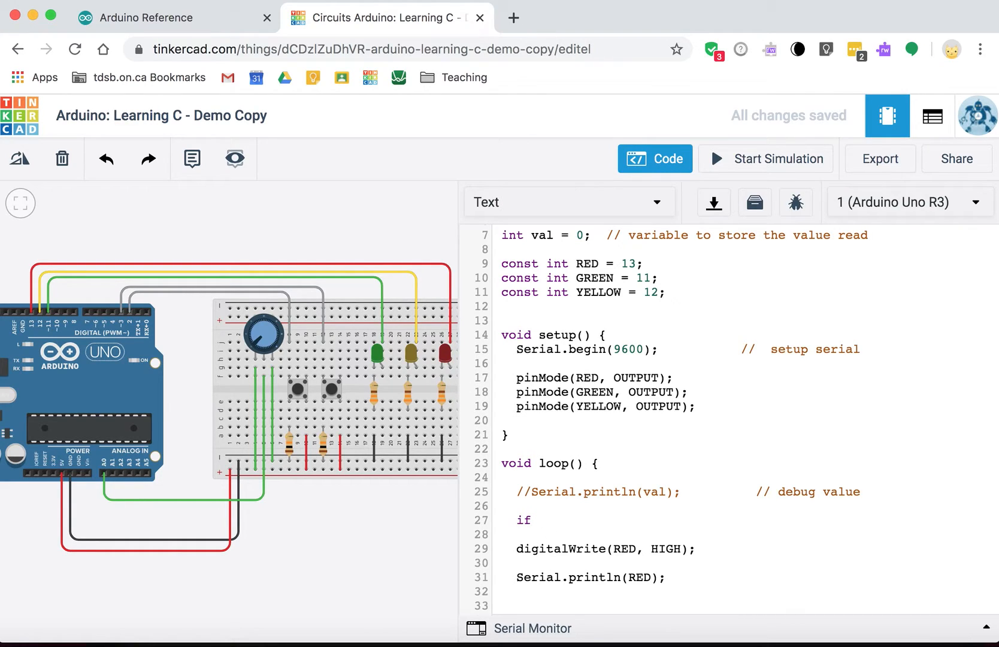
left_click(517, 506)
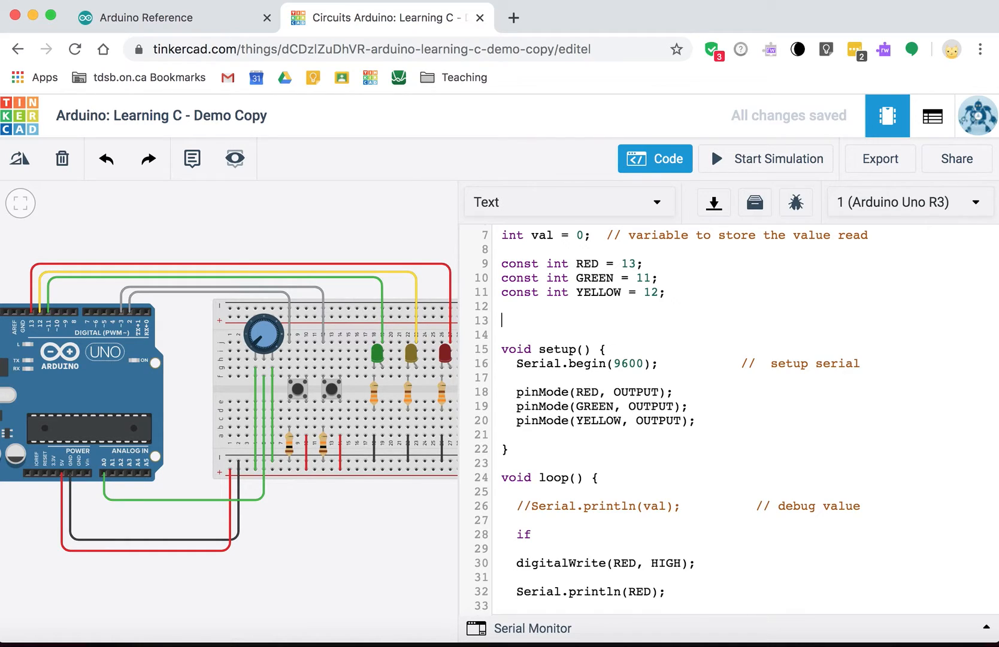
- Declare int num = 2; after the constants and complete the loop's if (num == 1) { } with an empty body
type("int")
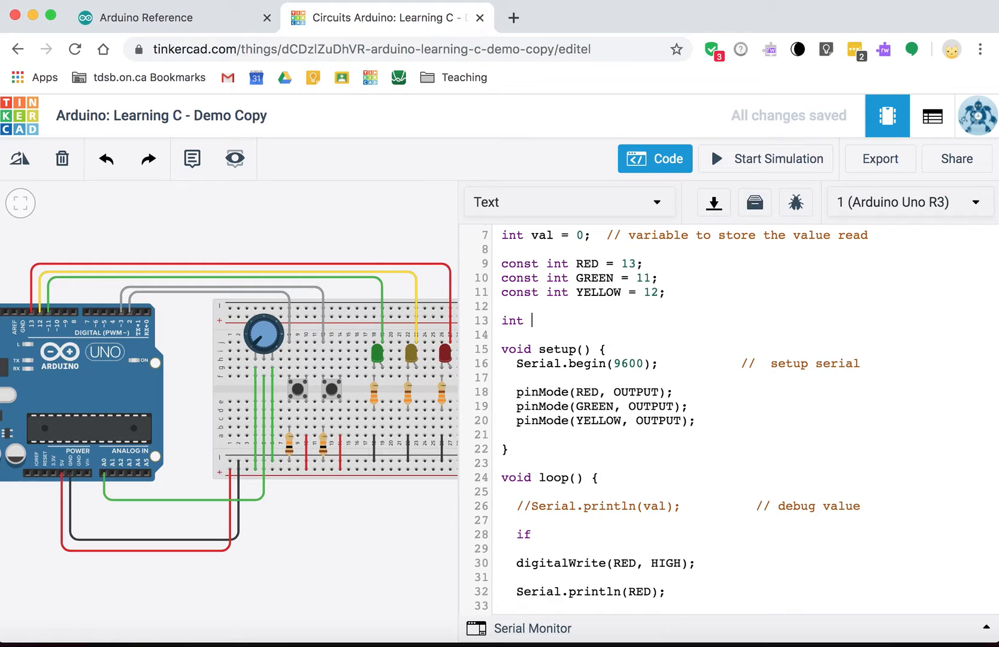
type("num = 2")
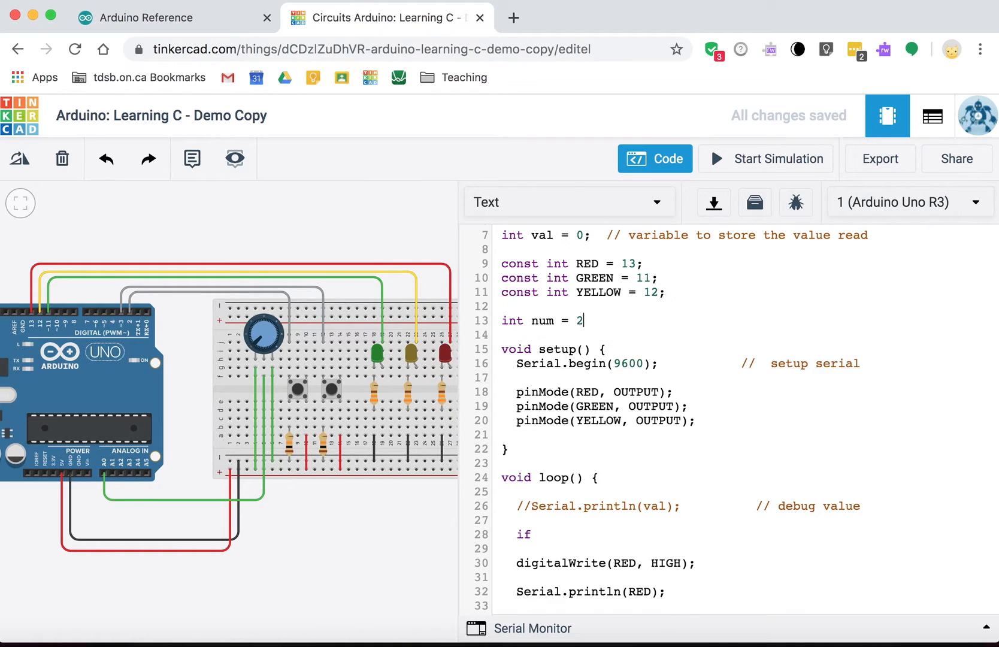
type(";")
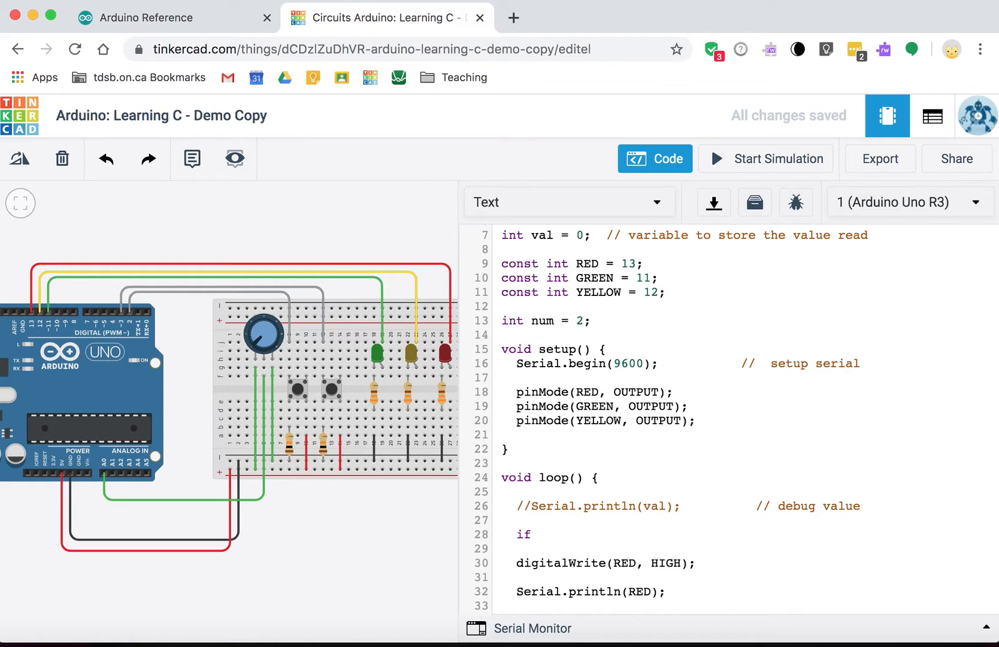
type("num")
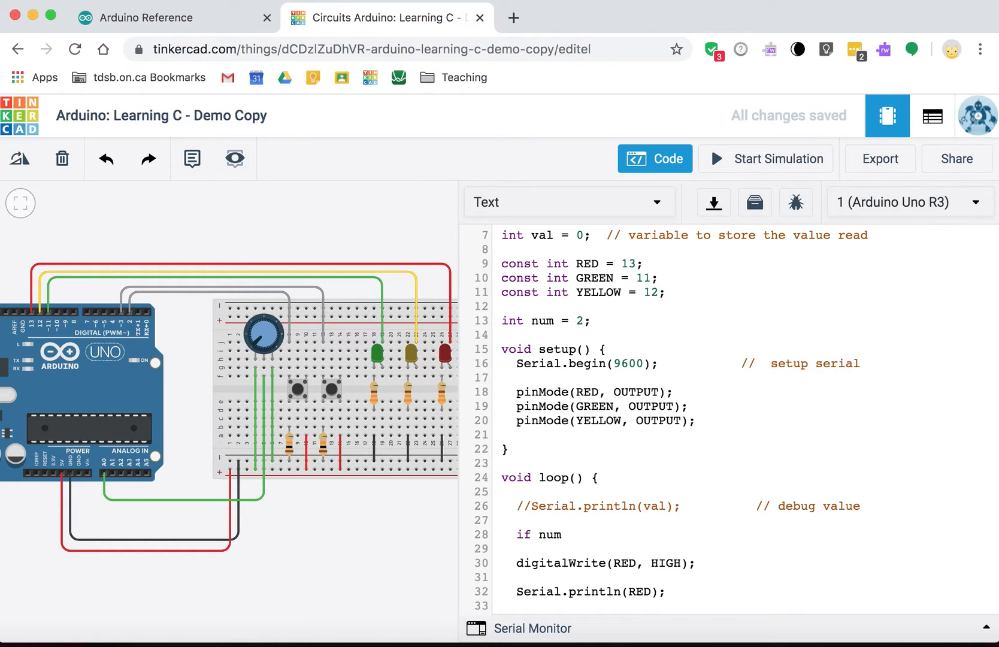
type("() {}")
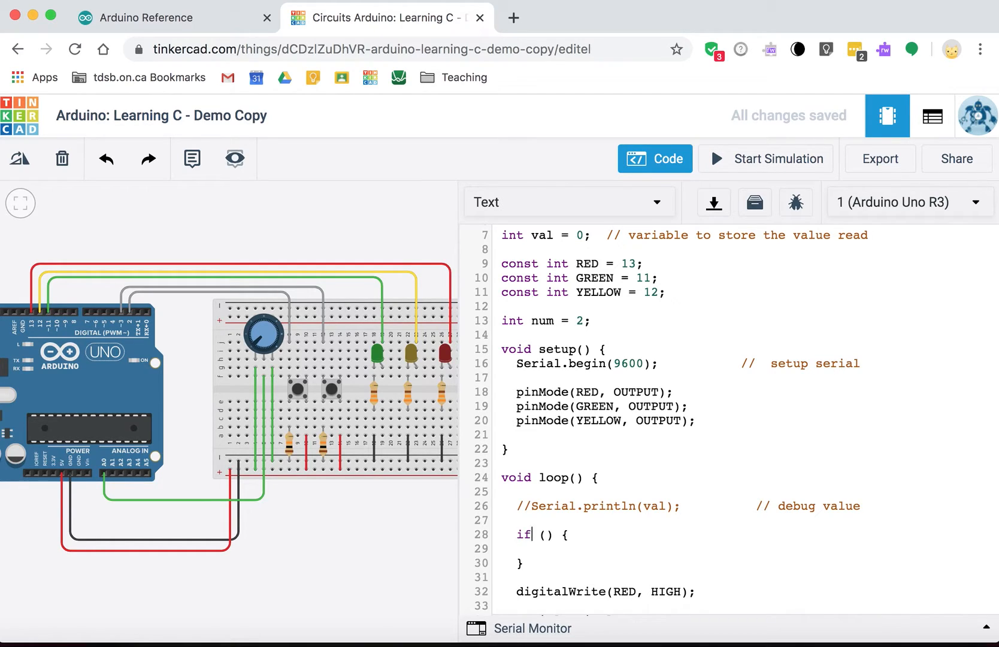
type("num ==")
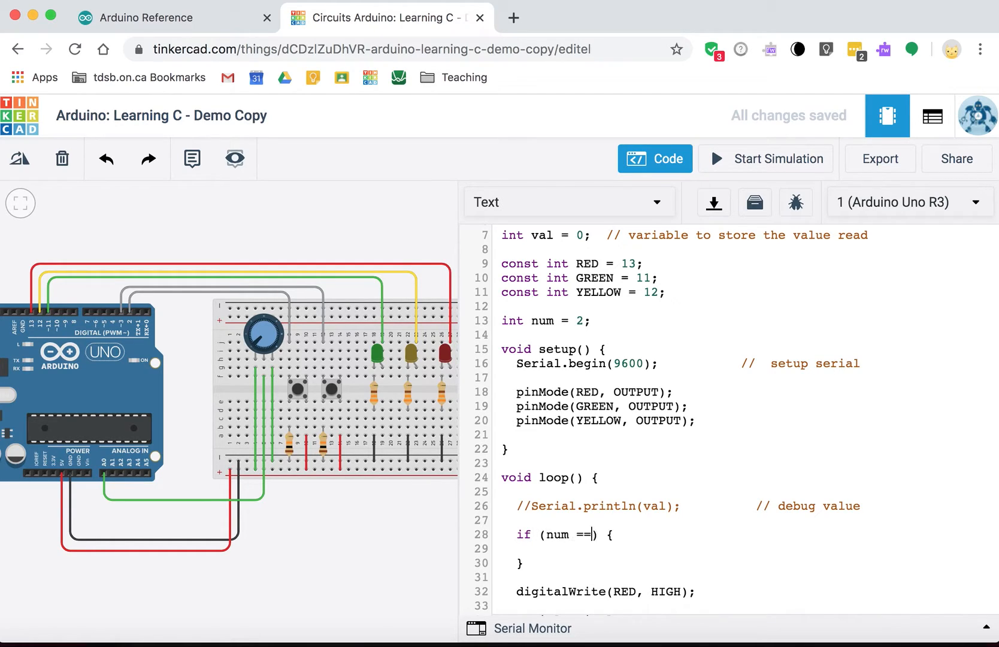
type("1")
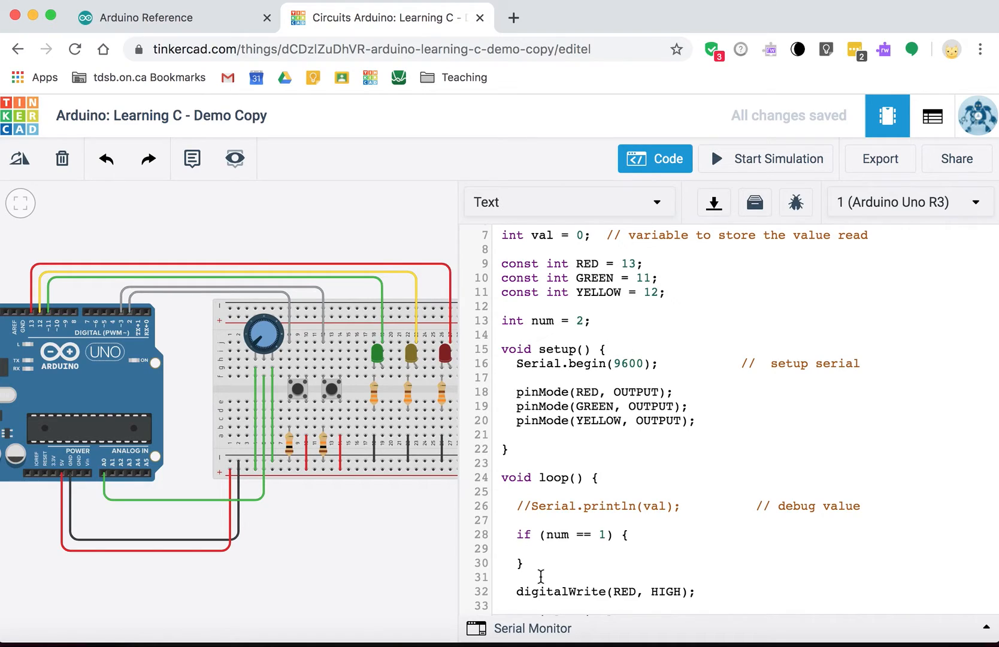
left_click(567, 321)
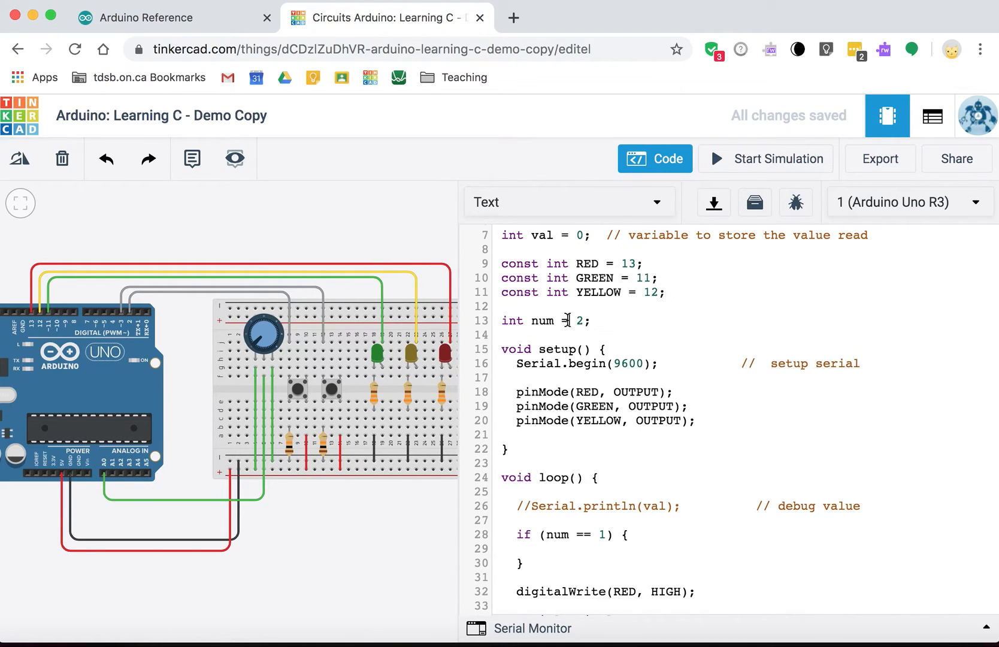
double_click(542, 320)
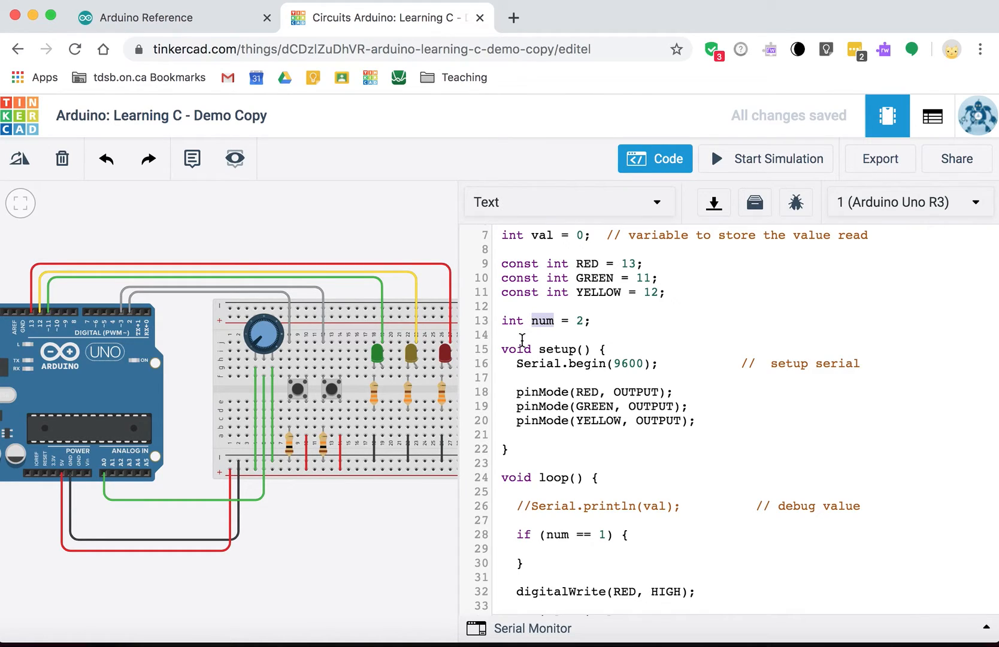
mouse_move(563, 546)
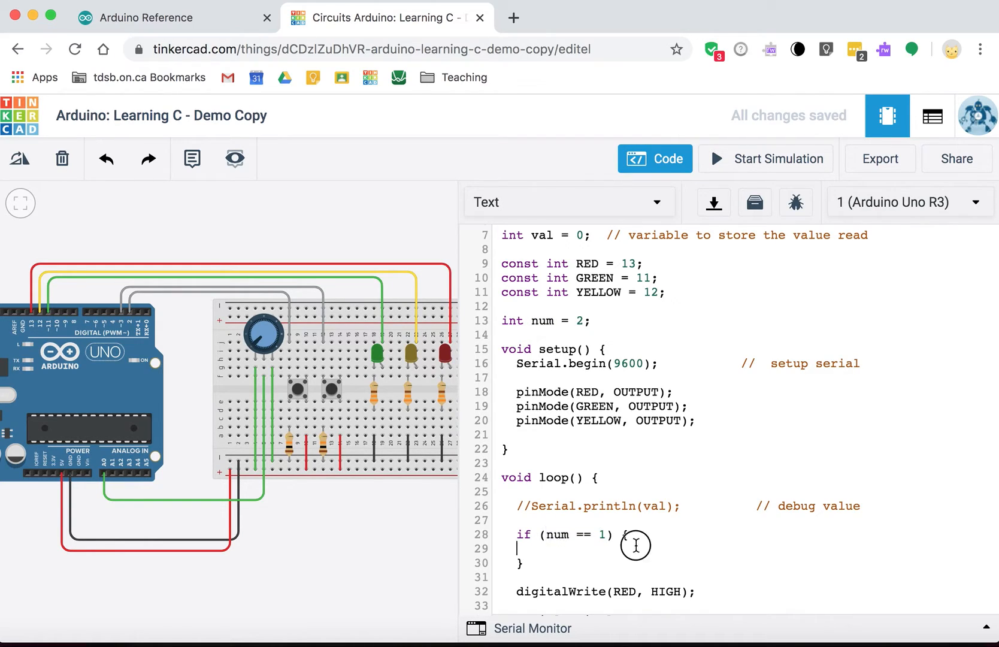
- Fill the if block with digitalWrite(GREEN, HIGH); for num equal to 1
left_click(635, 545)
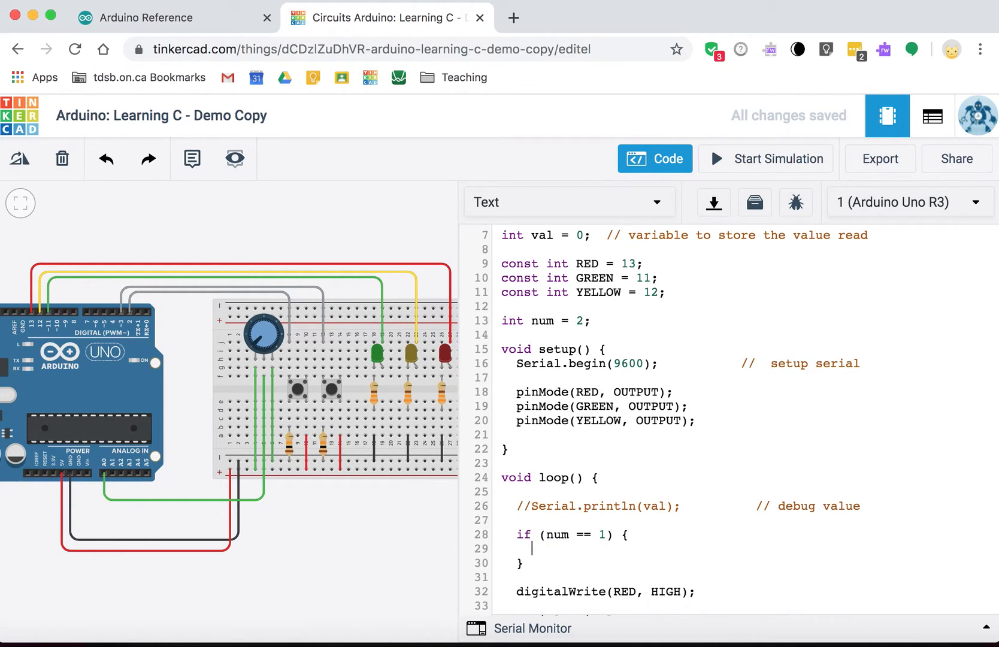
type("digital")
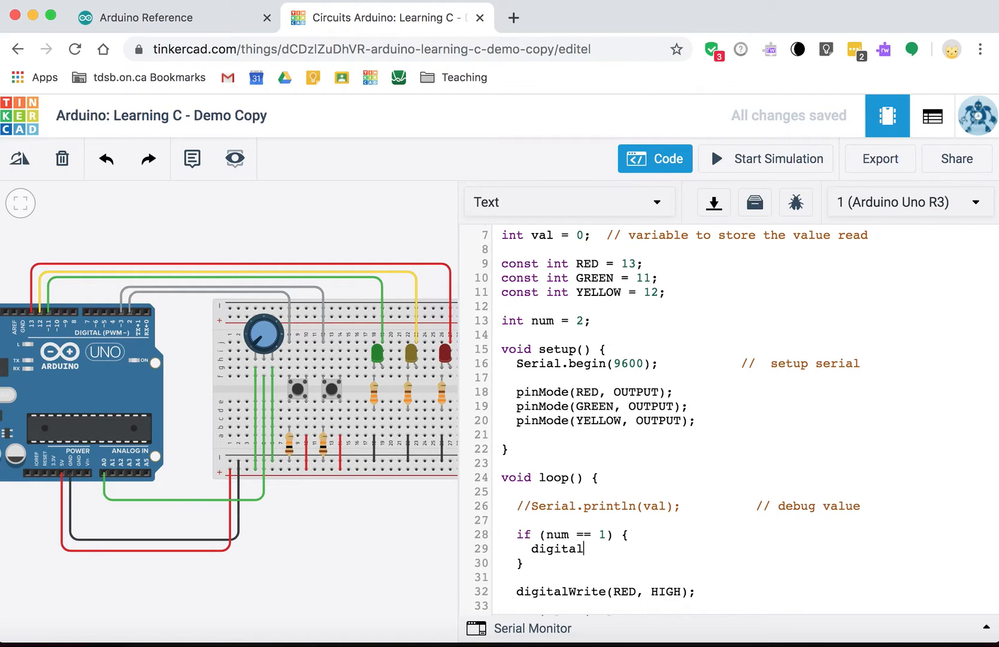
type("Write(")
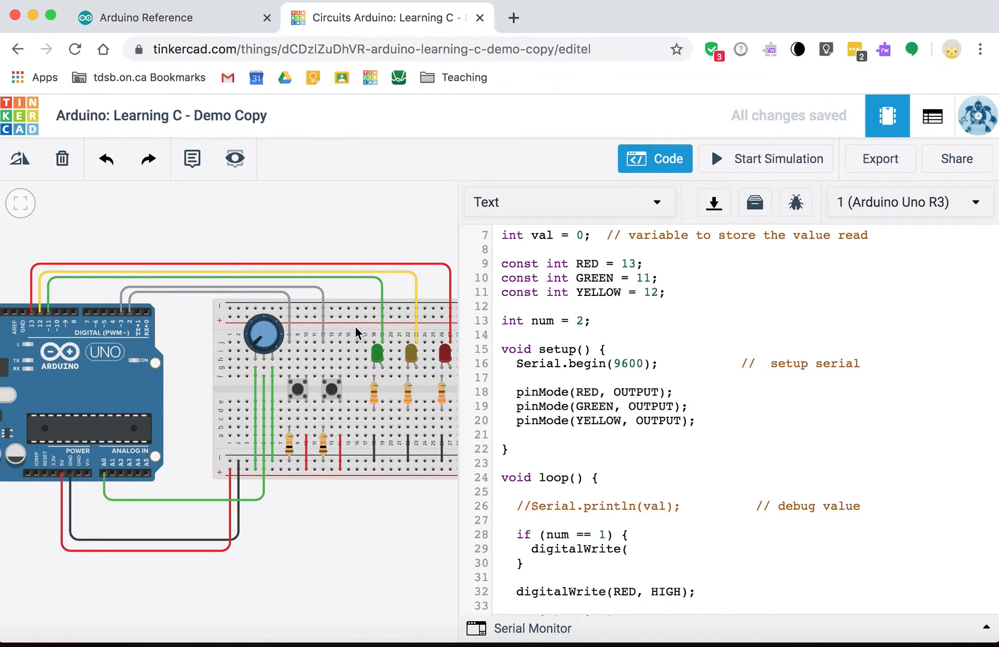
mouse_move(381, 323)
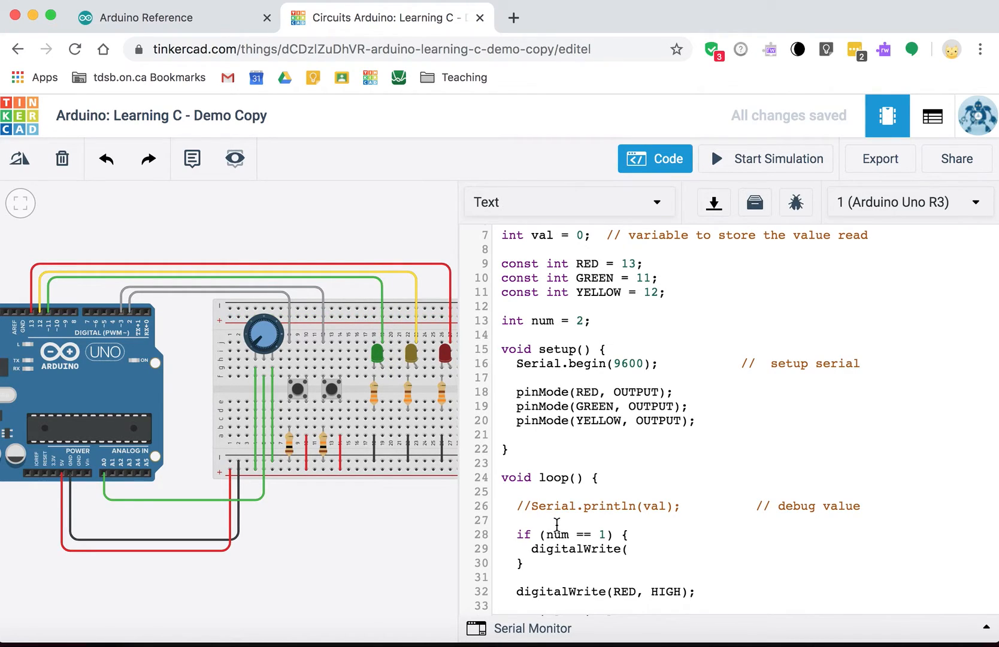
left_click(628, 549)
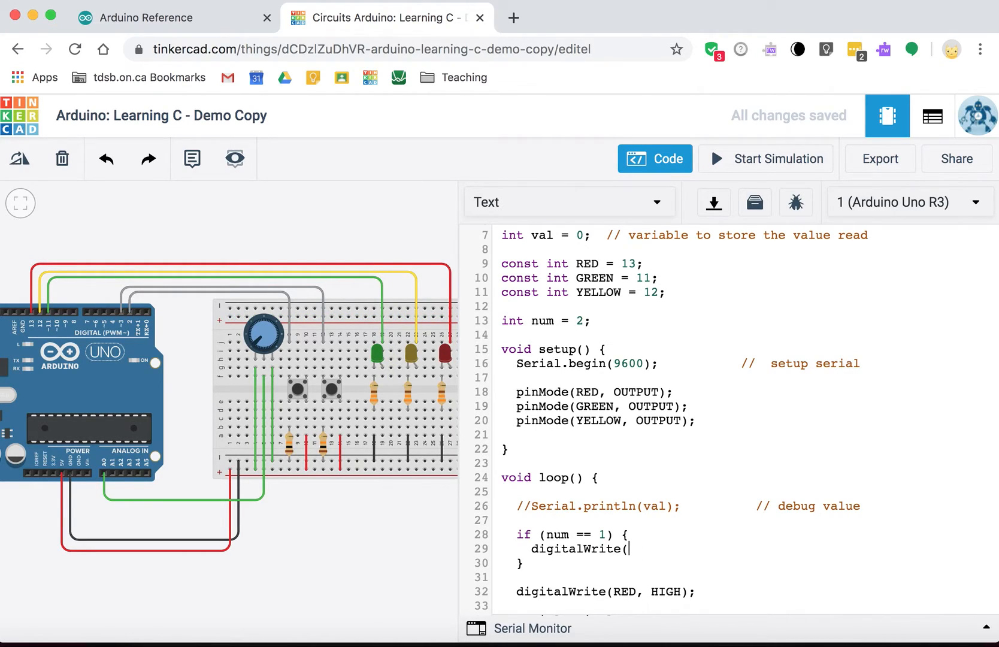
type("GREEN,")
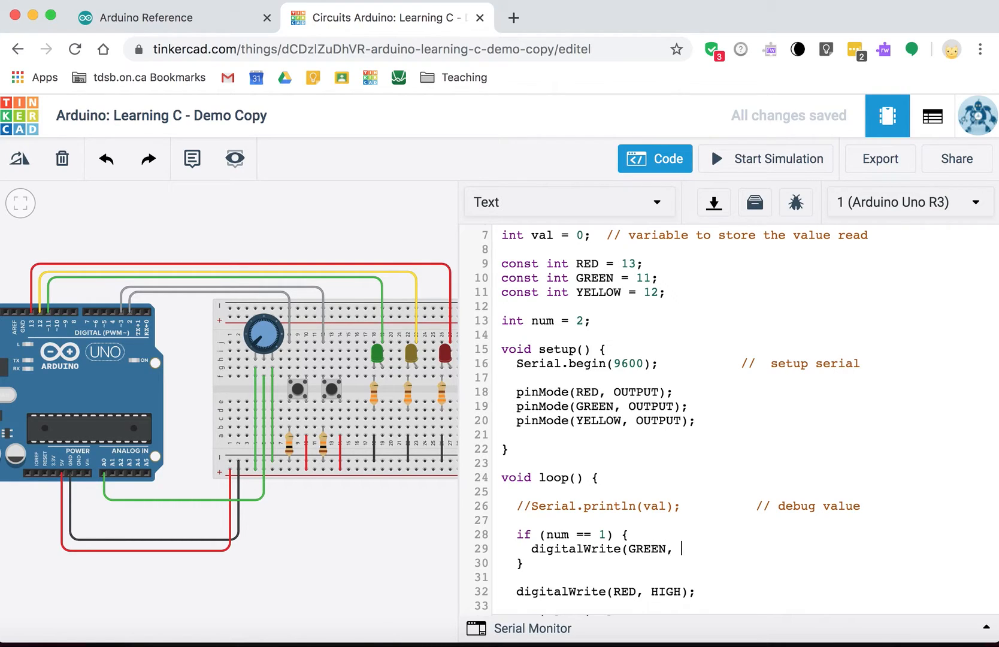
type("HIGH);")
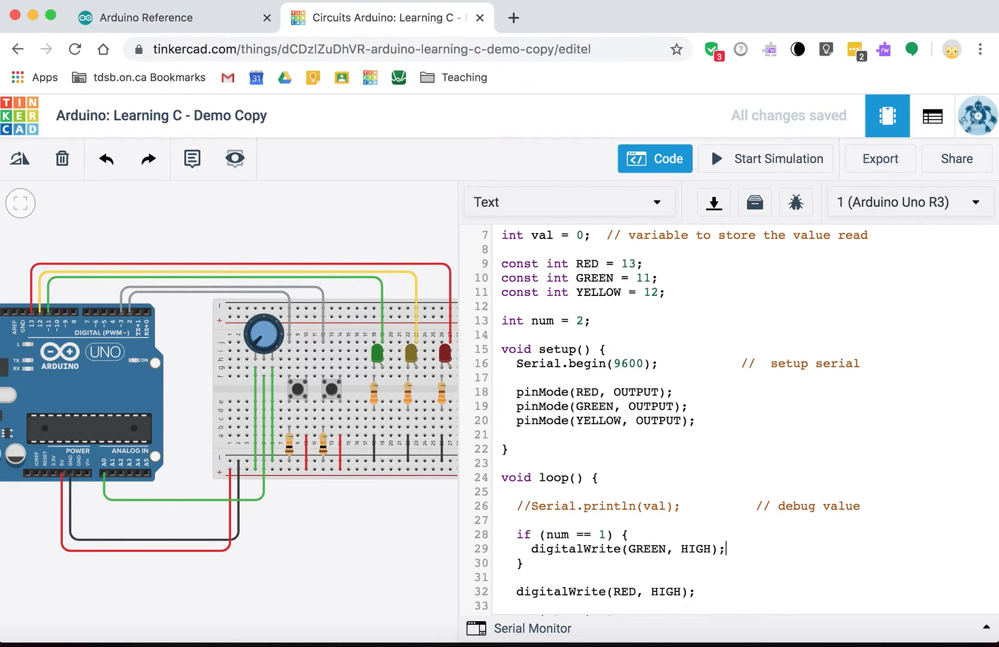
- Add an else branch containing digitalWrite(YELLOW, HIGH);
type("else")
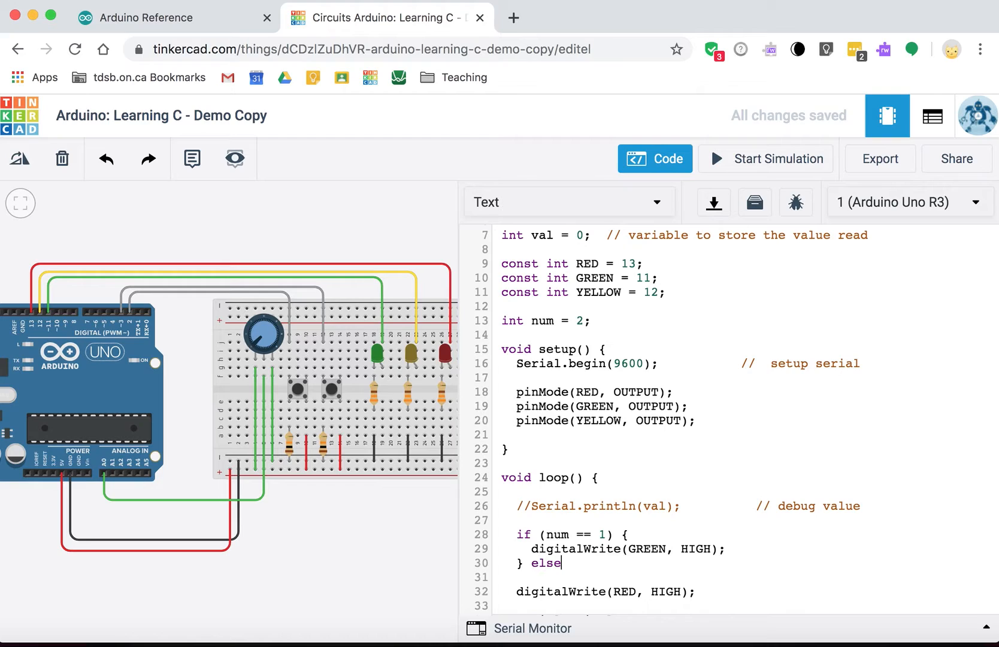
type("{")
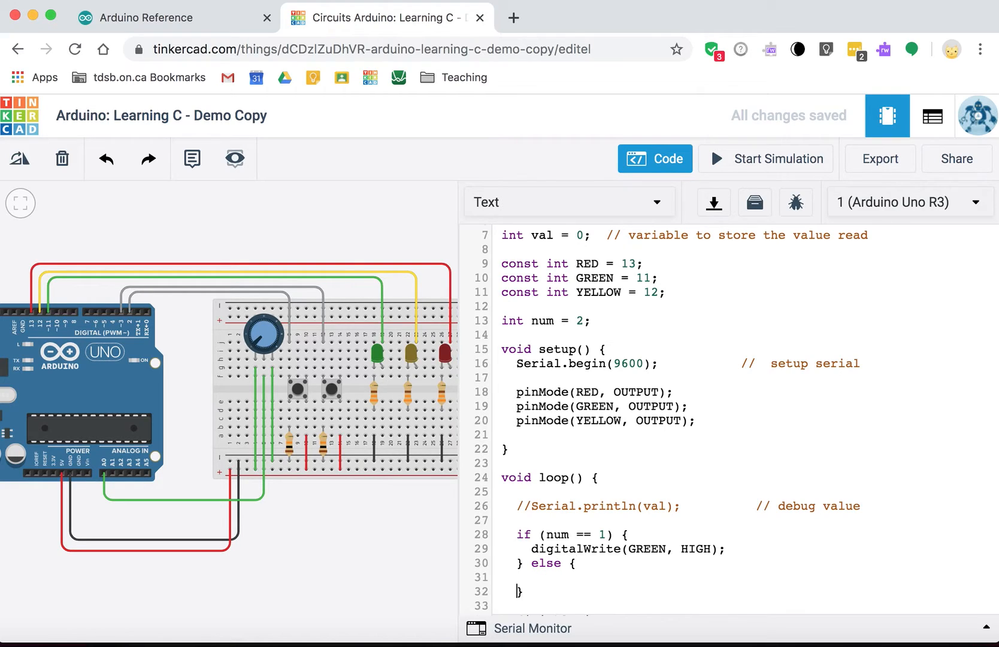
type("digi")
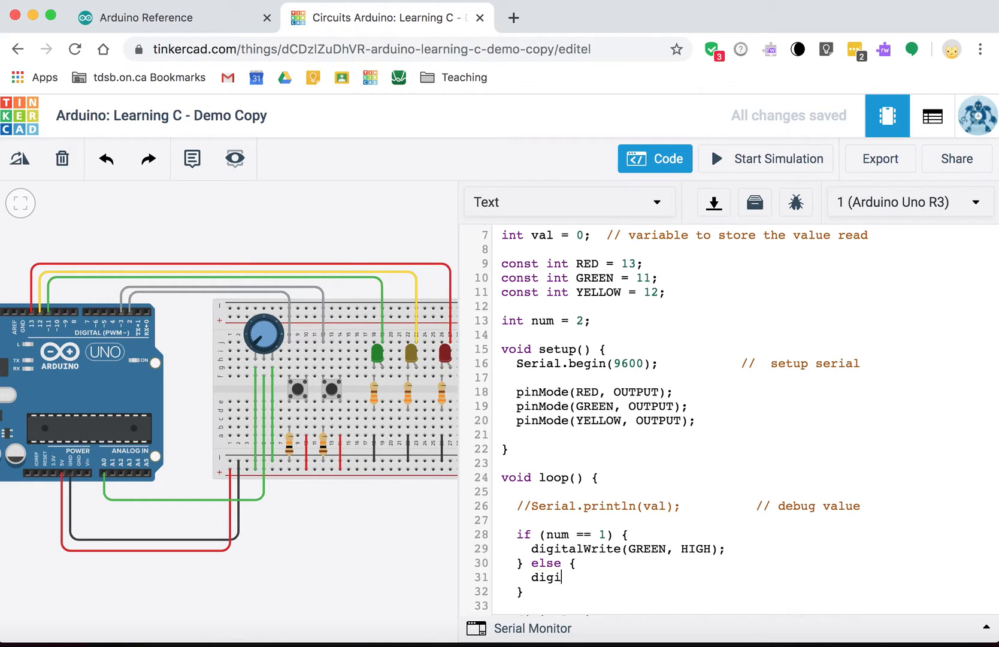
type("talWrite(")
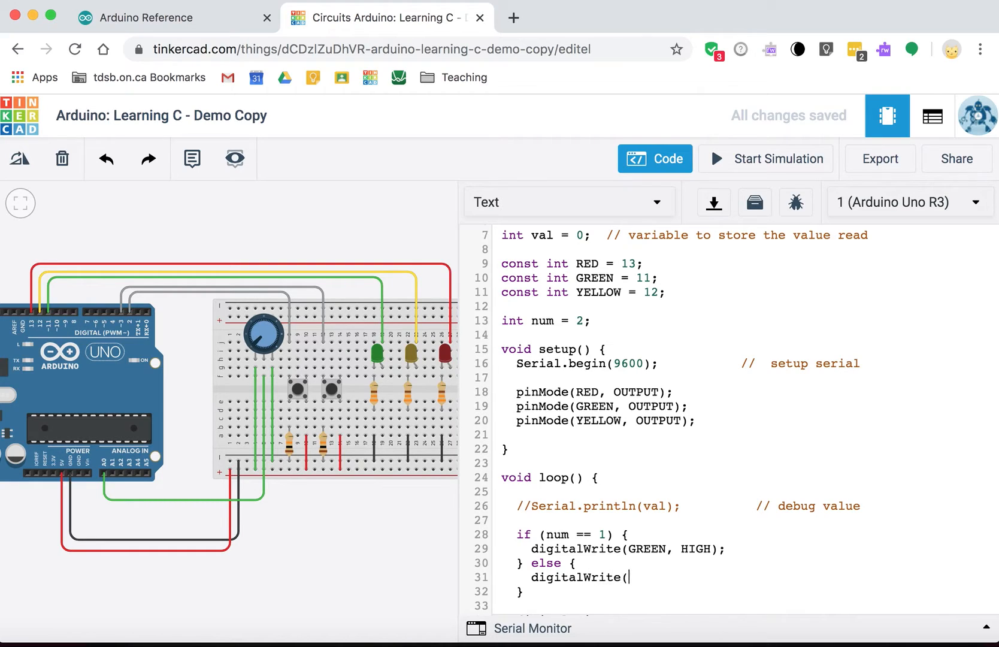
mouse_move(382, 355)
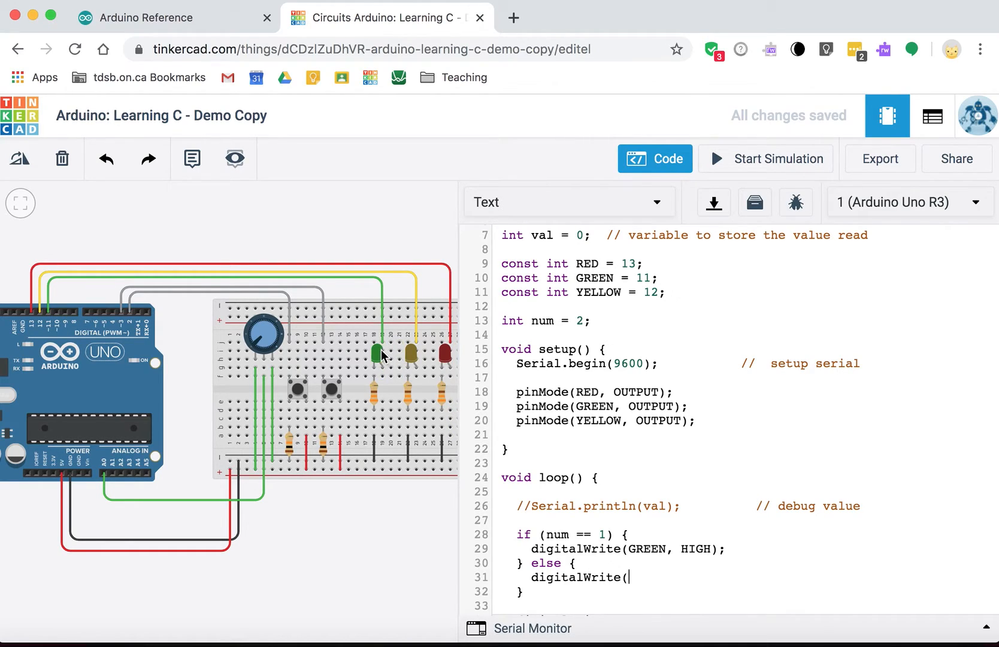
mouse_move(415, 362)
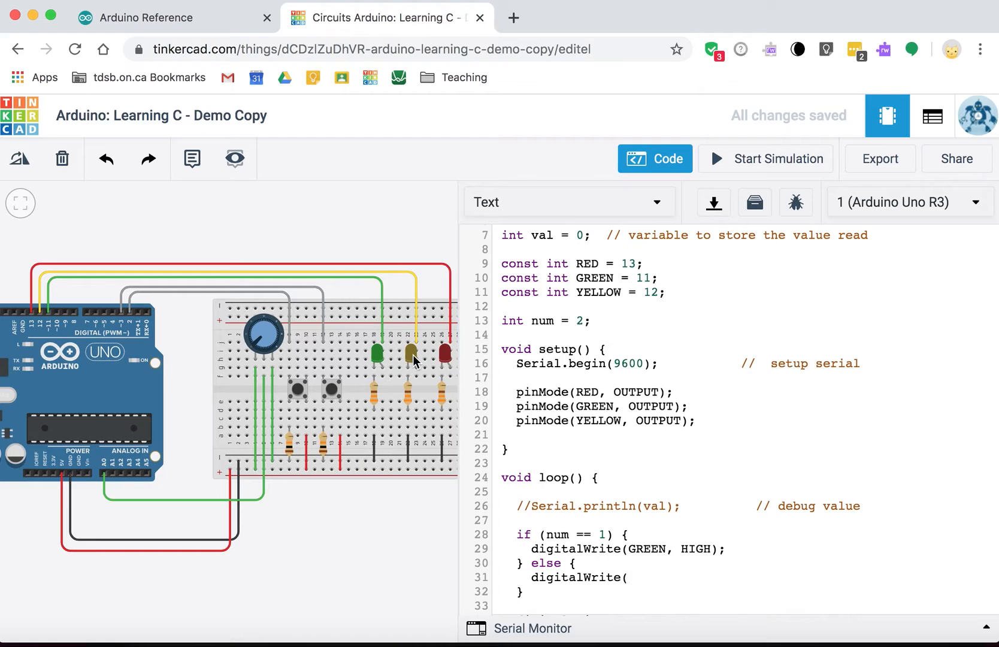
type("Y")
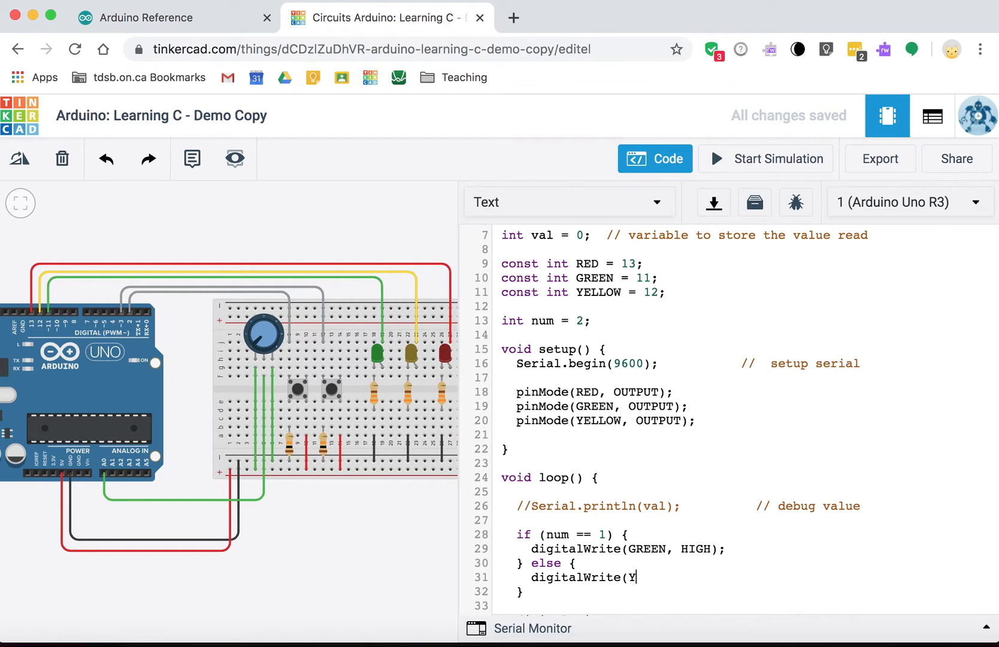
type("ELLOW, HI")
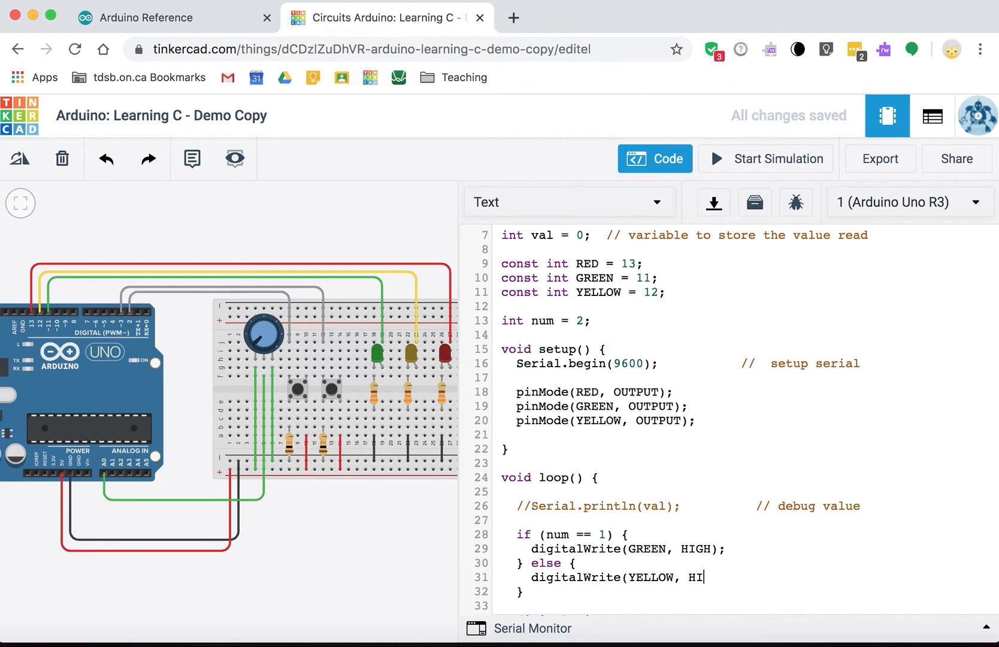
type("GH);")
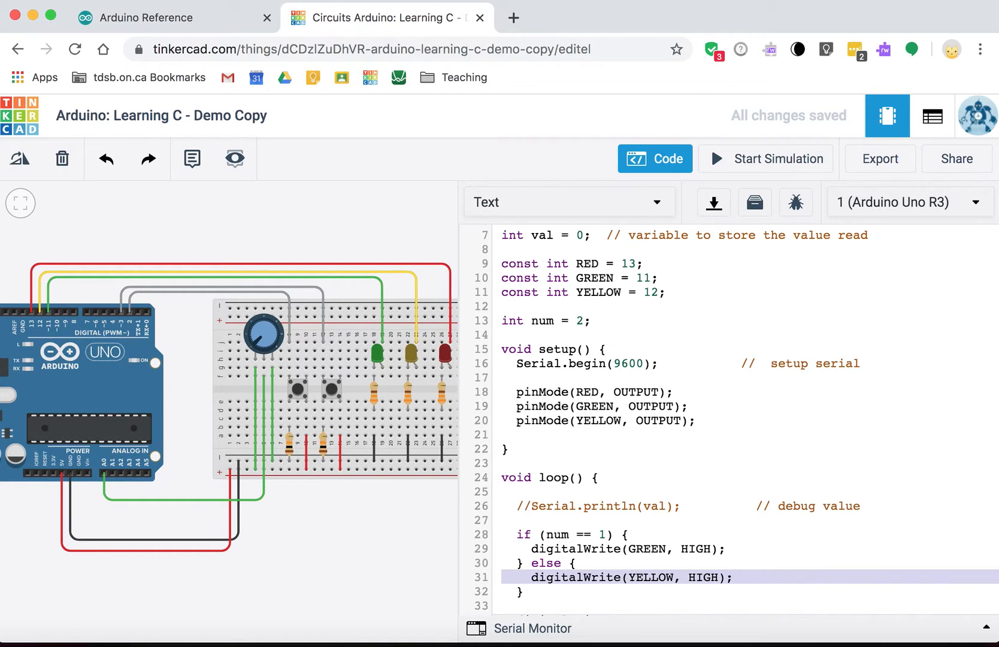
- Add a third branch containing digitalWrite(RED, HIGH);
left_click(527, 593)
type(" else {")
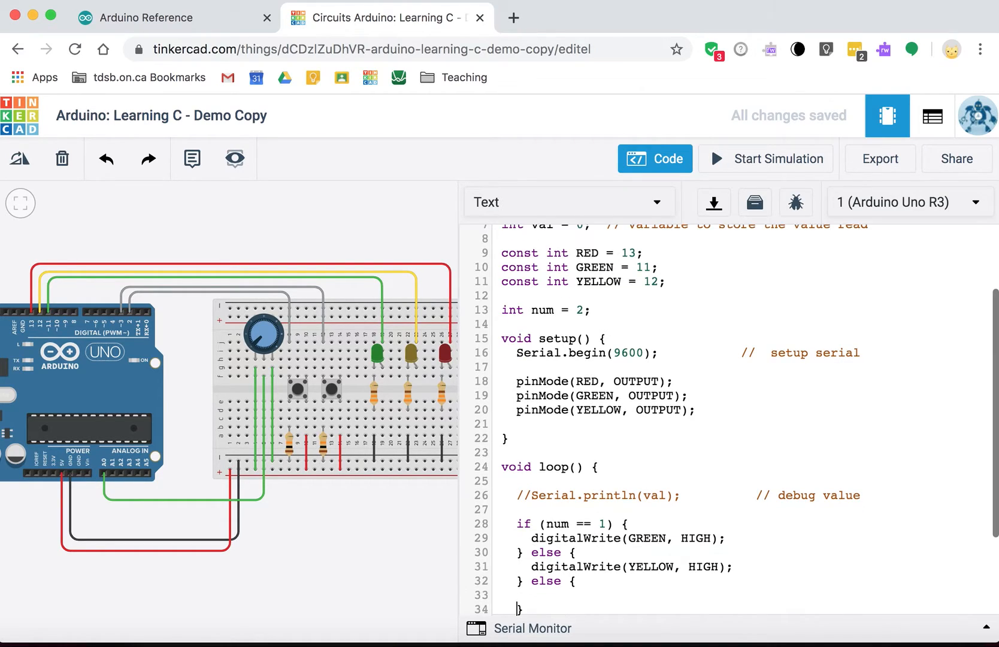
type("digitalWrite")
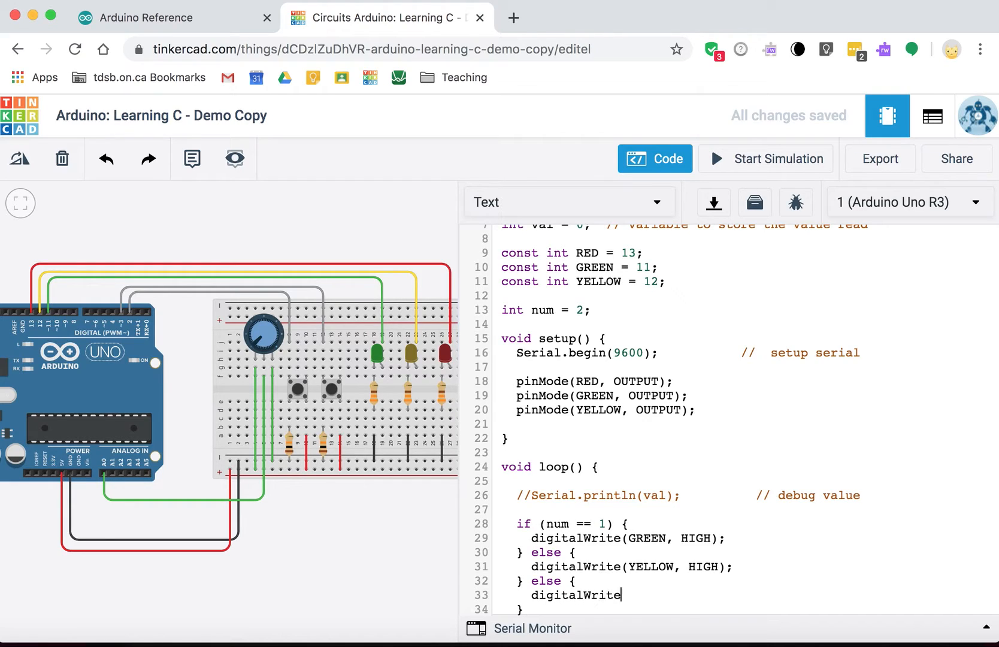
type("(RED,")
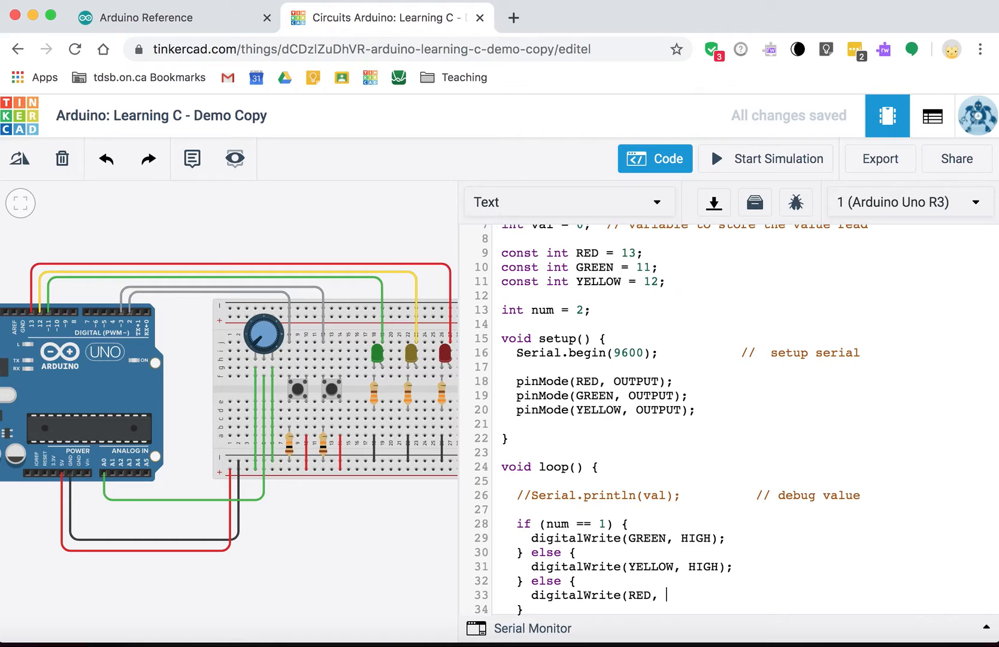
type("HIGH);")
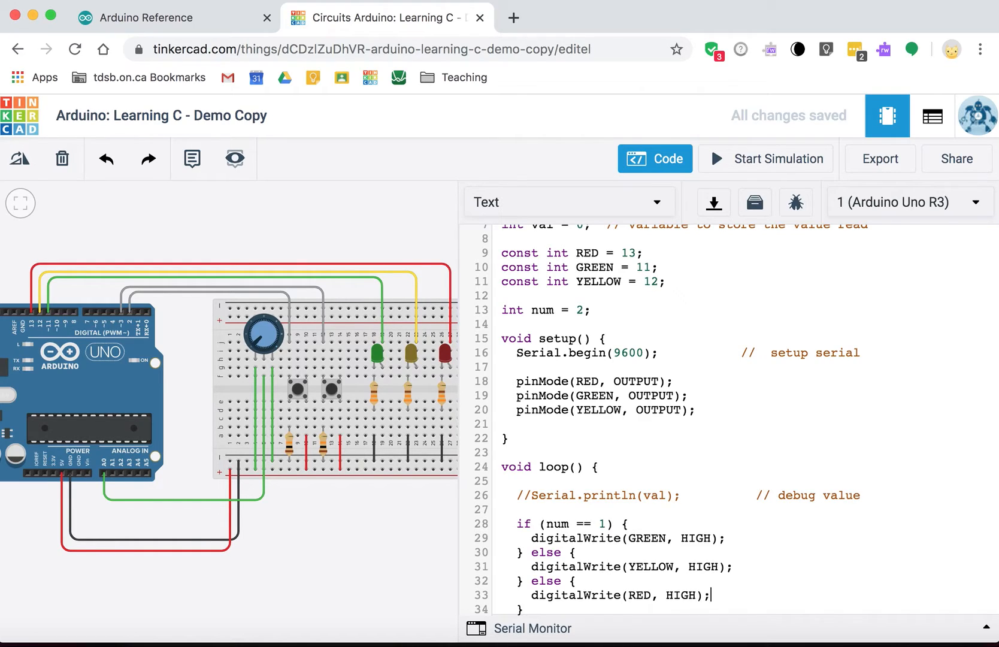
- Turn the middle else into else if (num == 2) for the YELLOW branch
left_click(563, 552)
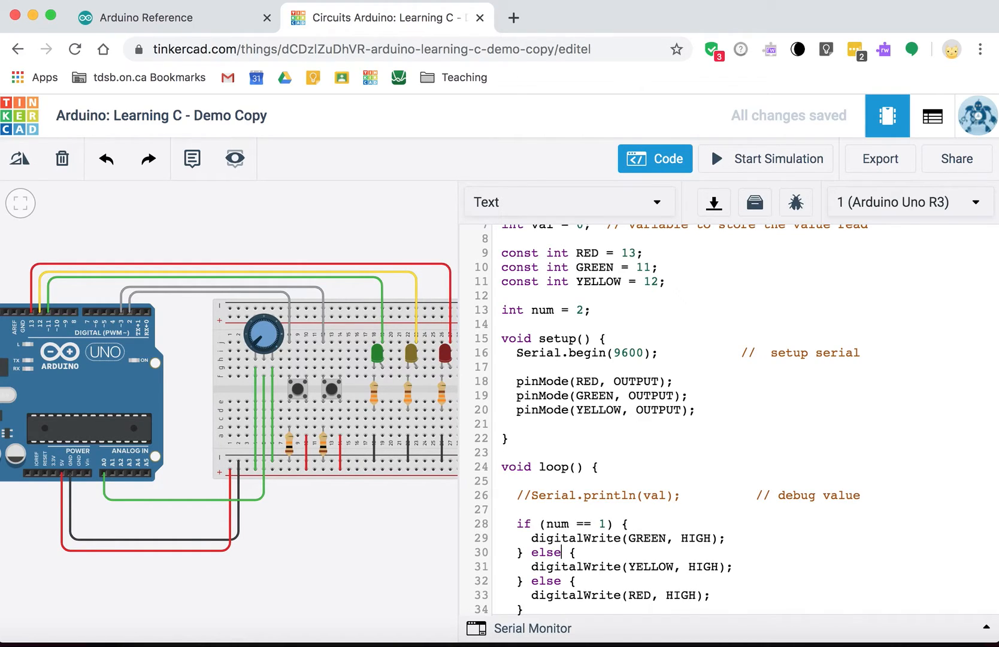
type("if ()")
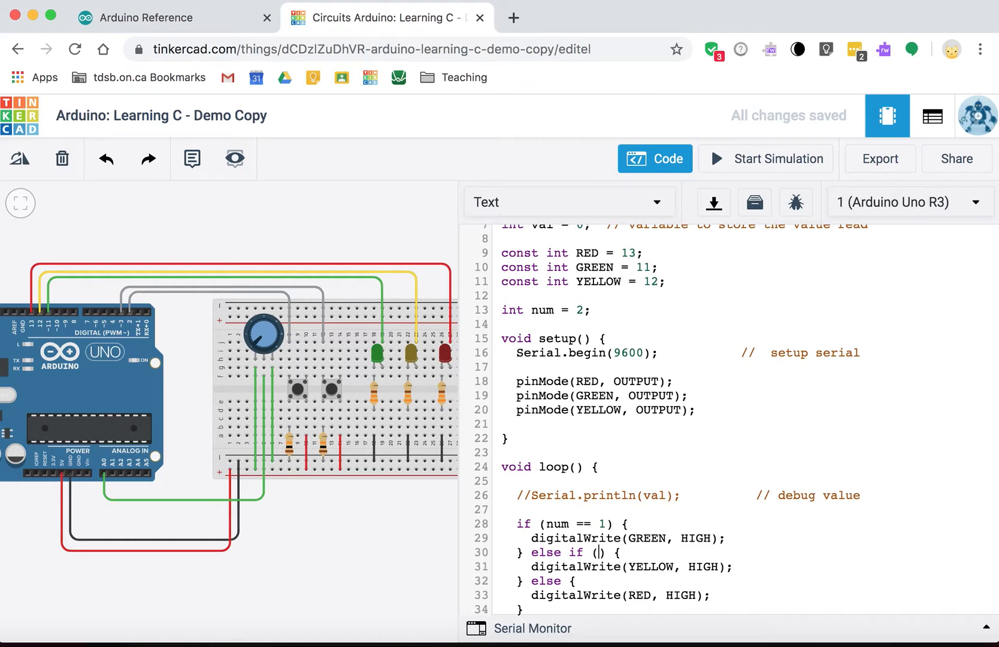
type("num")
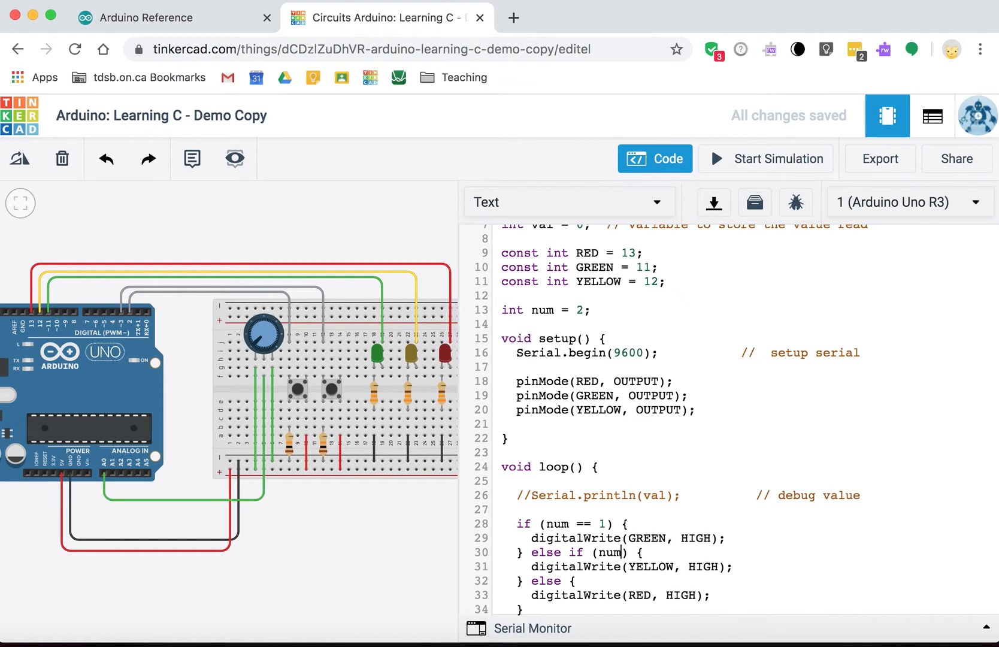
type("== 2")
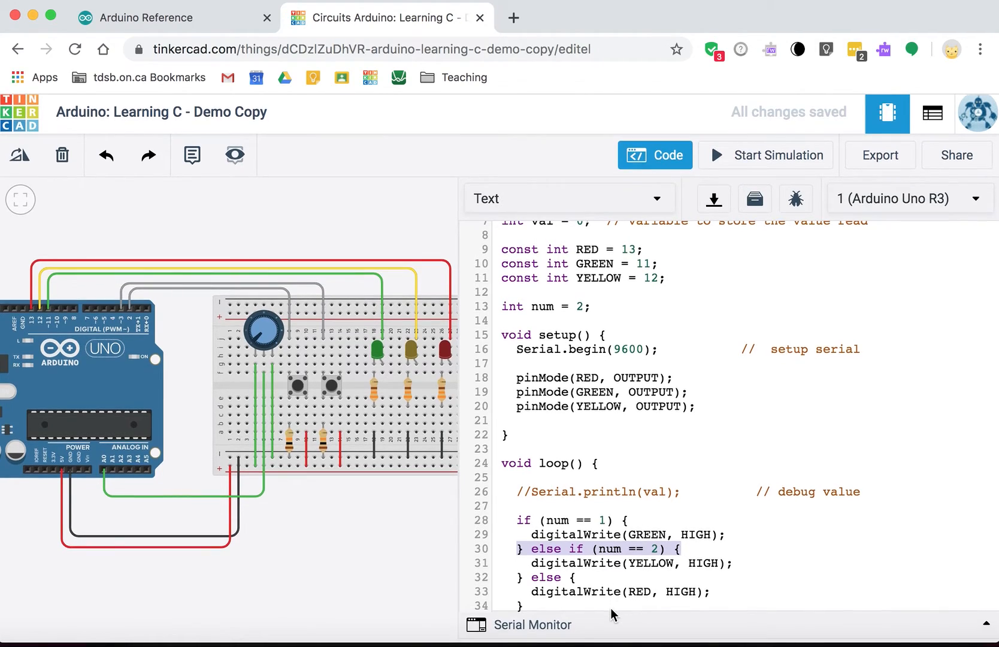
scroll("down", 3)
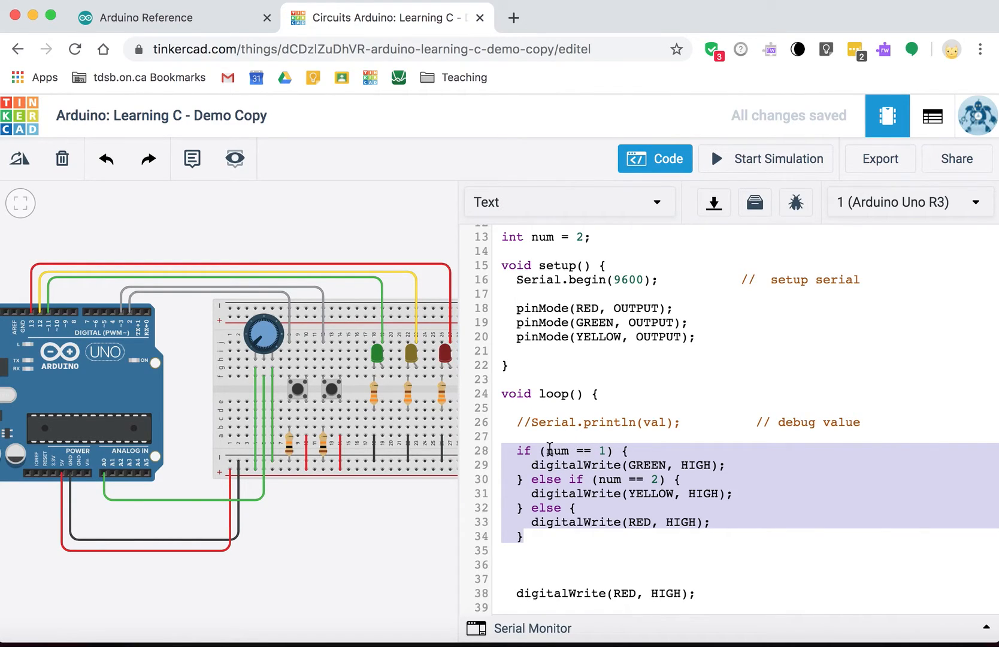
mouse_move(589, 457)
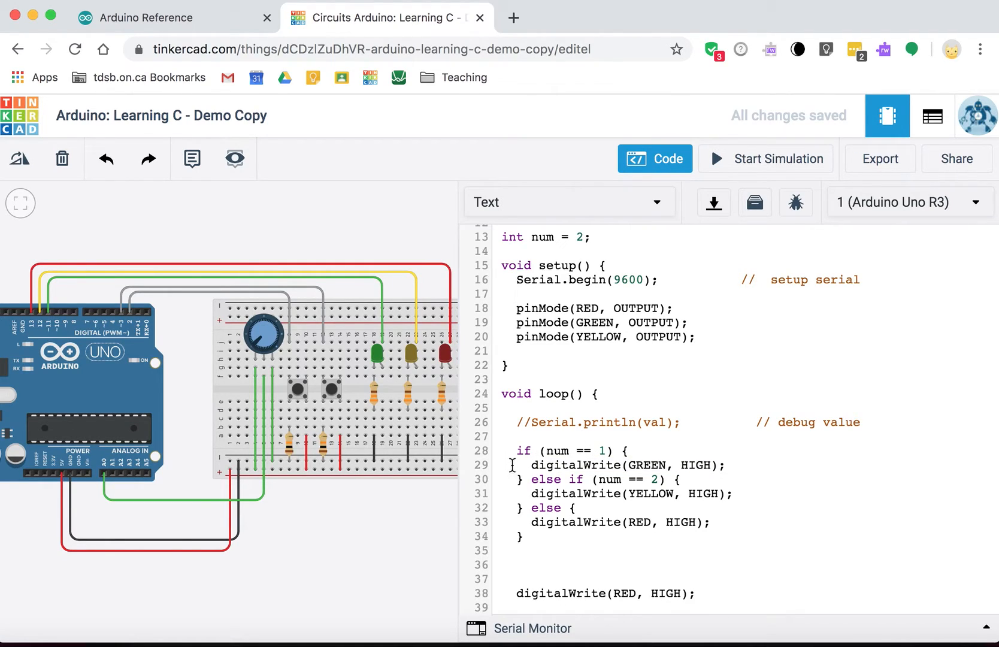
- Begin making the RED branch conditional on num == 3
left_click(644, 486)
type("if () ")
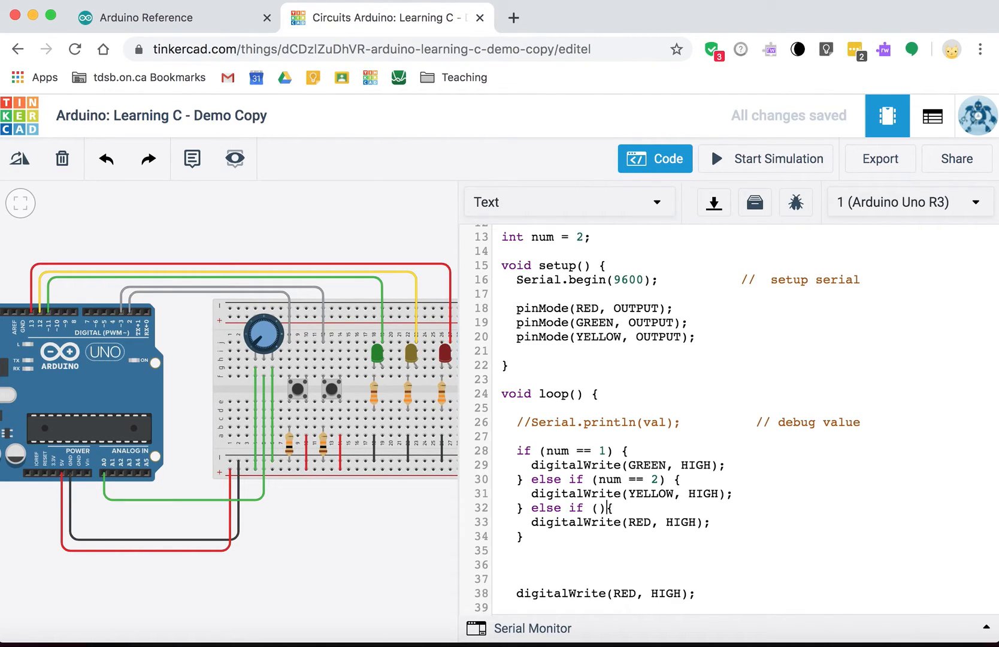
type("num")
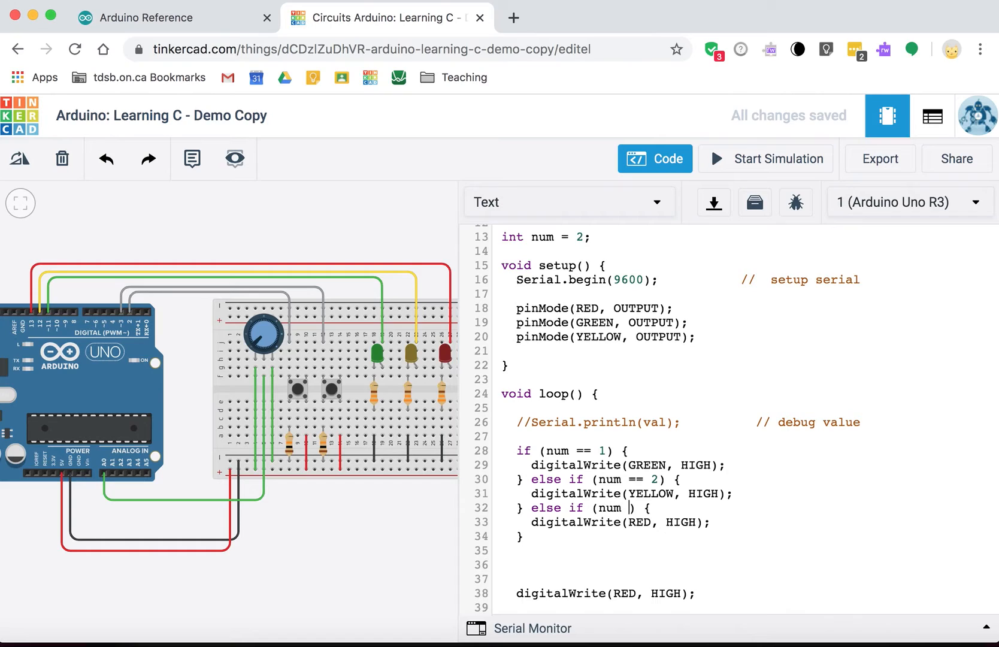
type("== 3")
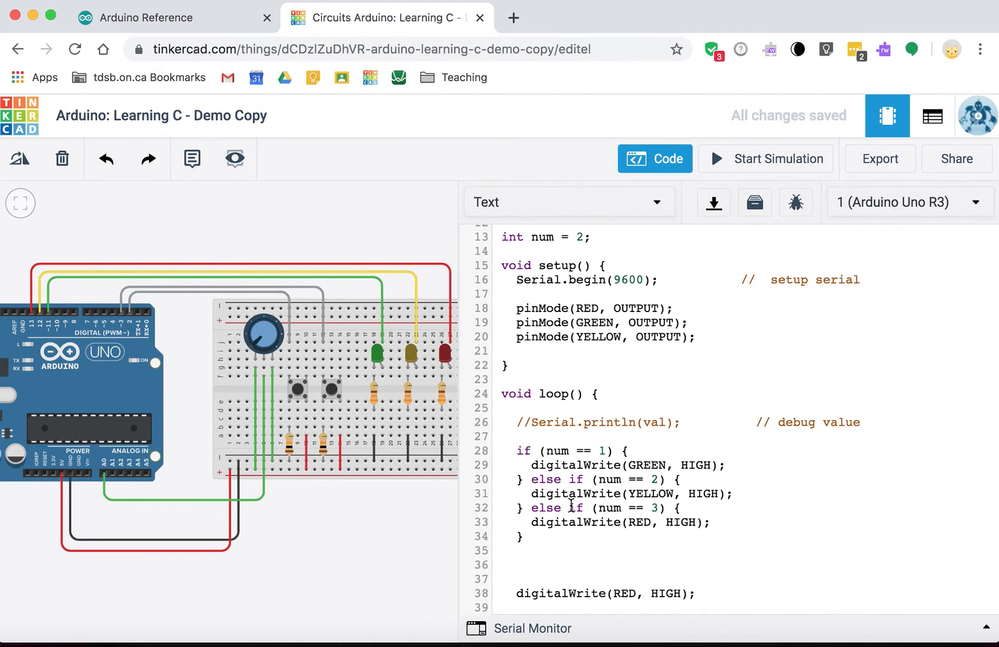
mouse_move(567, 521)
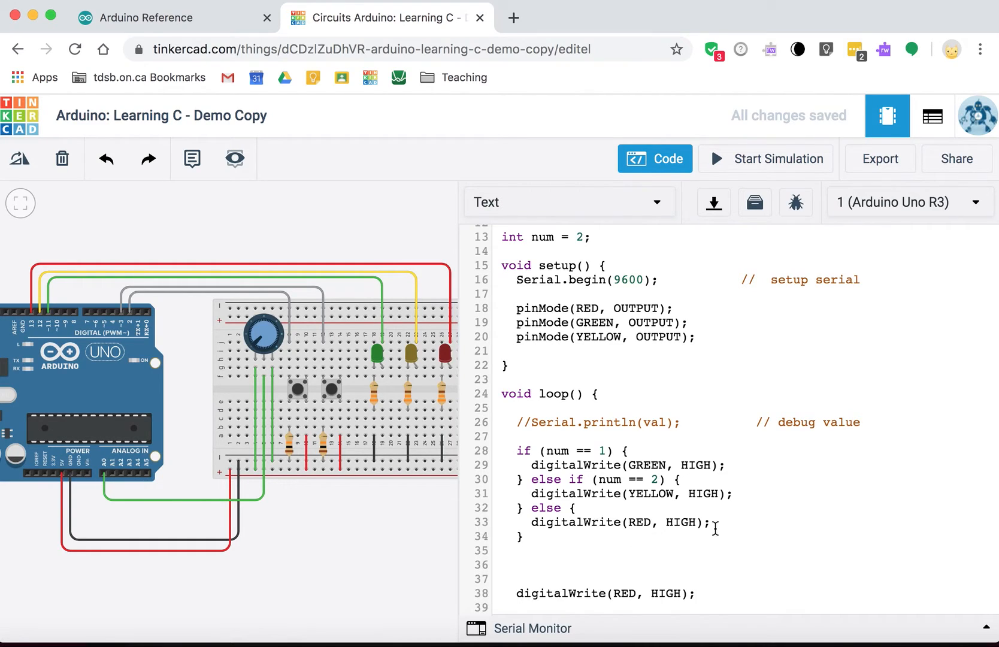
left_click(619, 522)
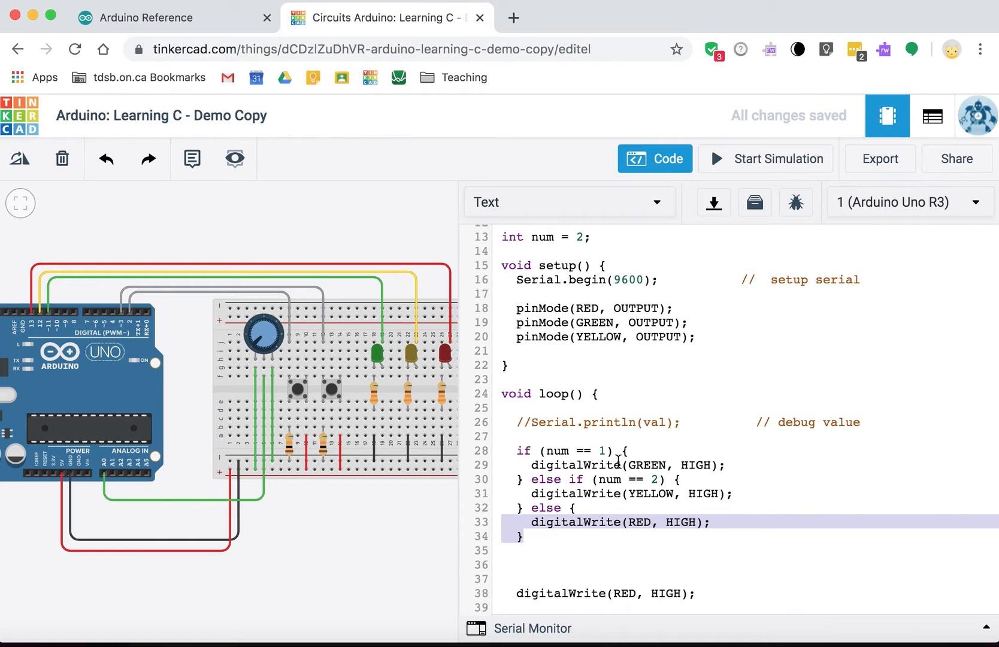
mouse_move(650, 494)
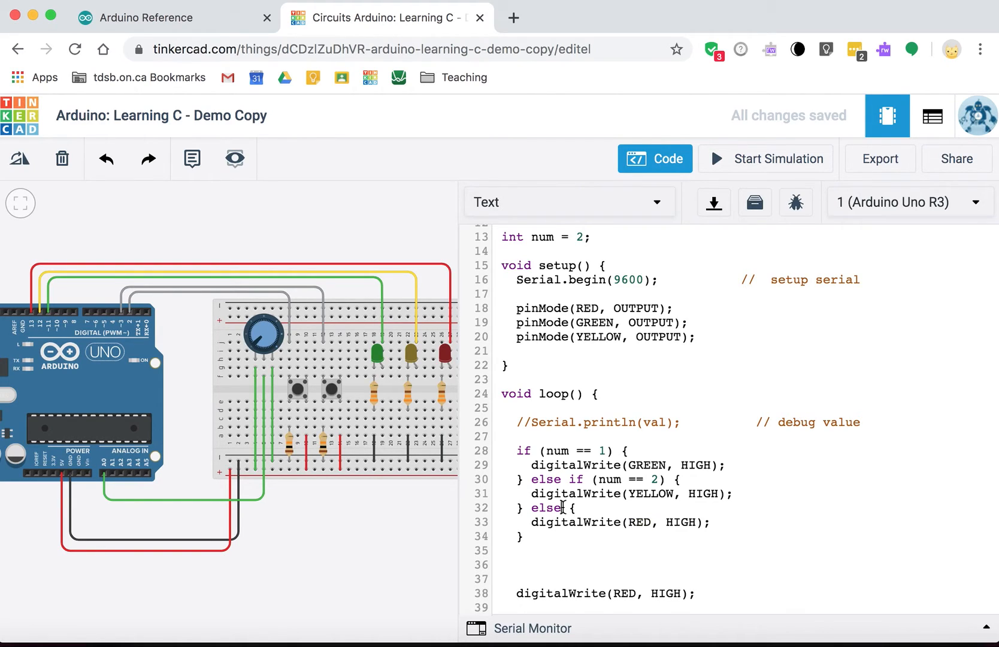
- Write else if (num == 3) for RED and start a final else with Serial.println
type("if (num == 3)")
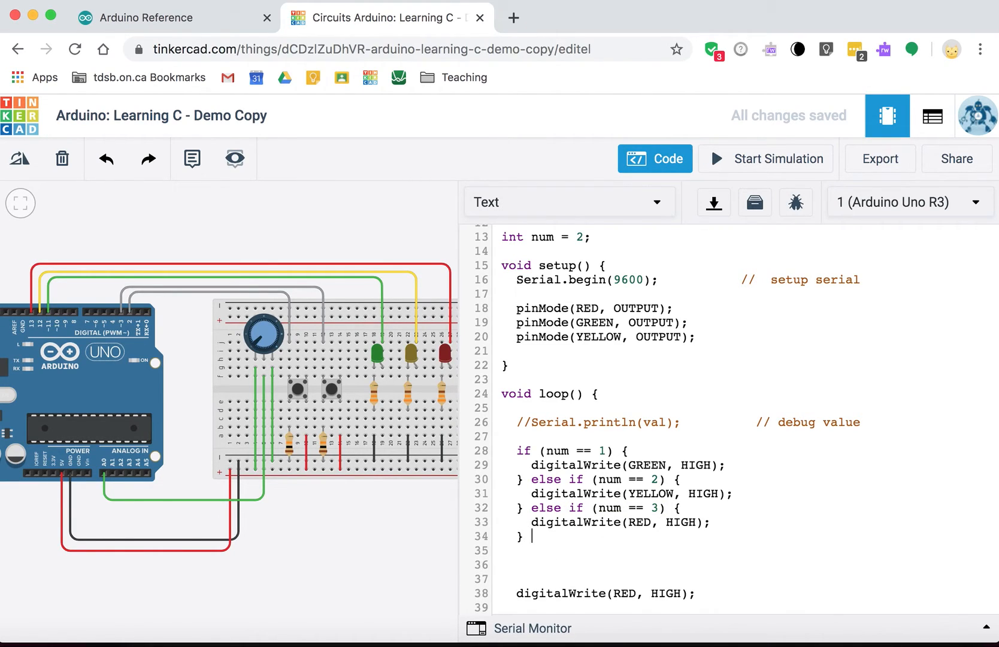
type("else {}")
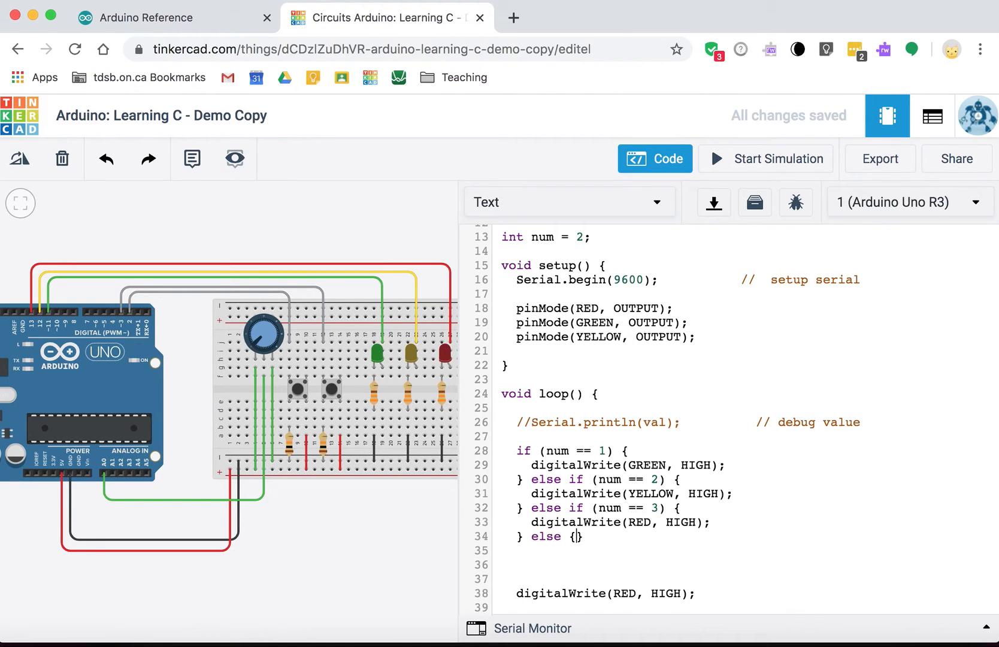
type("s")
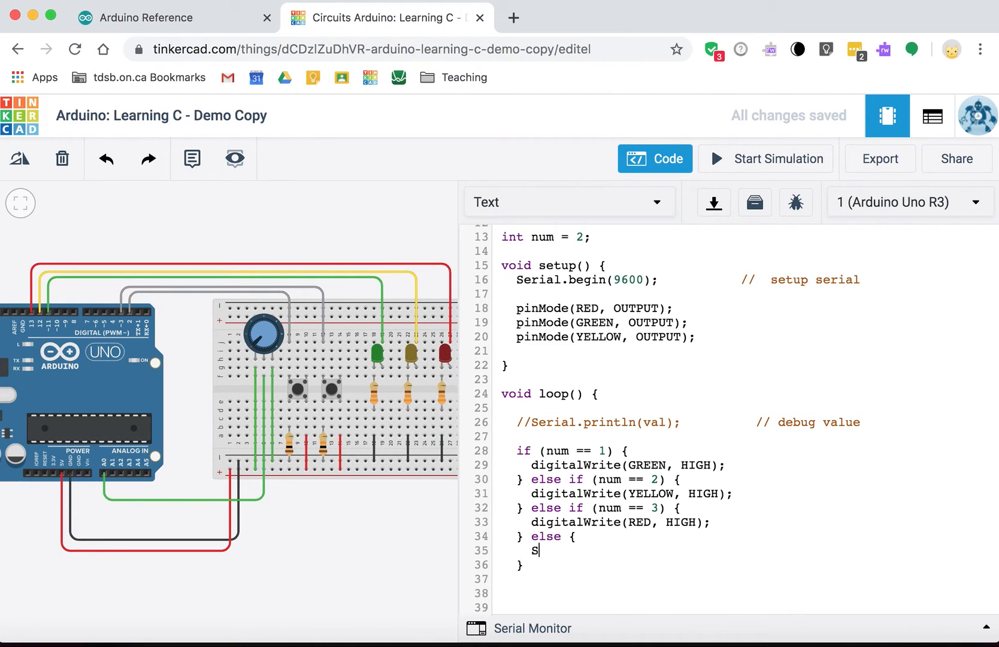
type("erial.print")
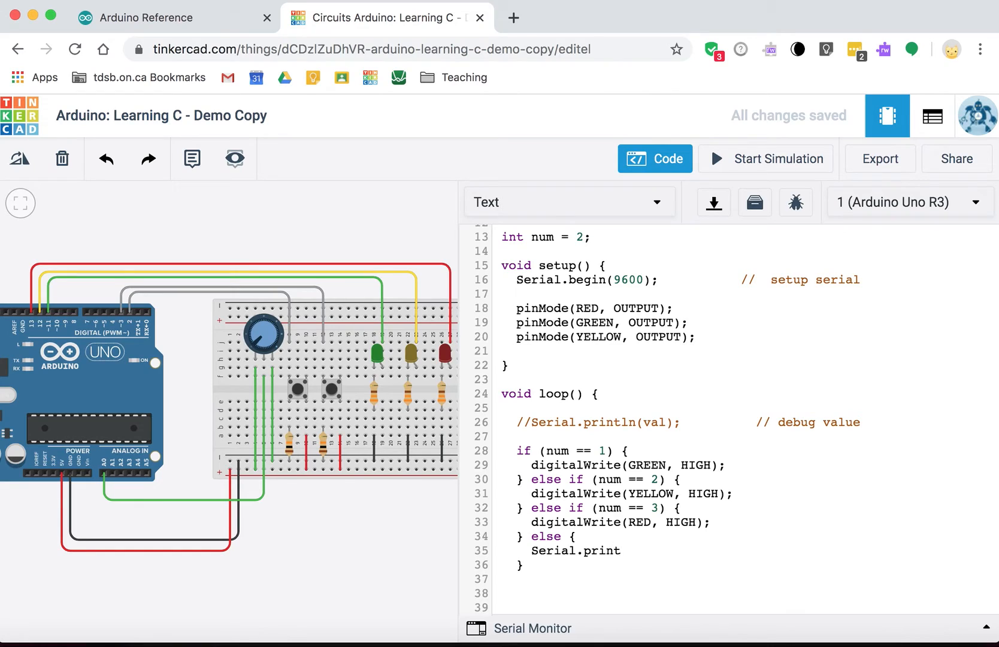
type("ln(\"ERr")
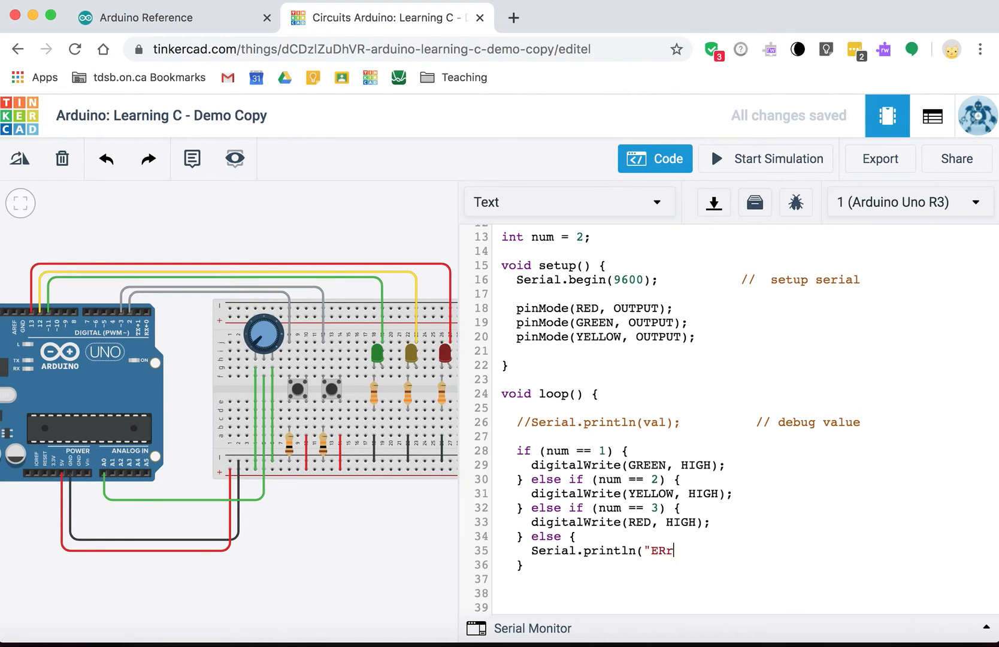
- Correct the mistyped text so the else prints Serial.println("Error");
key("Backspace")
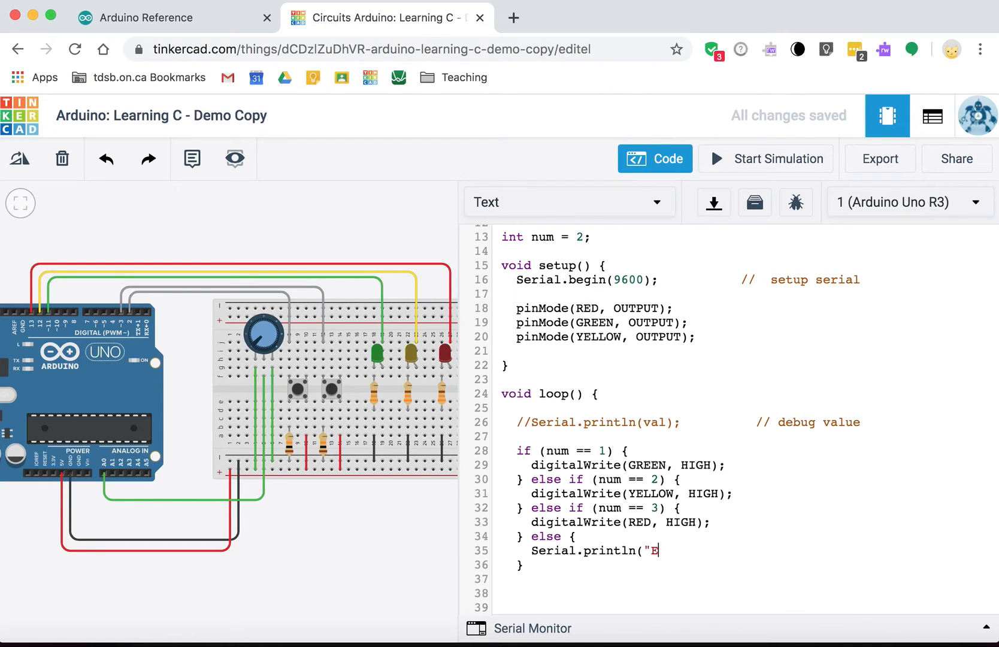
type("r")
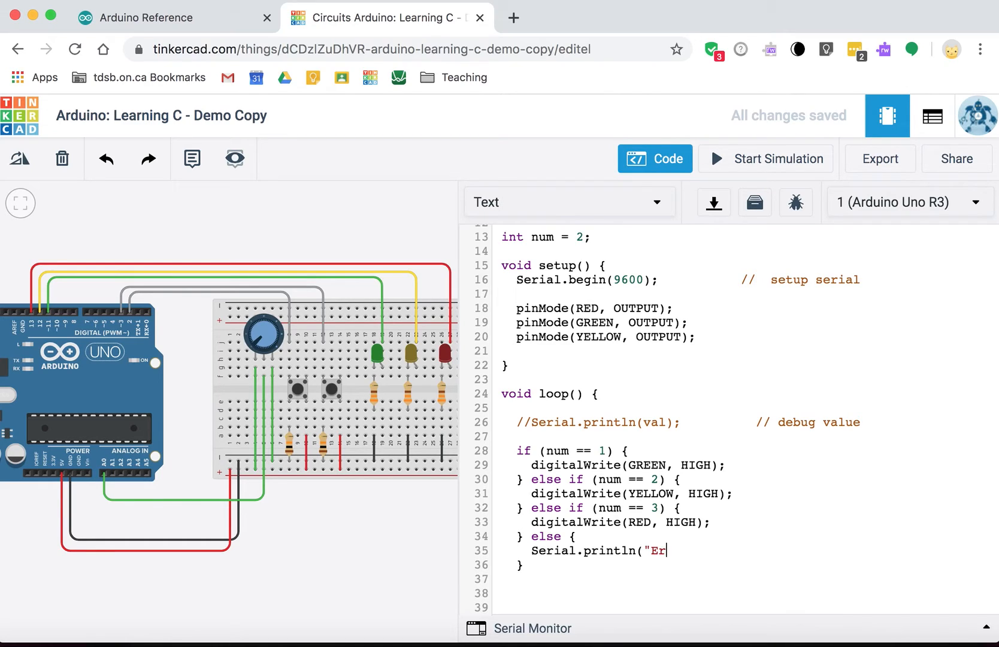
type("ror\")")
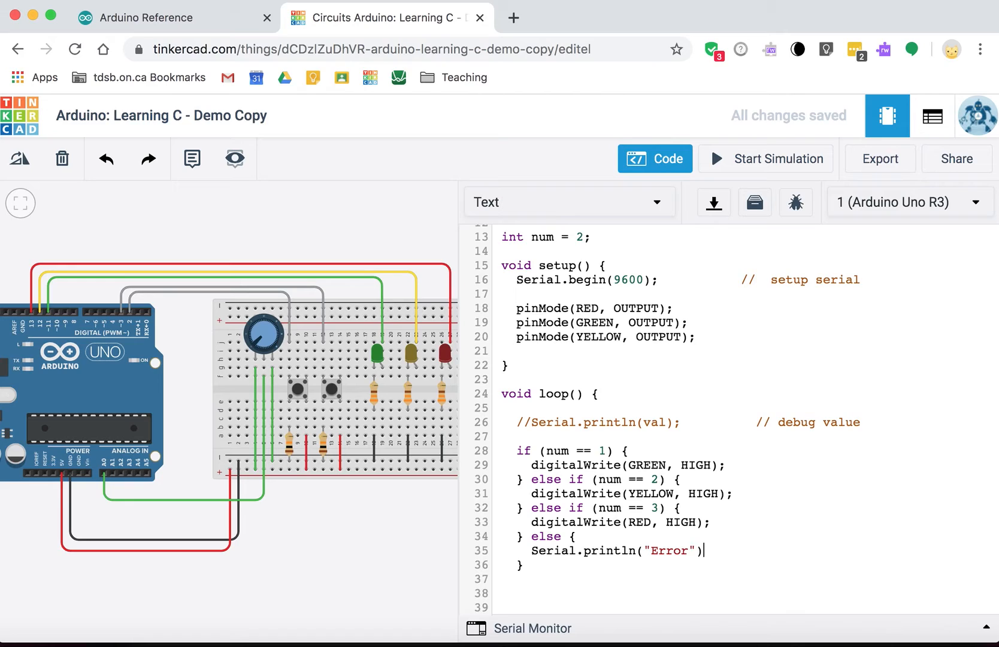
type(";")
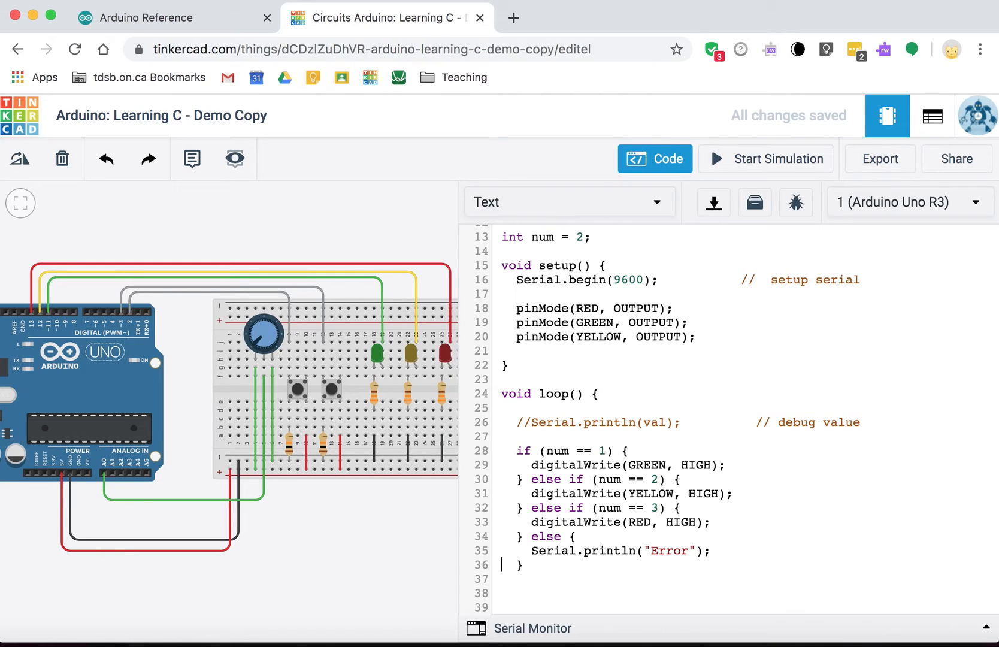
left_click(624, 550)
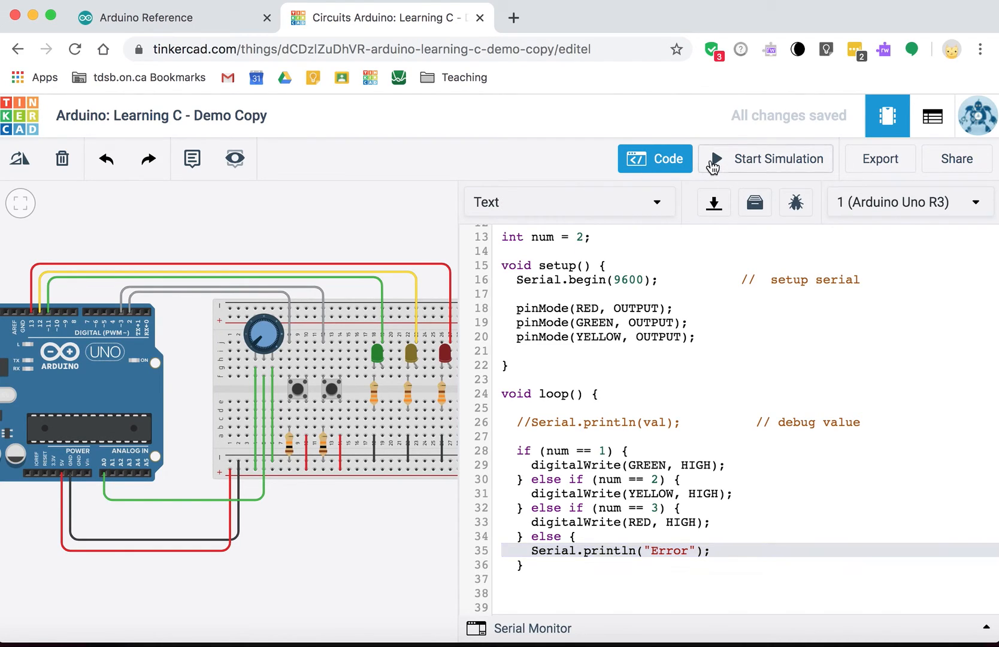
- Simulate with num 2, 1 and 3 to light the YELLOW, GREEN and RED LEDs
left_click(766, 158)
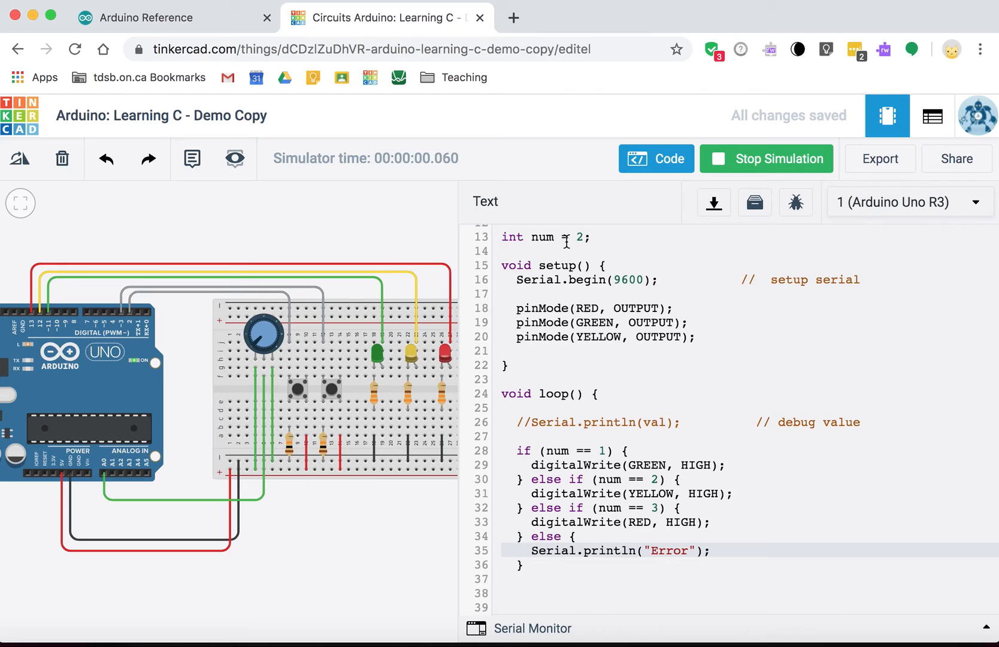
left_click(765, 158)
type("1")
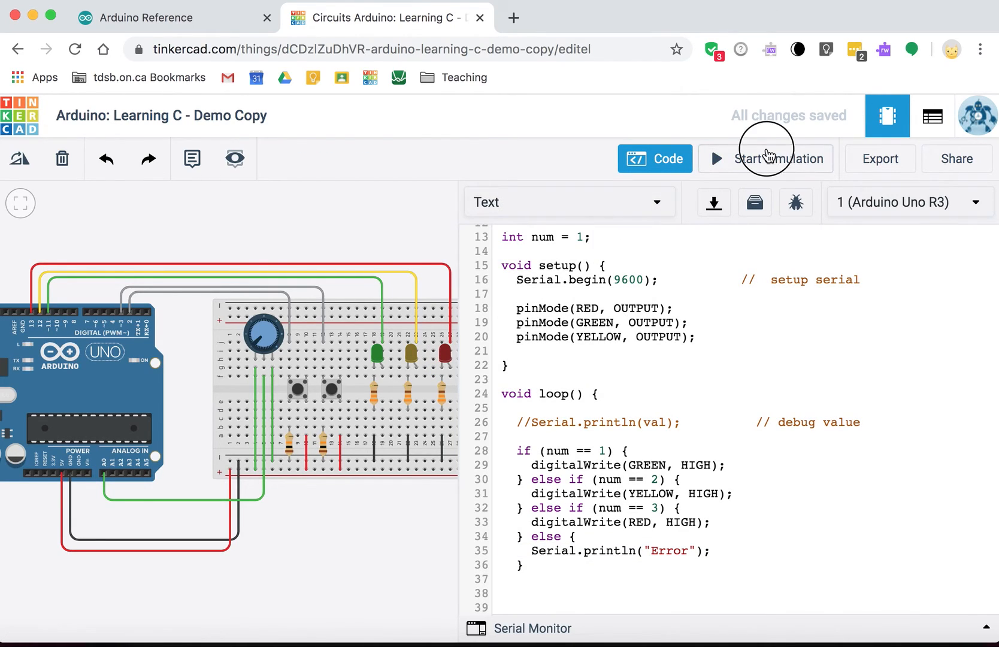
left_click(765, 159)
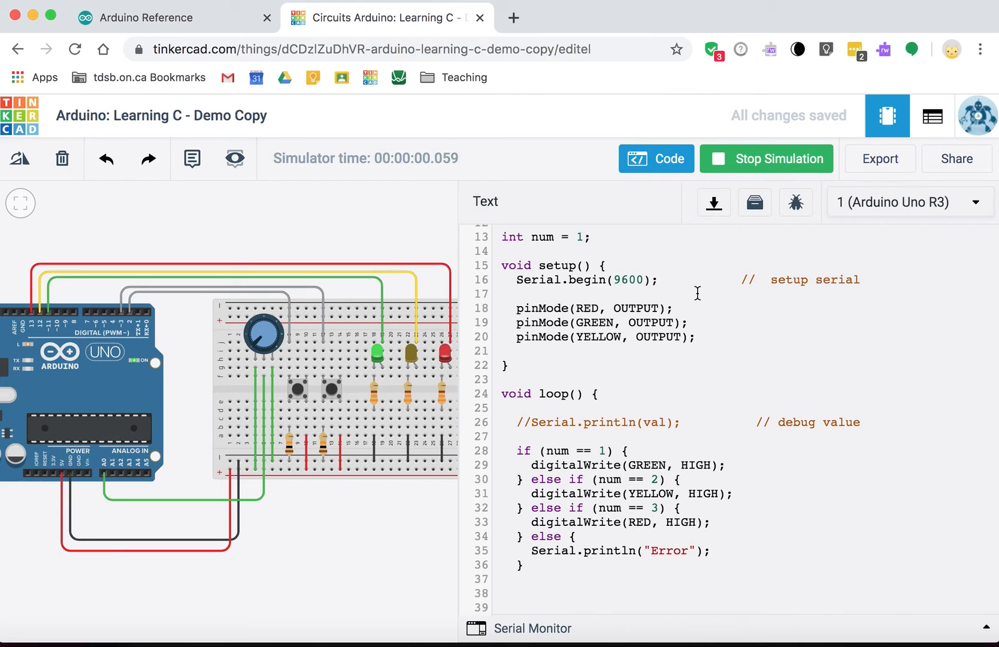
left_click(766, 158)
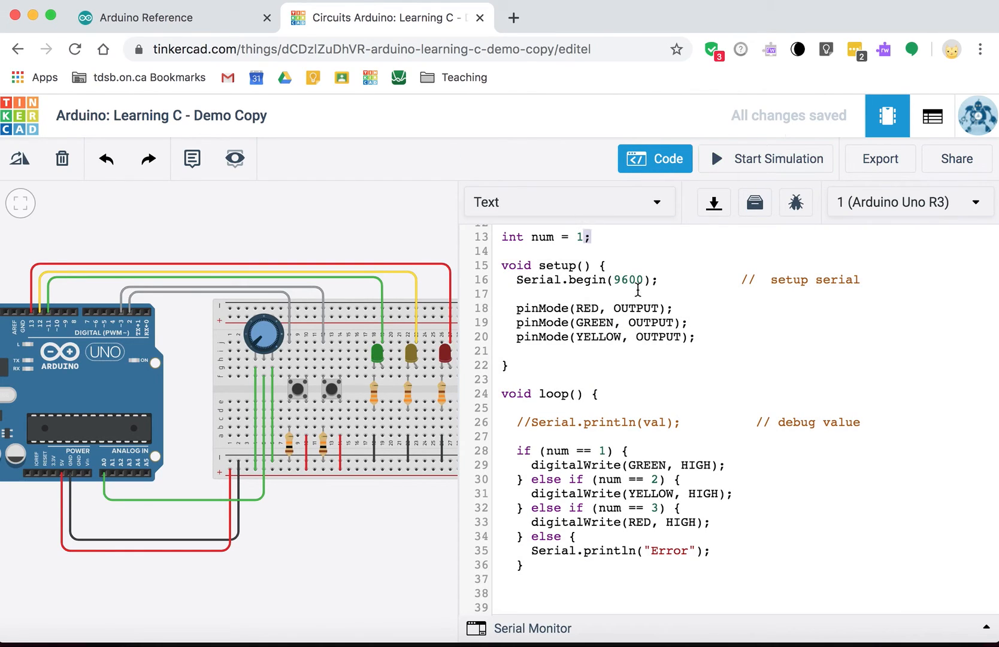
type("3")
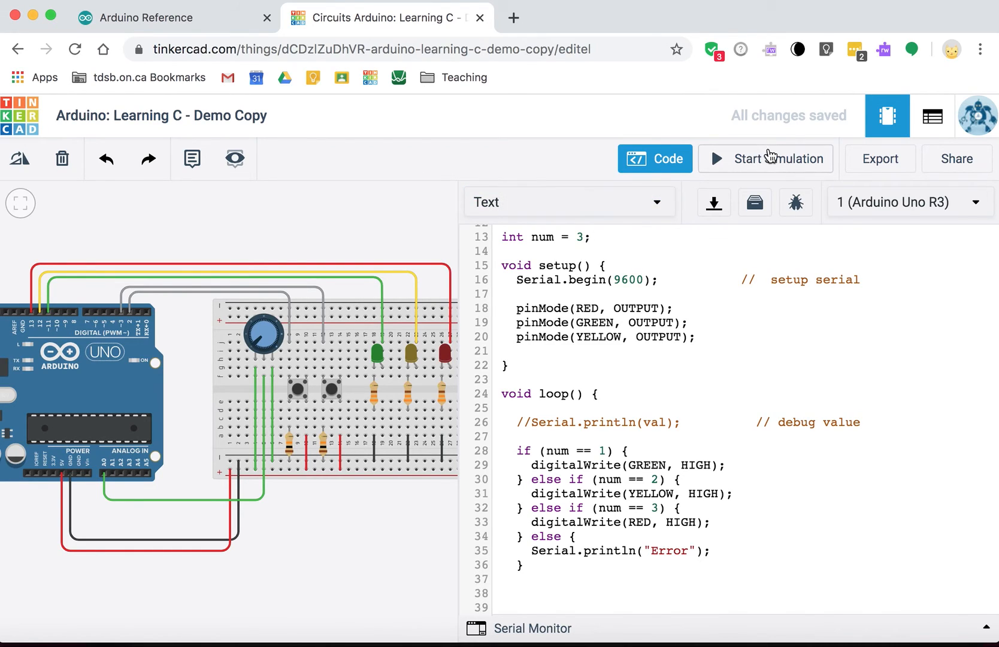
left_click(765, 158)
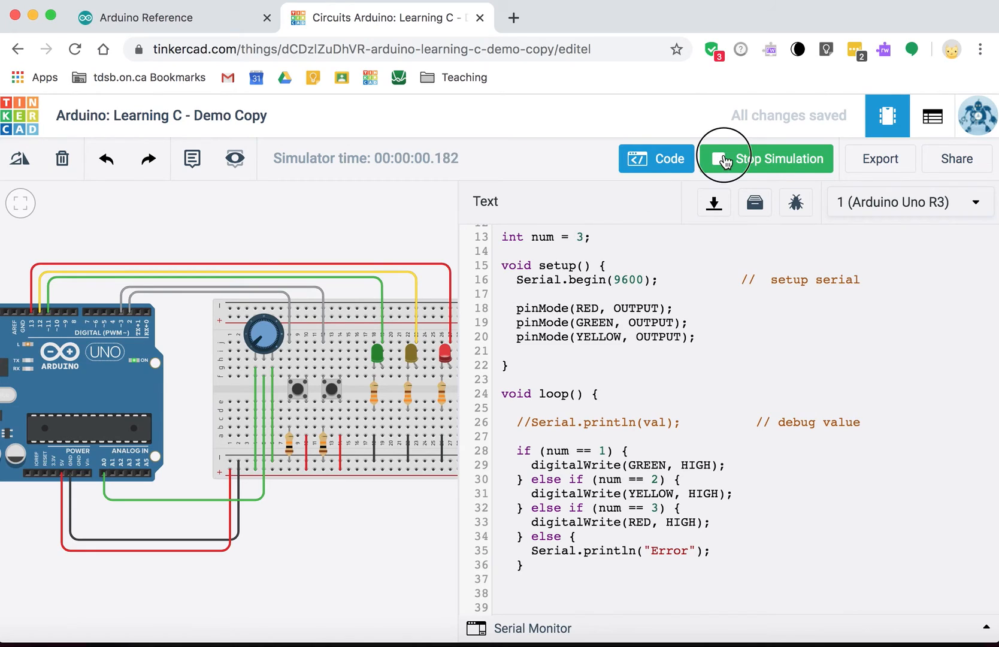
left_click(765, 159)
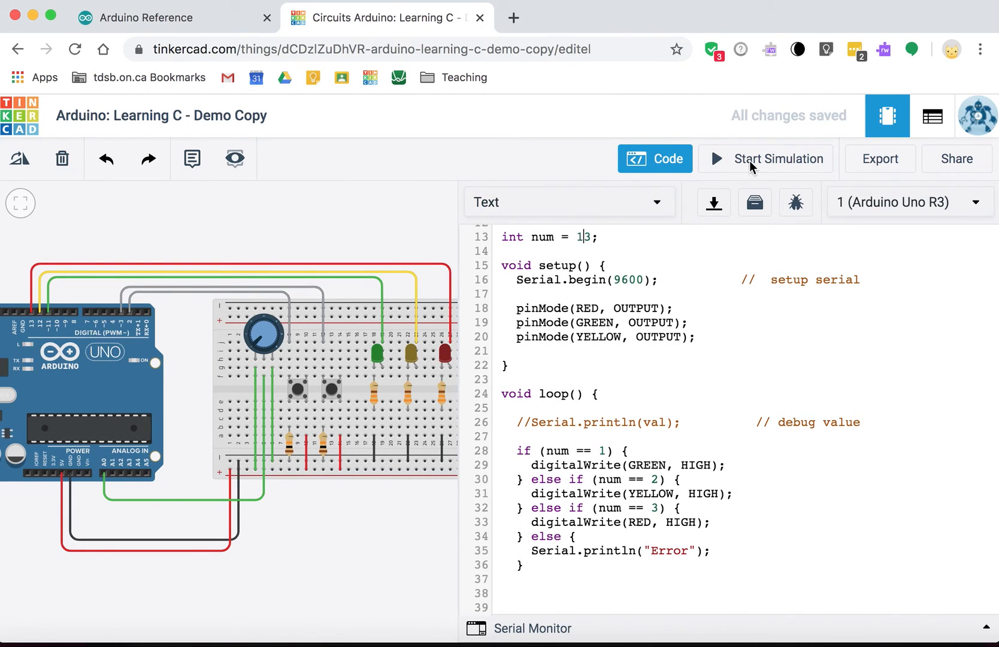
- Simulate with num 13 so the serial monitor prints Error, then review the loop code
left_click(765, 159)
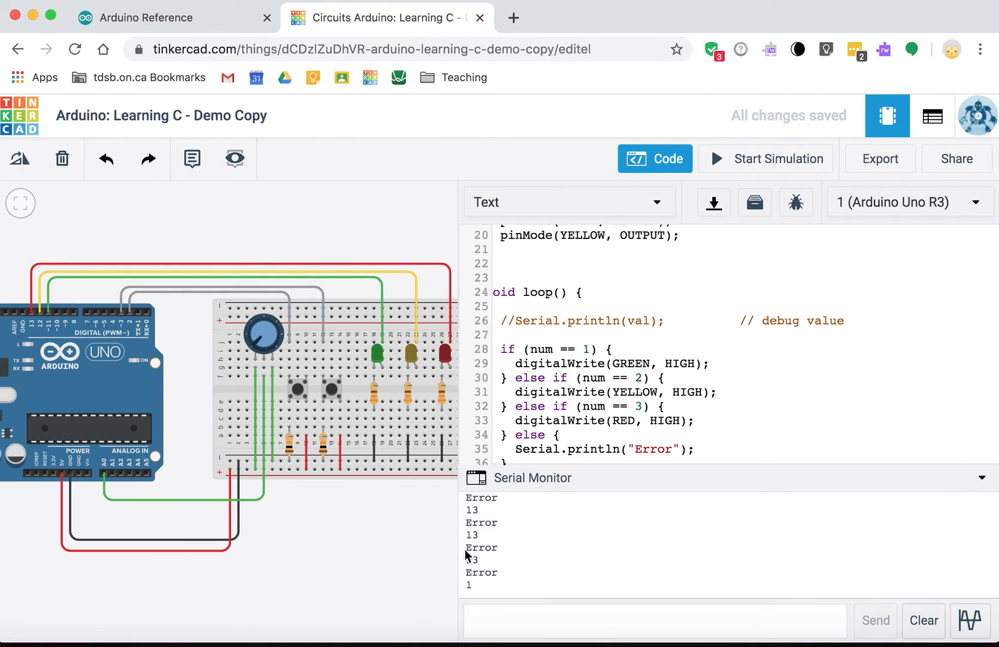
scroll("down", 3)
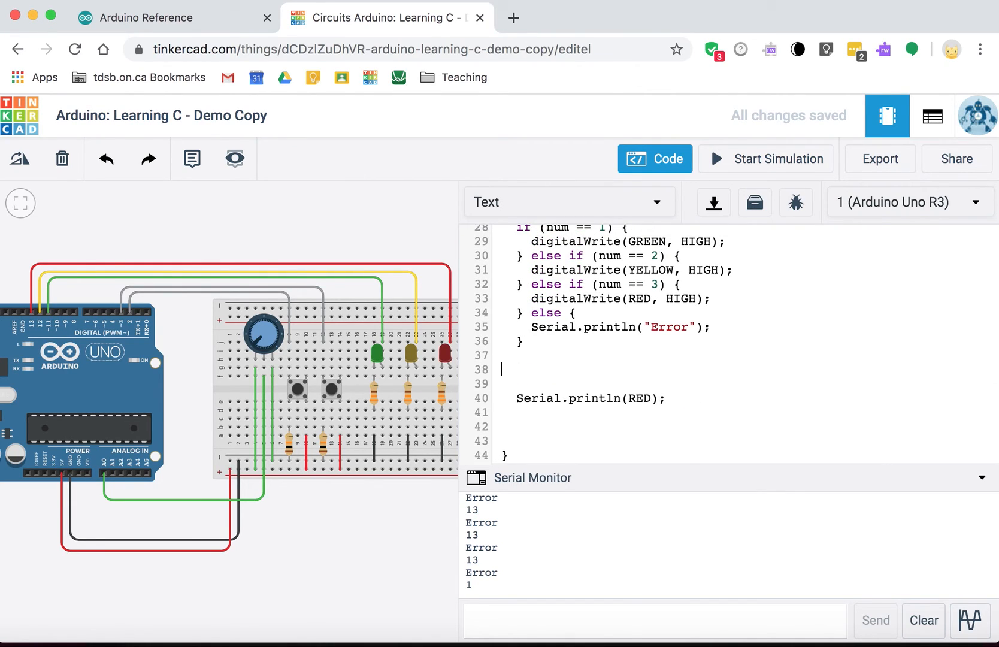
scroll("up", 3)
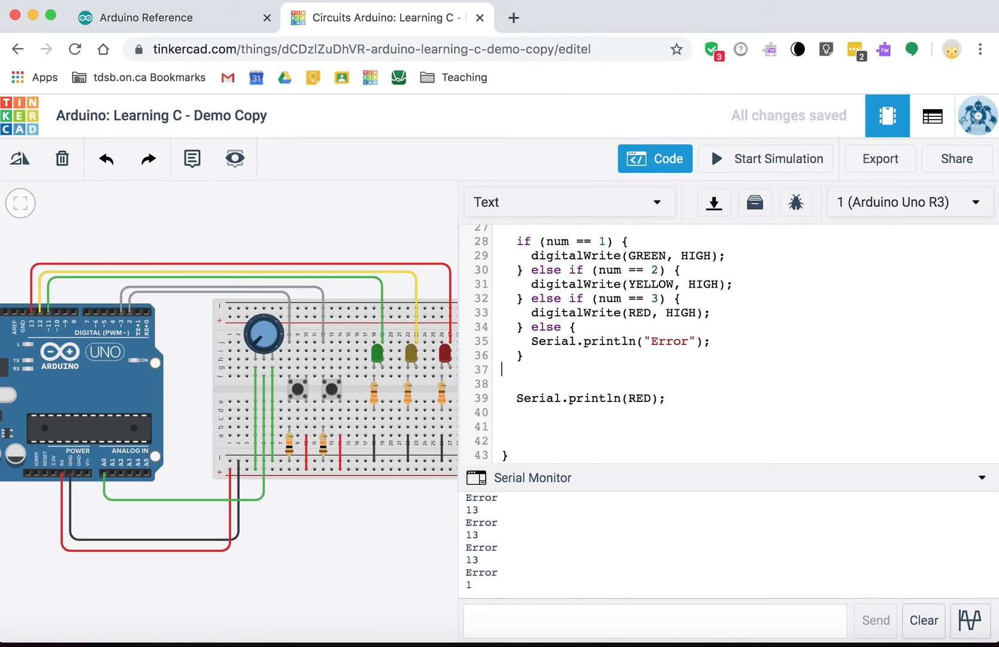
scroll("up", 3)
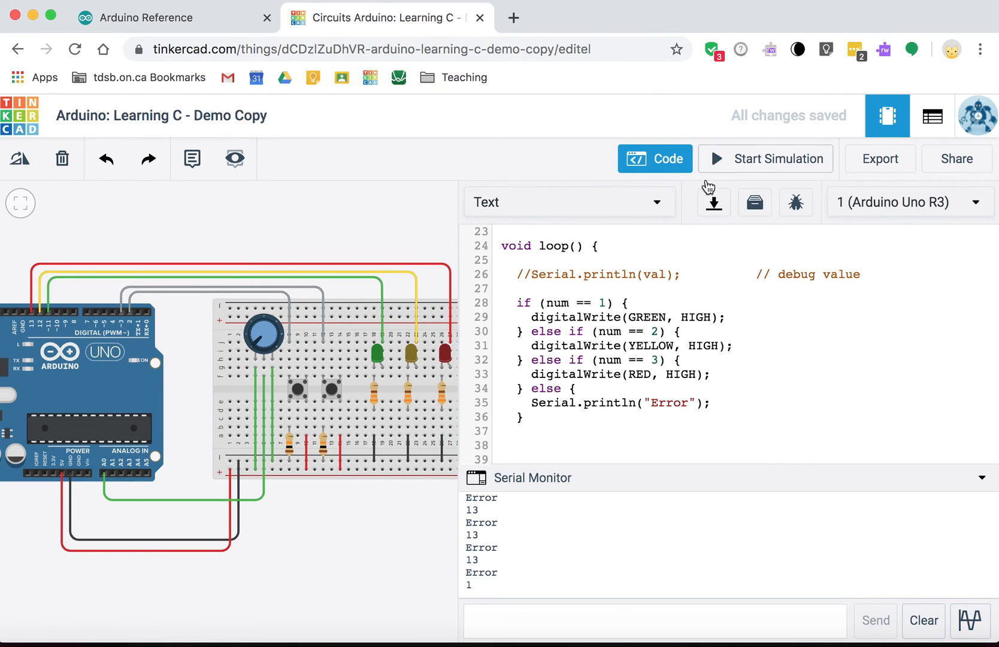
- Rerun with num 13 confirming only Error prints, then position below the if/else chain
left_click(765, 159)
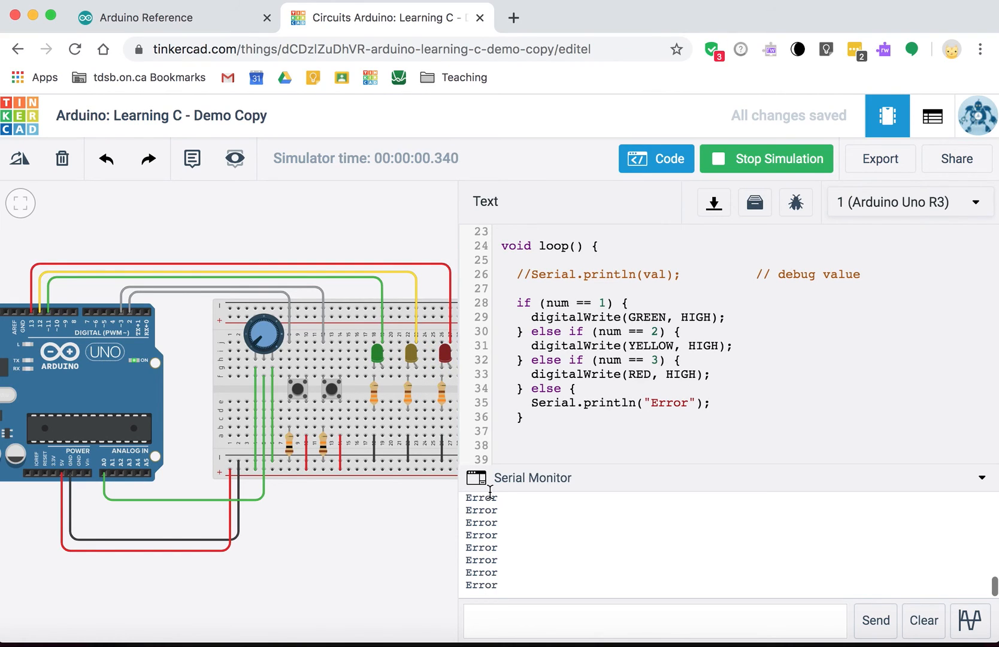
left_click(765, 158)
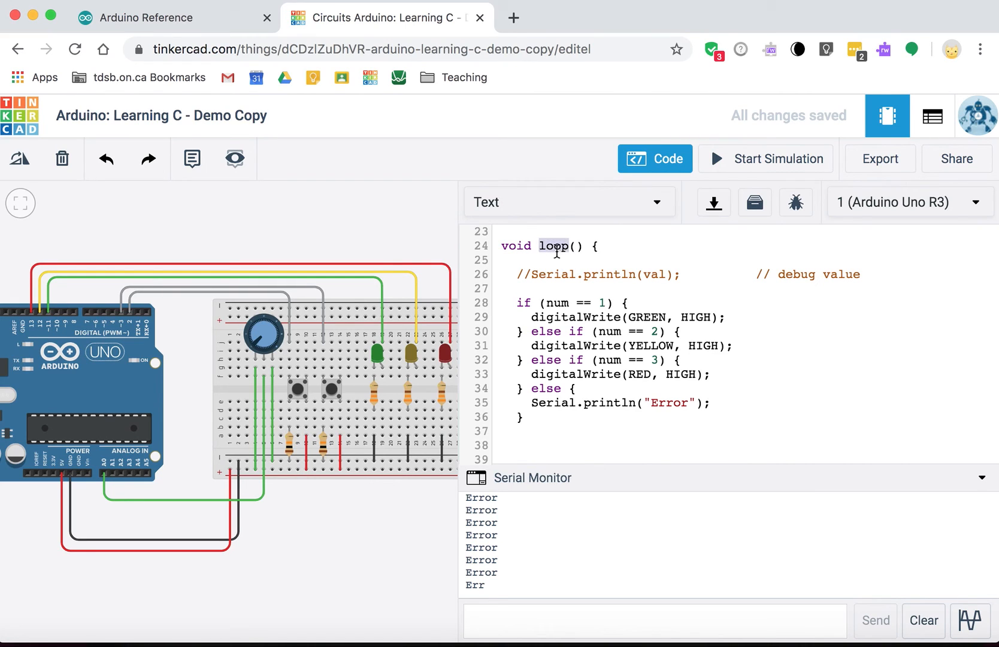
scroll("up", 3)
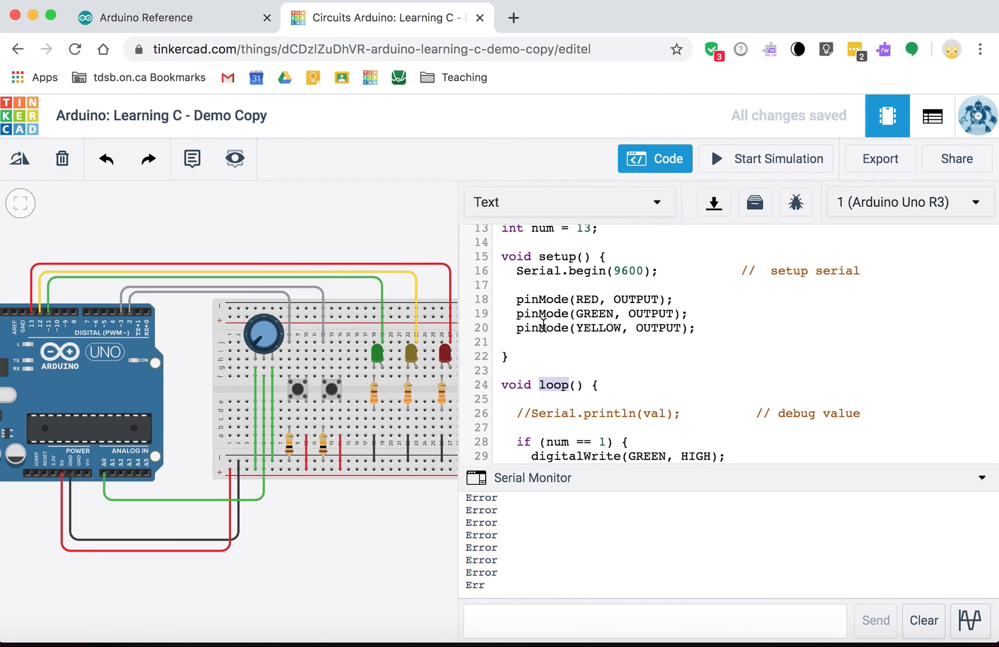
scroll("down", 3)
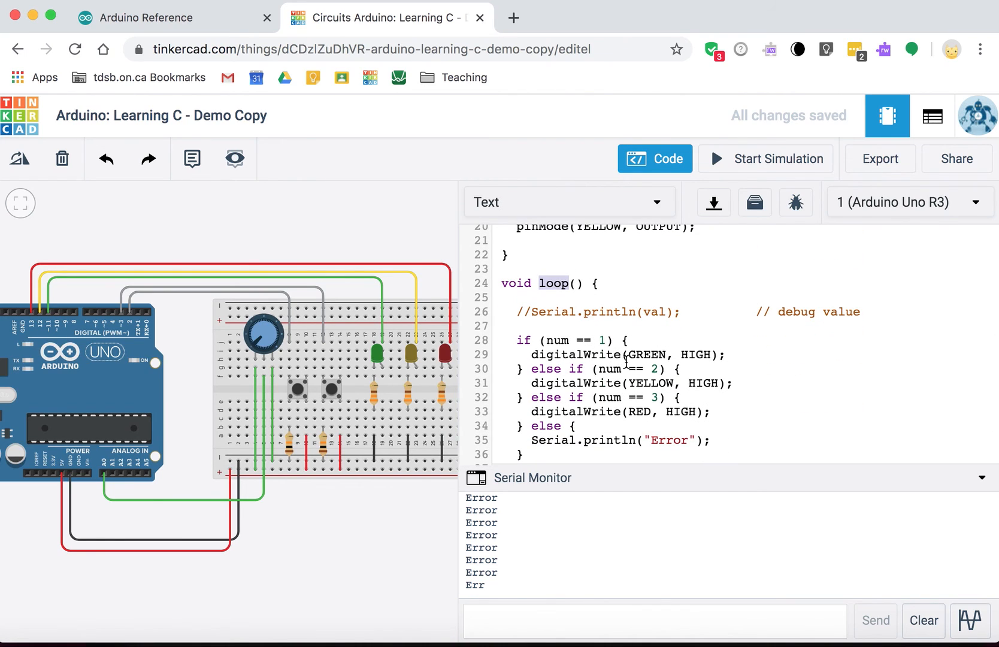
scroll("down", 3)
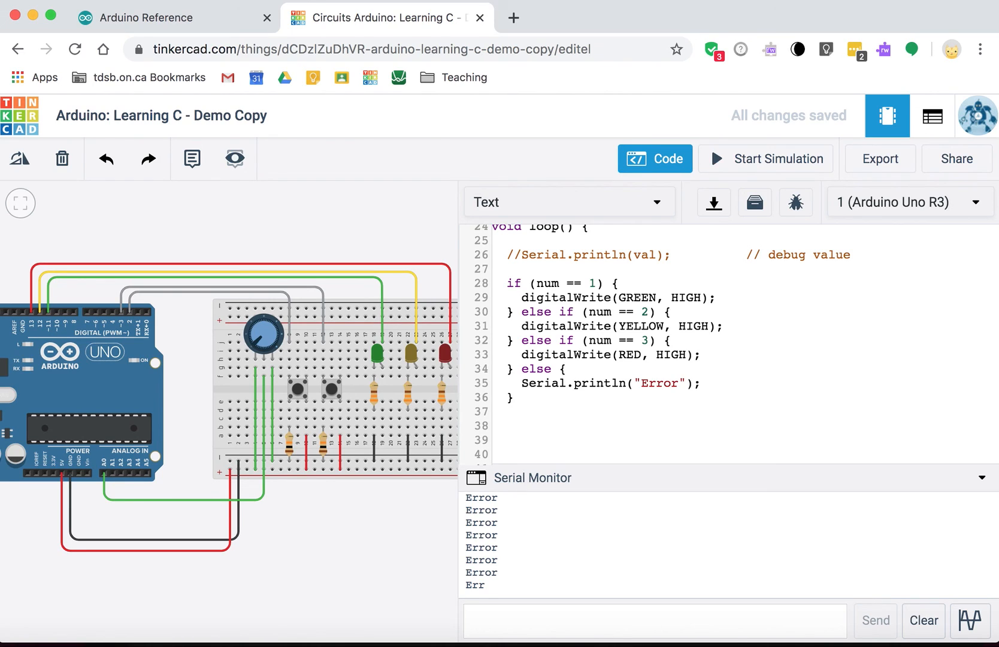
left_click(507, 426)
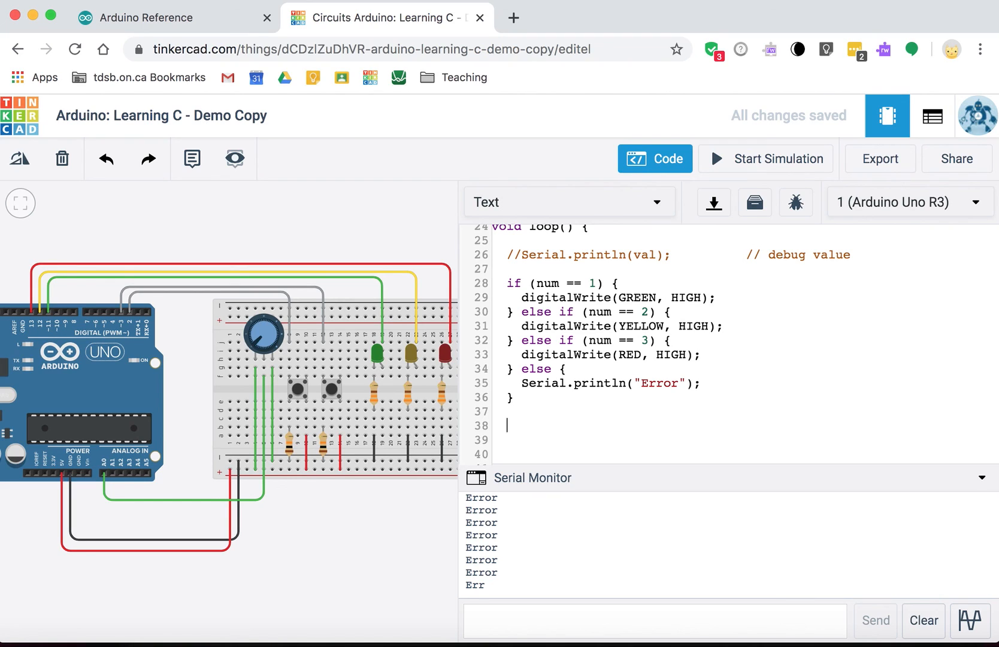
mouse_move(615, 430)
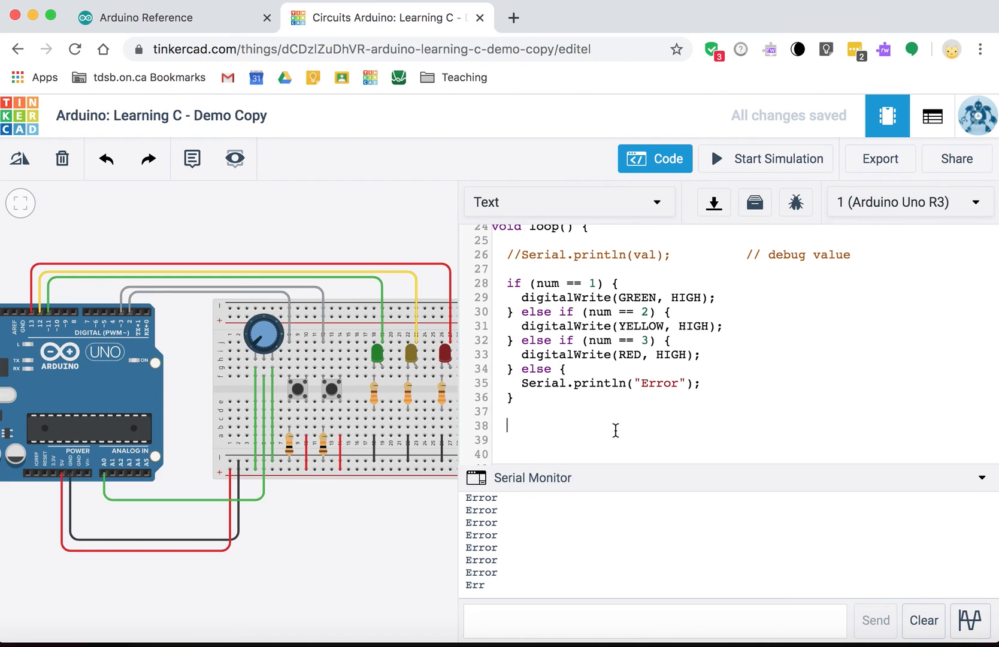
scroll("up", 3)
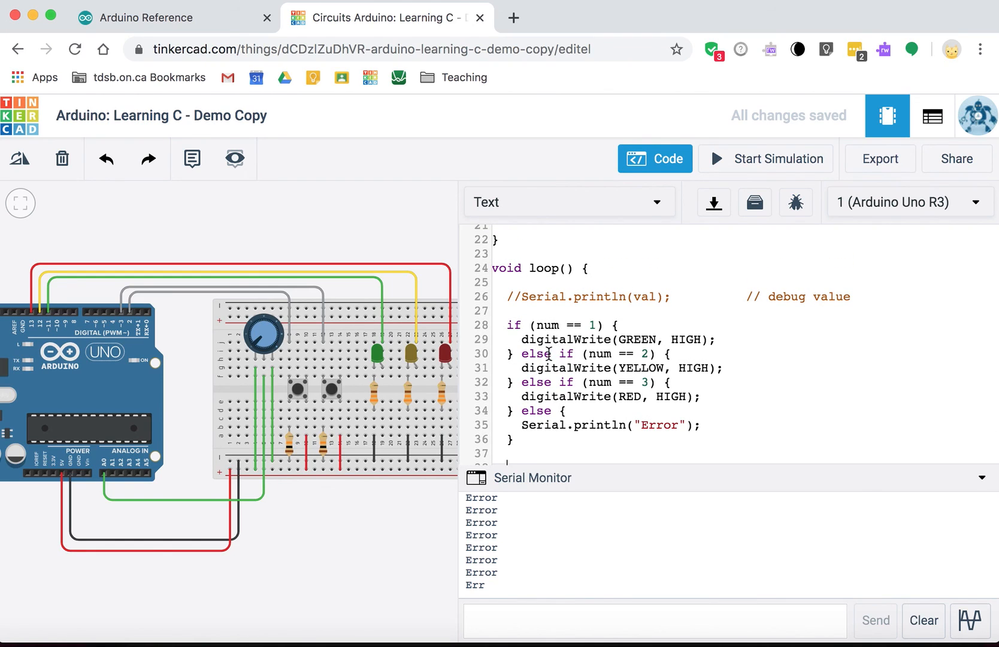